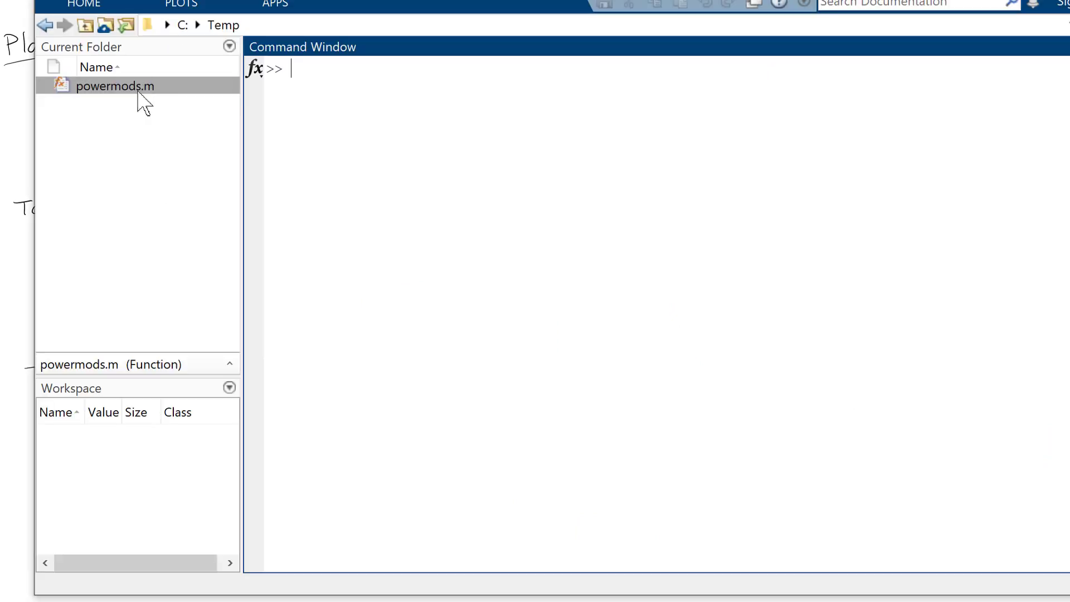
# - Open powermods.m, compute mod(42^103,143) giving 13, and switch to compact format
pyautogui.doubleClick(115, 85)
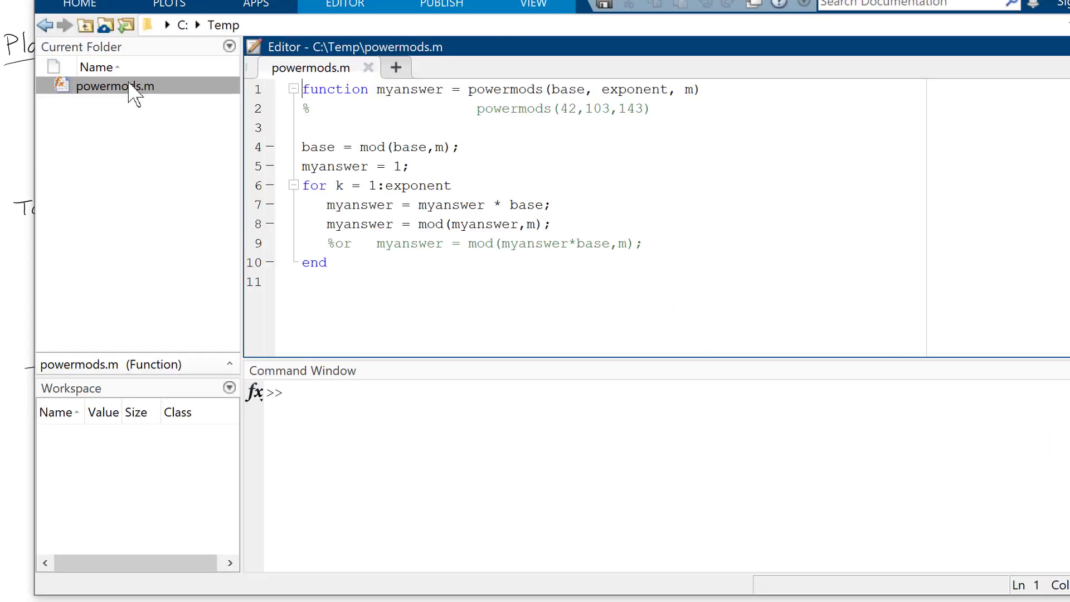
pyautogui.moveTo(559, 354)
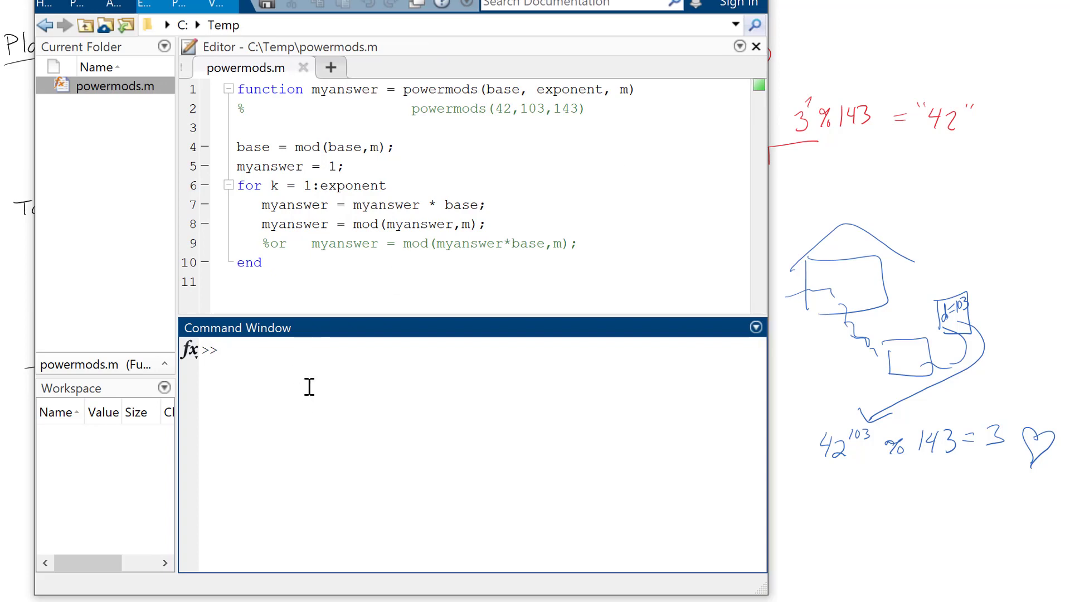
pyautogui.write('mod')
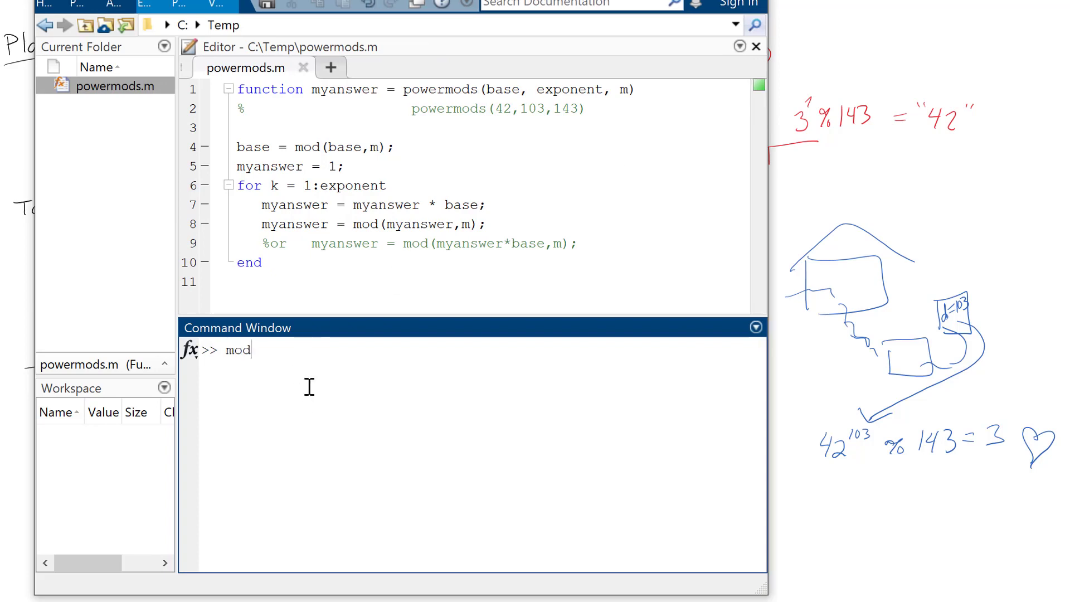
pyautogui.write('(42^103')
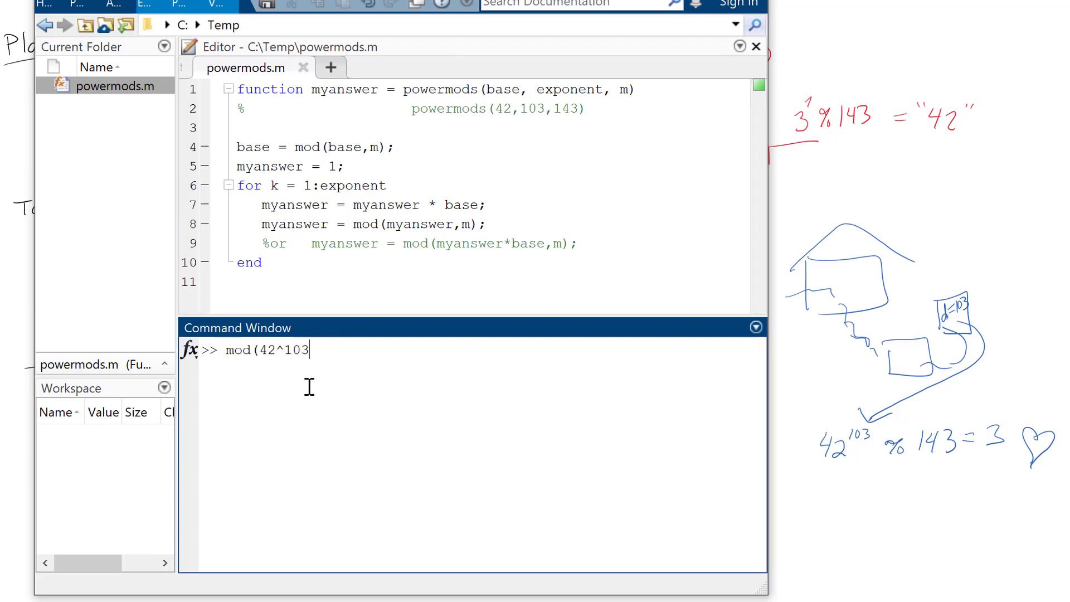
pyautogui.write(',143)')
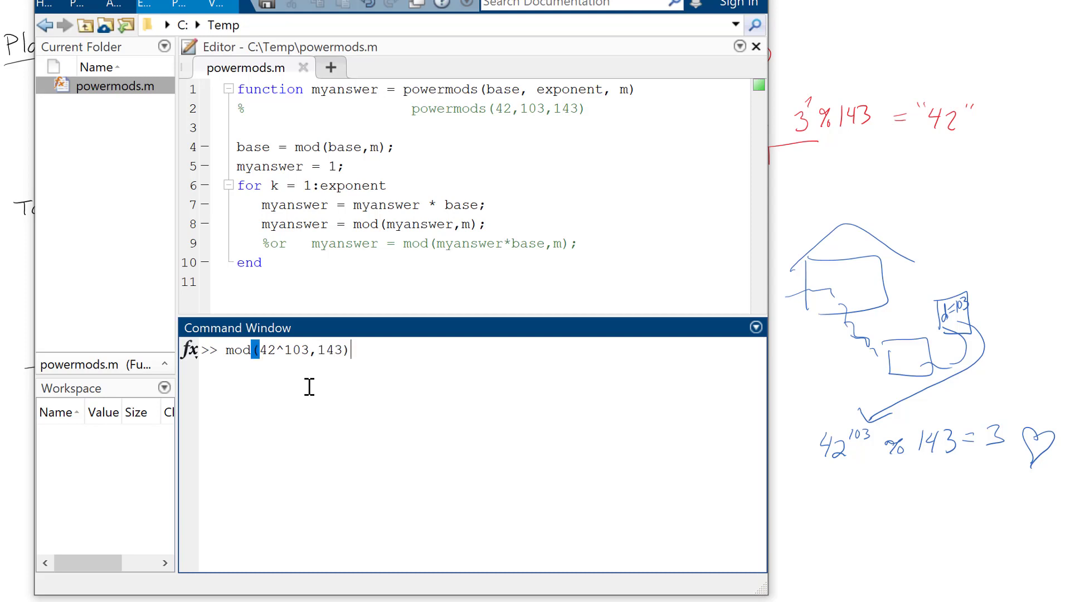
pyautogui.press('Return')
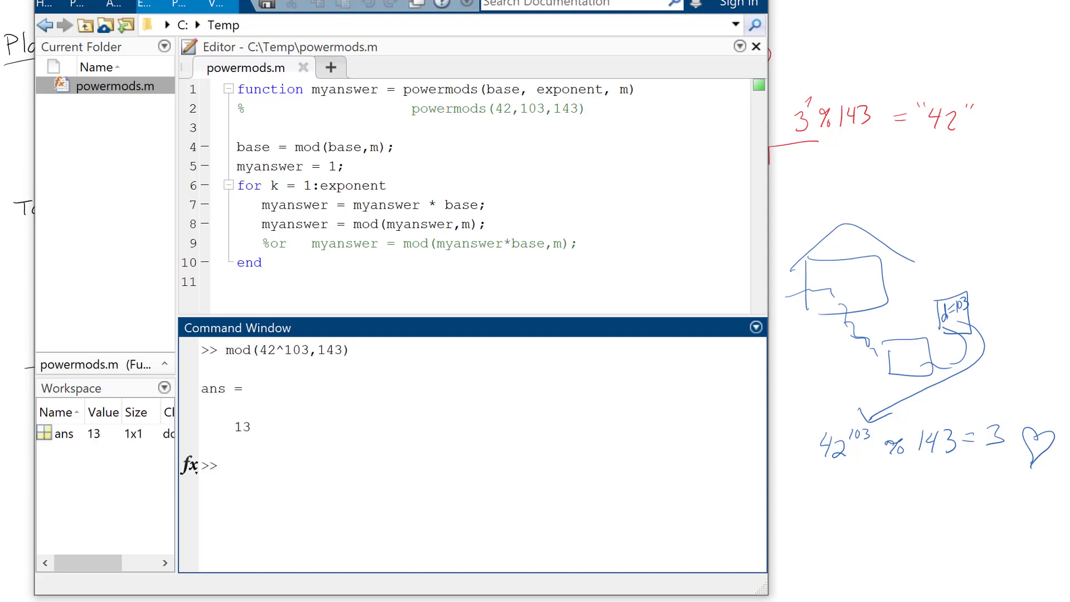
pyautogui.write('format com')
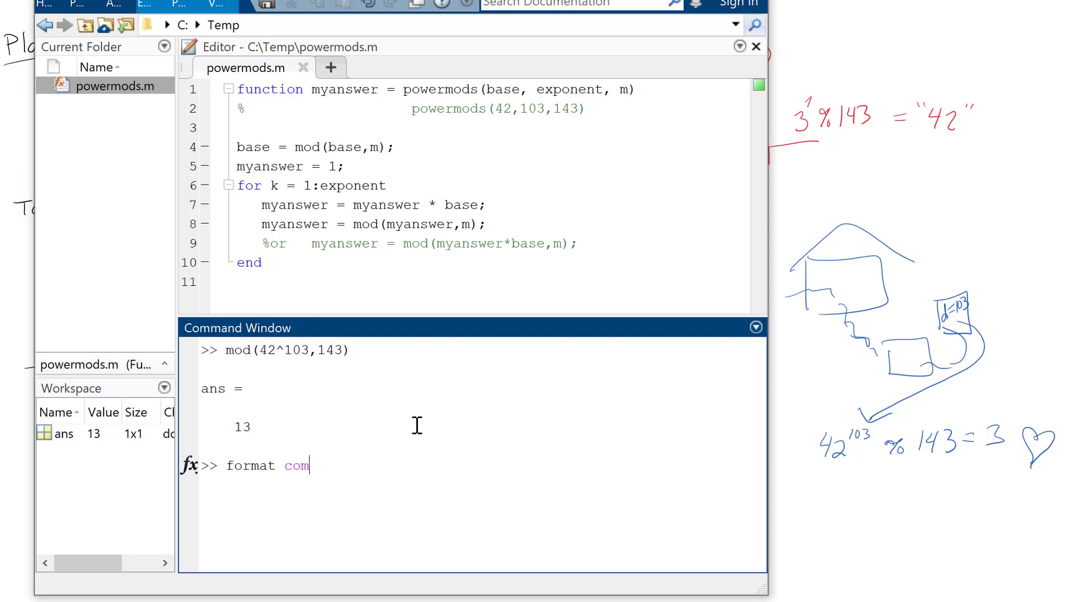
pyautogui.press('Return')
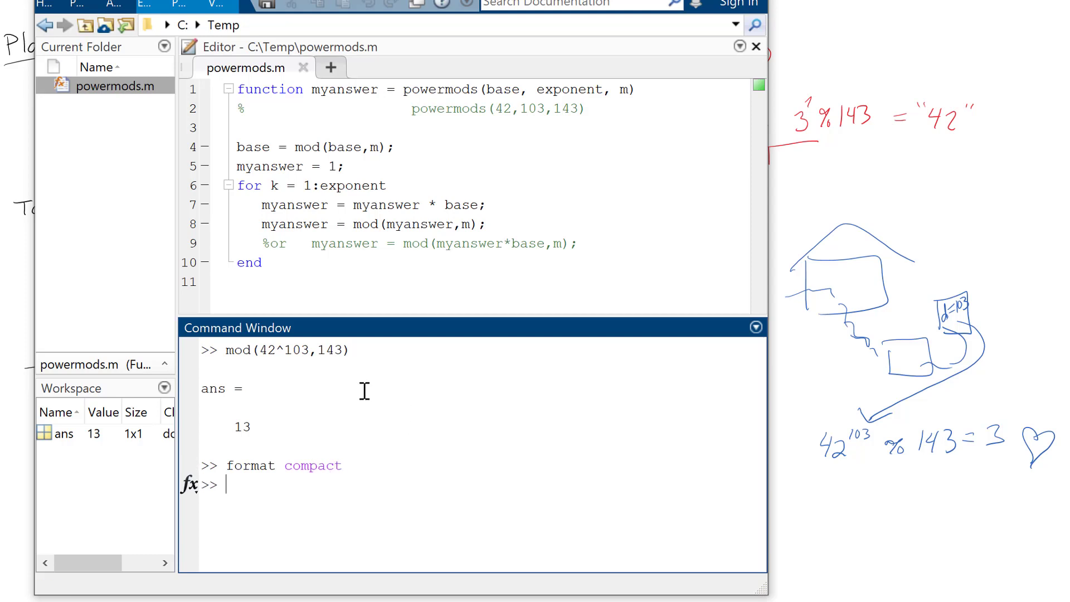
pyautogui.moveTo(504, 448)
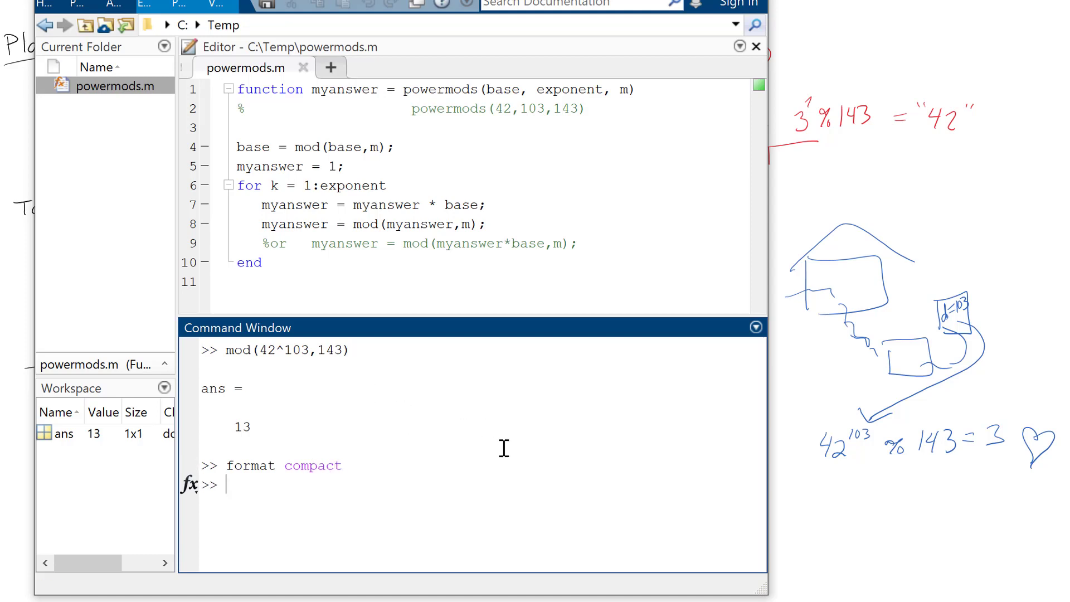
pyautogui.moveTo(771, 180)
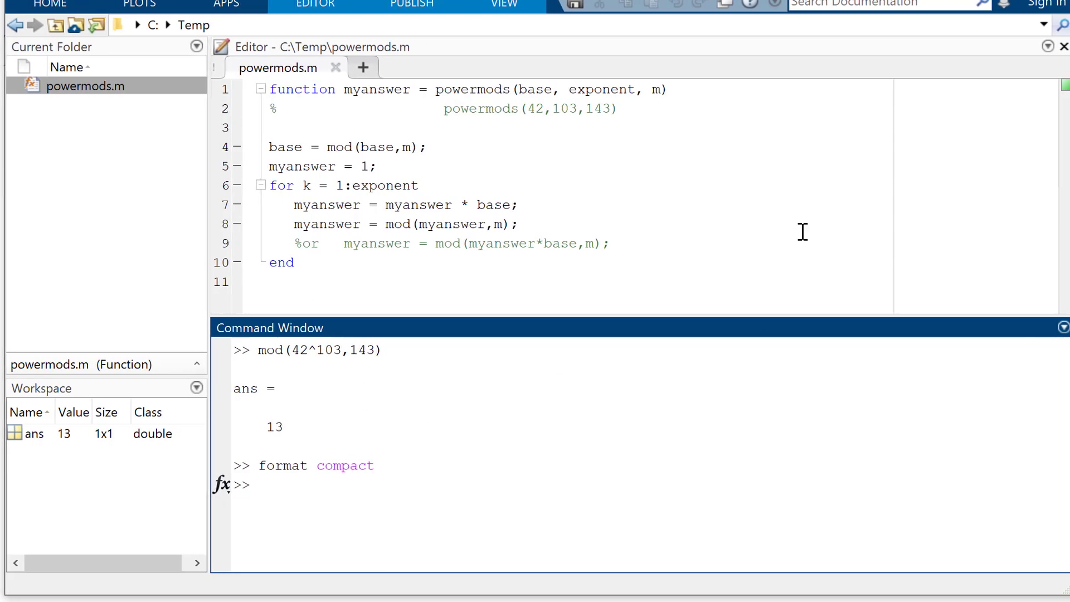
# - Run powermods(42,103,143) in the Command Window, which returns 3
pyautogui.click(450, 554)
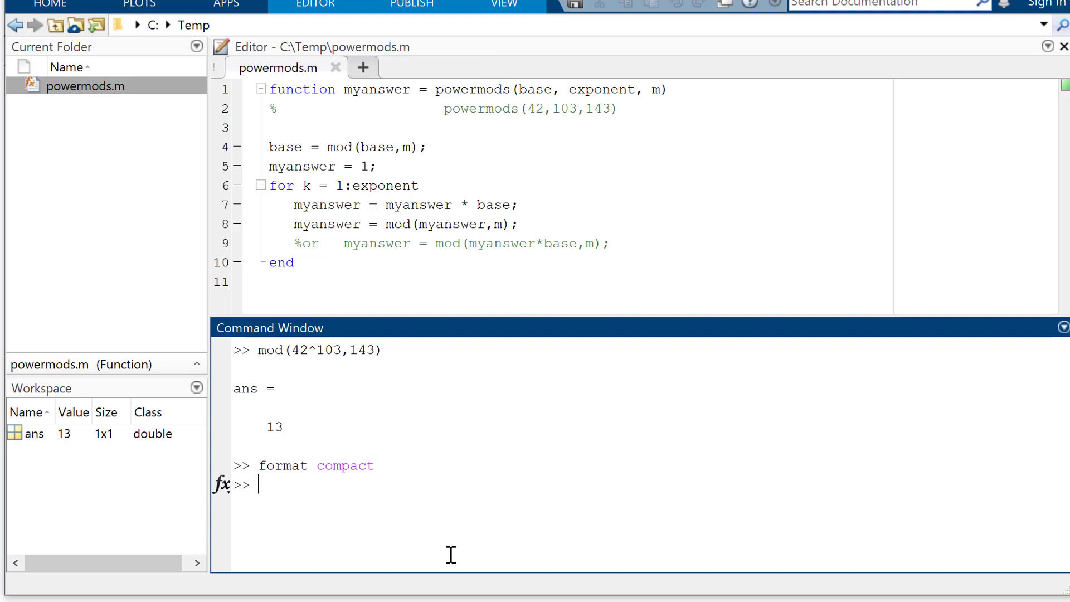
pyautogui.moveTo(341, 347)
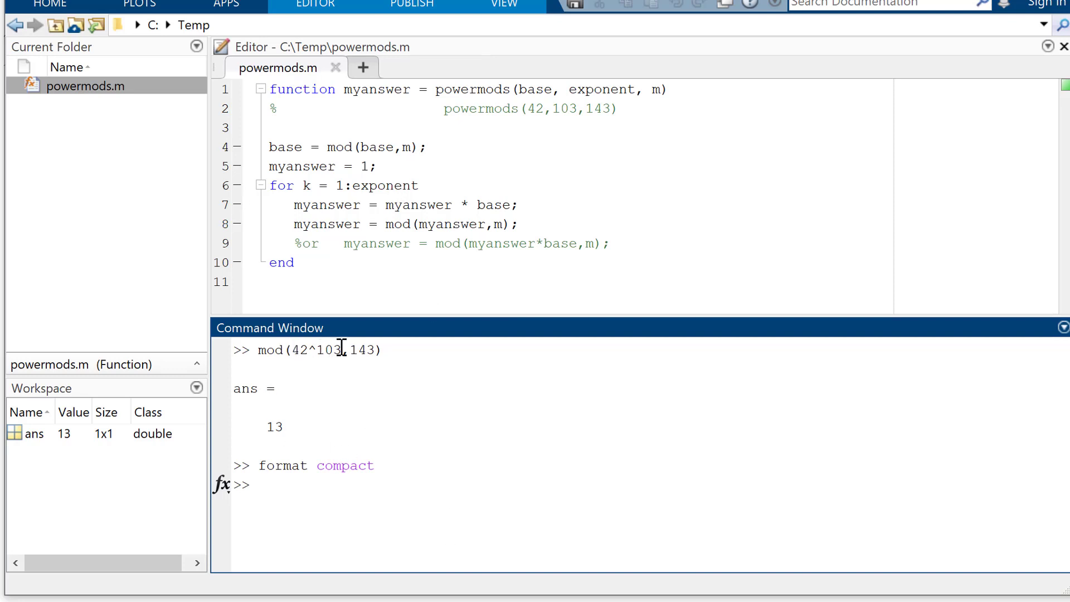
pyautogui.moveTo(513, 558)
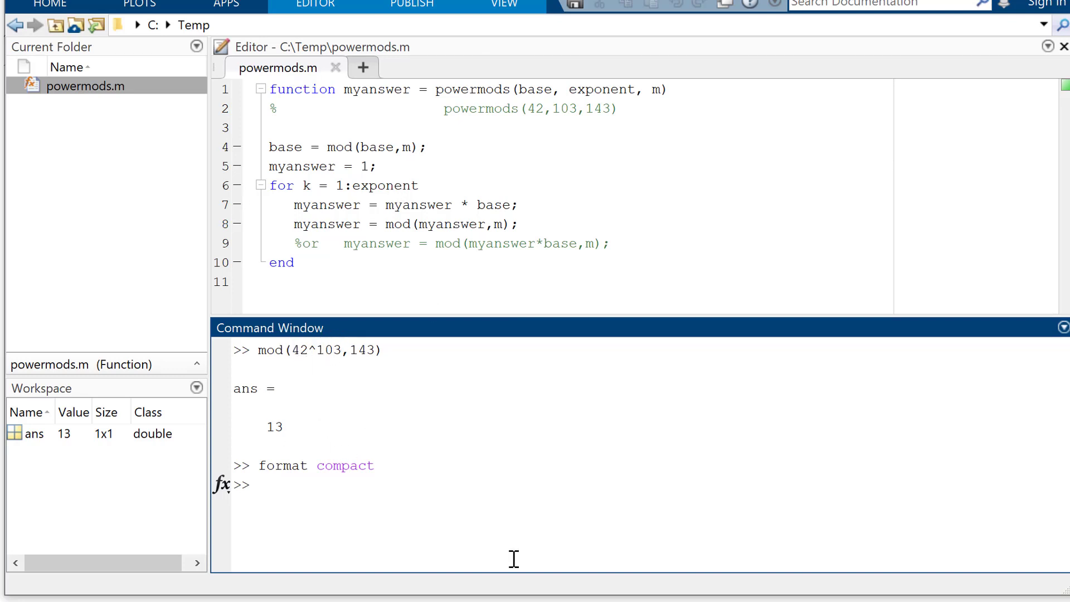
pyautogui.write('powermods(')
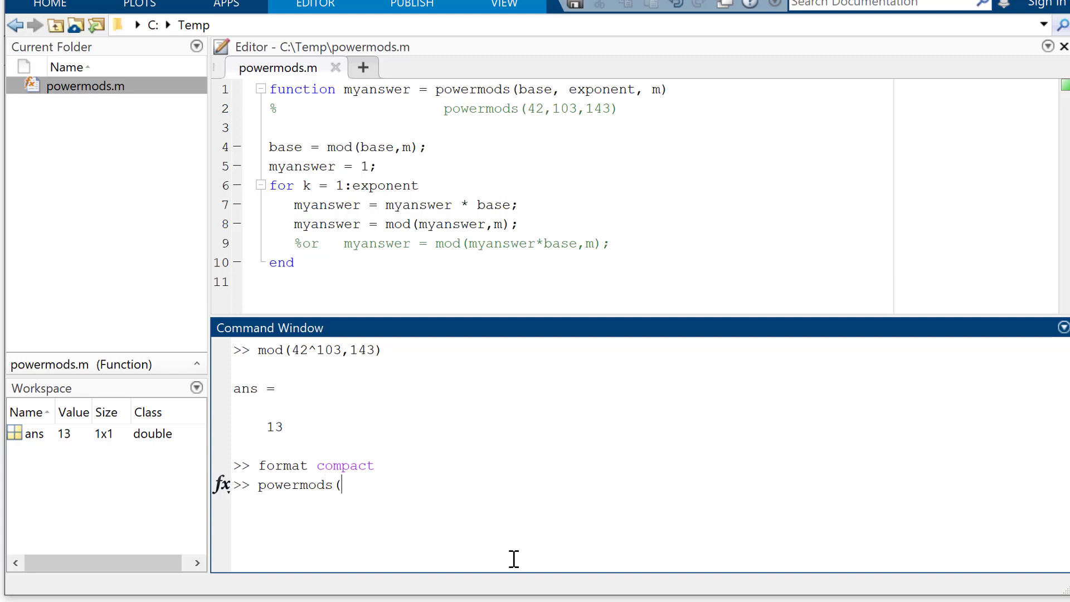
pyautogui.write('42,1')
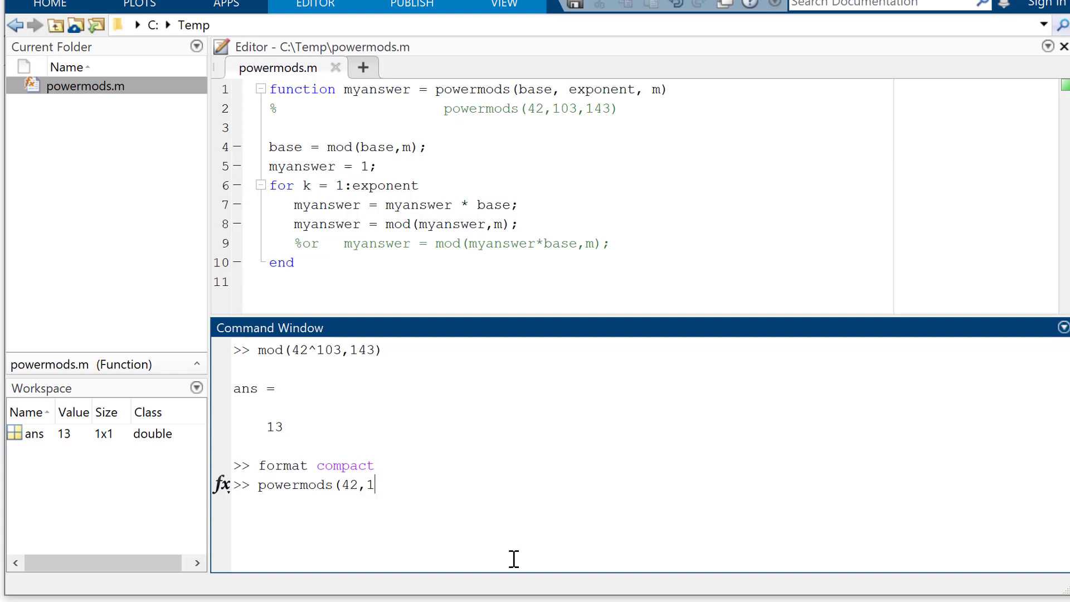
pyautogui.write('03,')
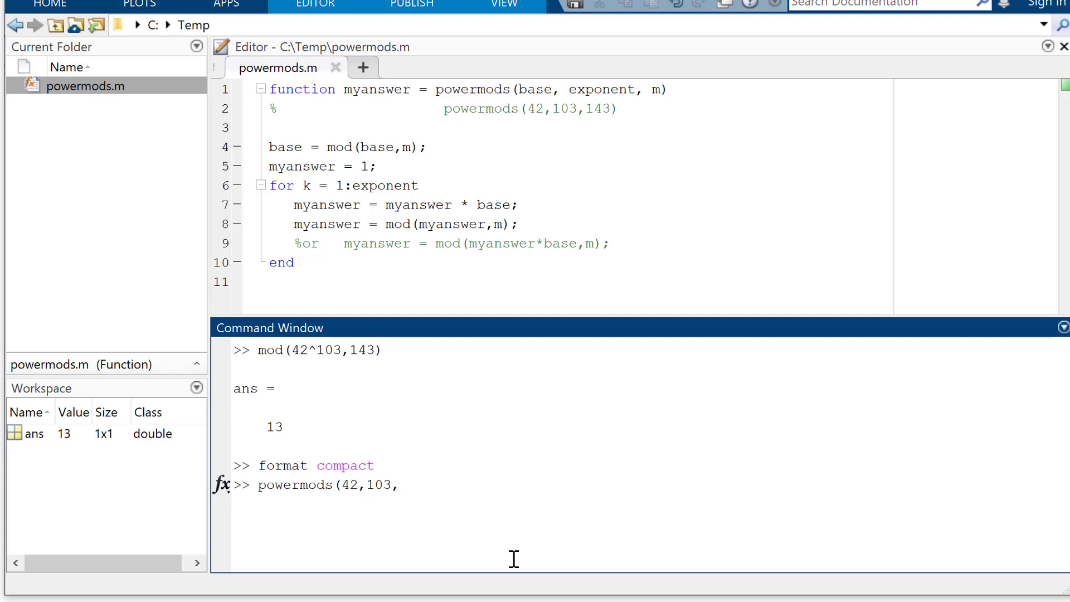
pyautogui.press('Return')
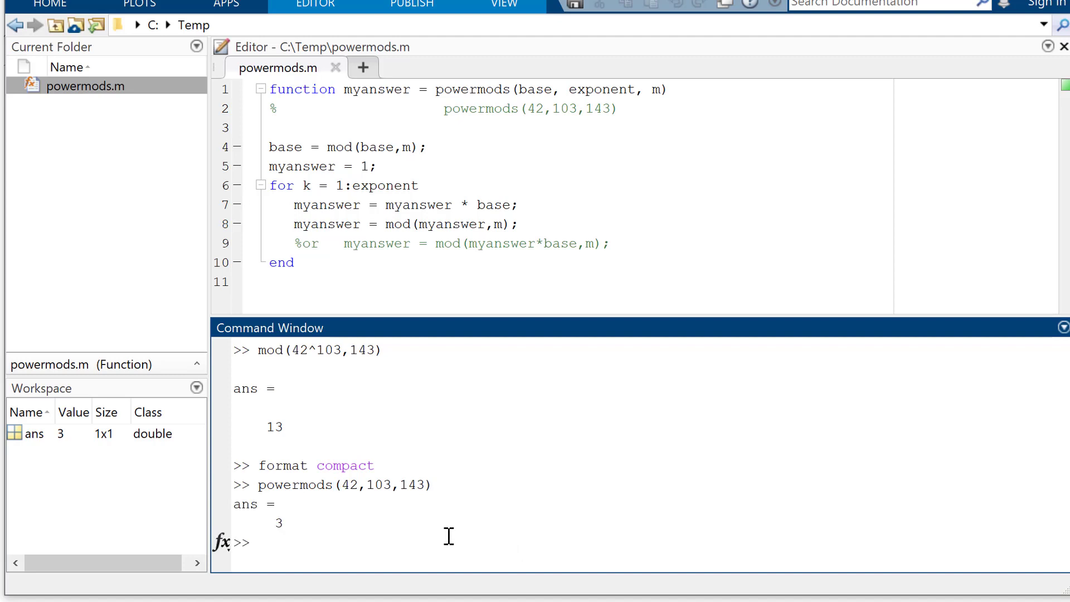
pyautogui.moveTo(404, 453)
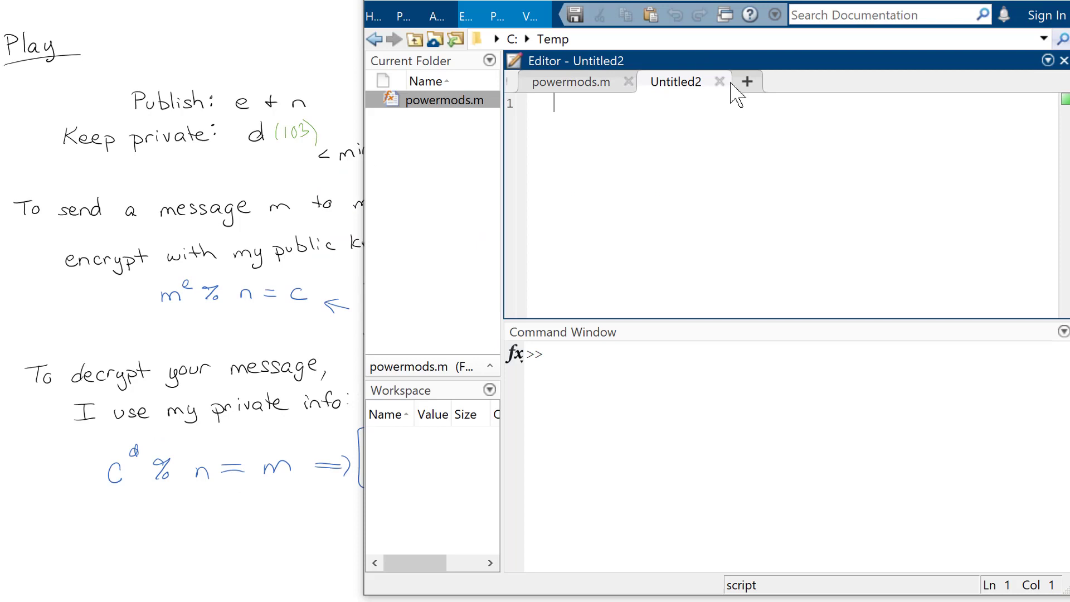
# - Write the function header encryptedmessage = encrypt(m,e,n)
pyautogui.write('function')
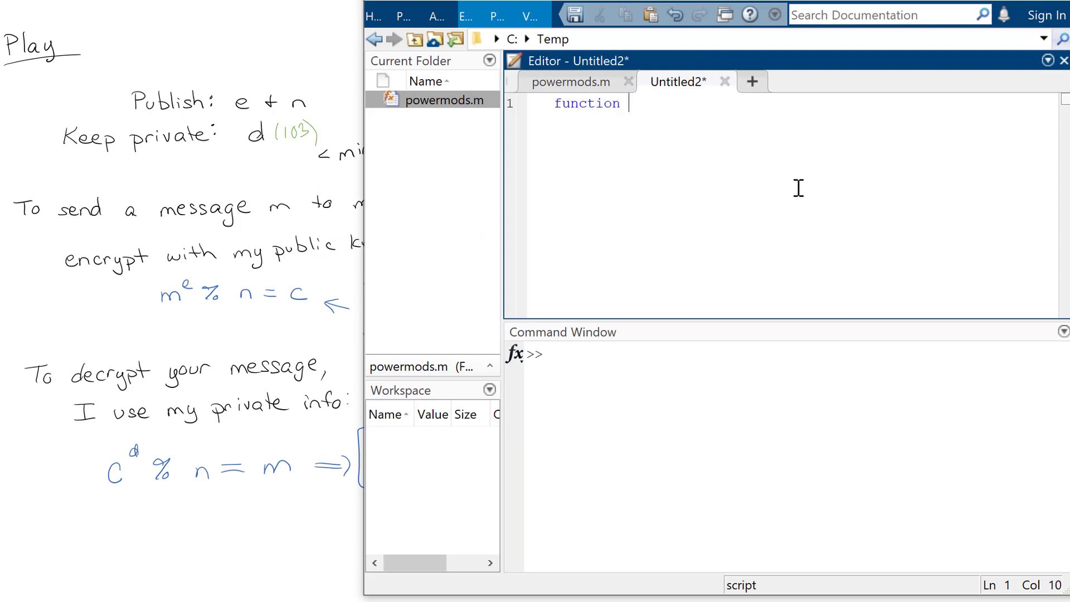
pyautogui.write('encyptedm')
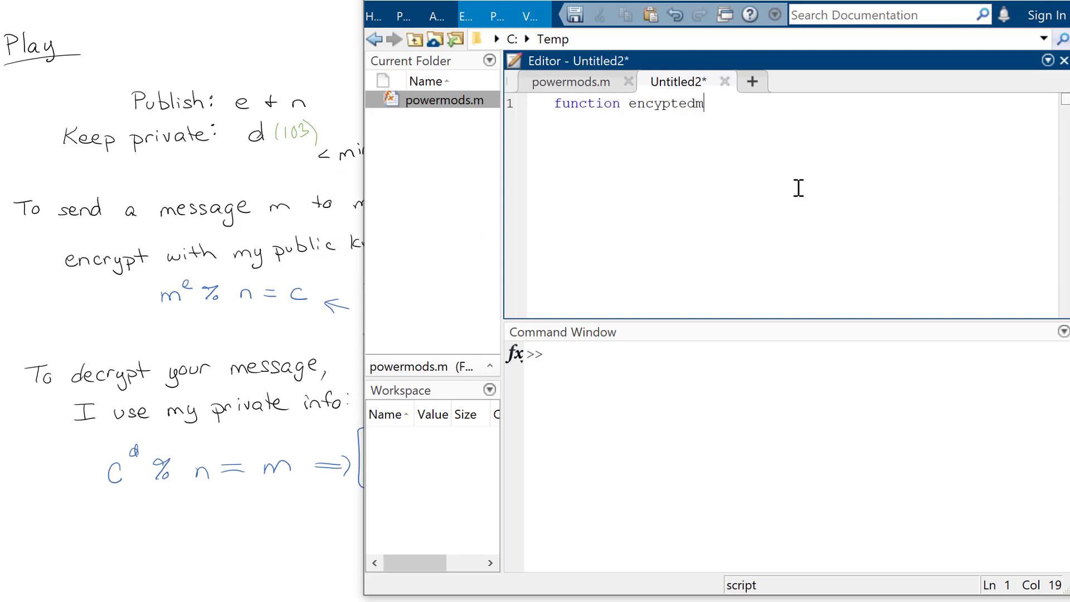
pyautogui.write('essage =')
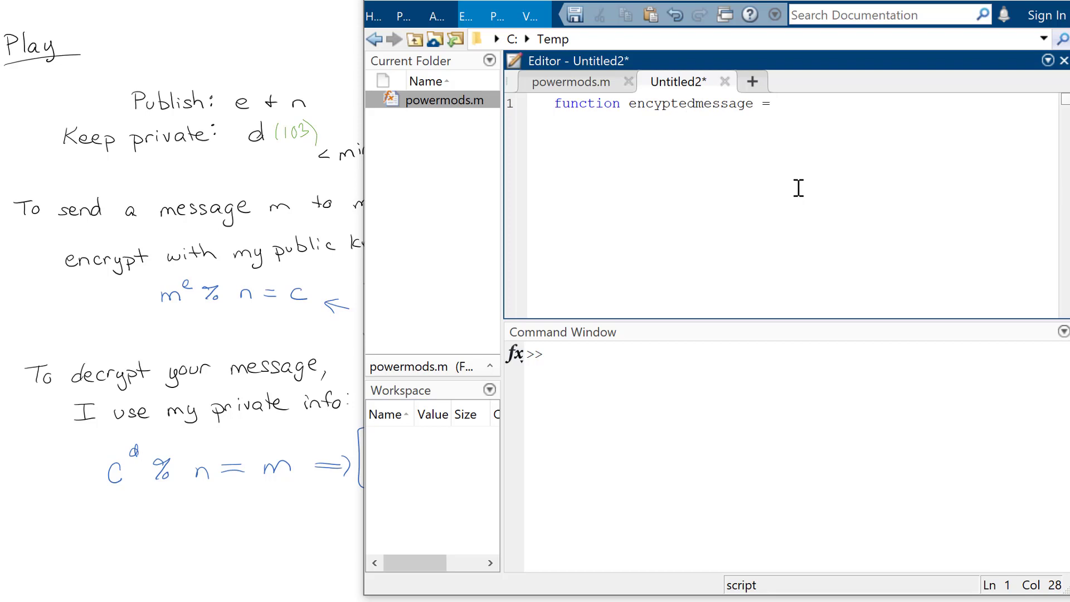
pyautogui.write('encrypt(')
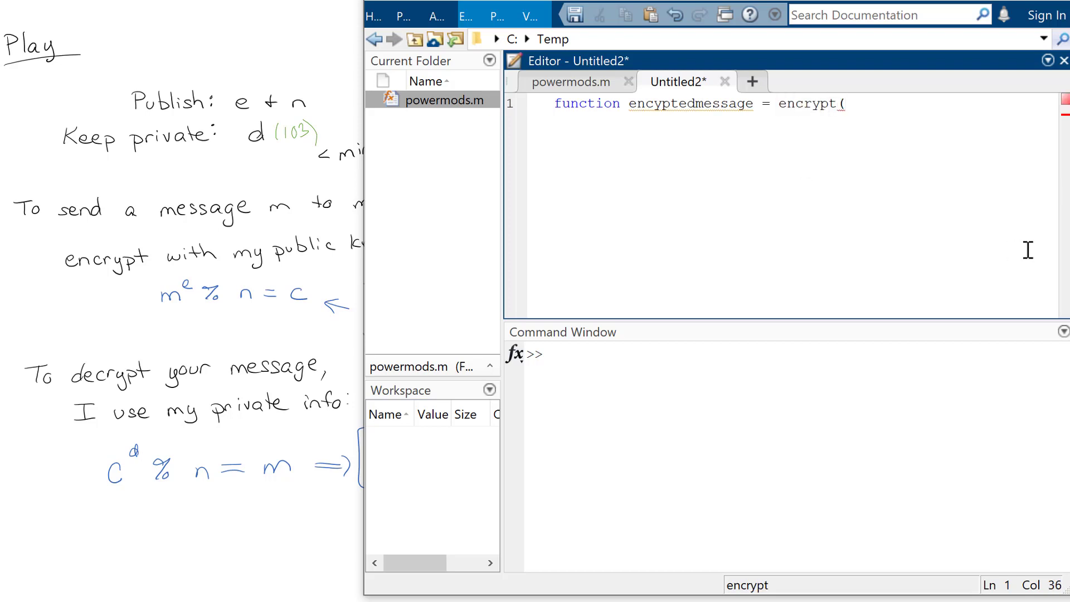
pyautogui.moveTo(600, 237)
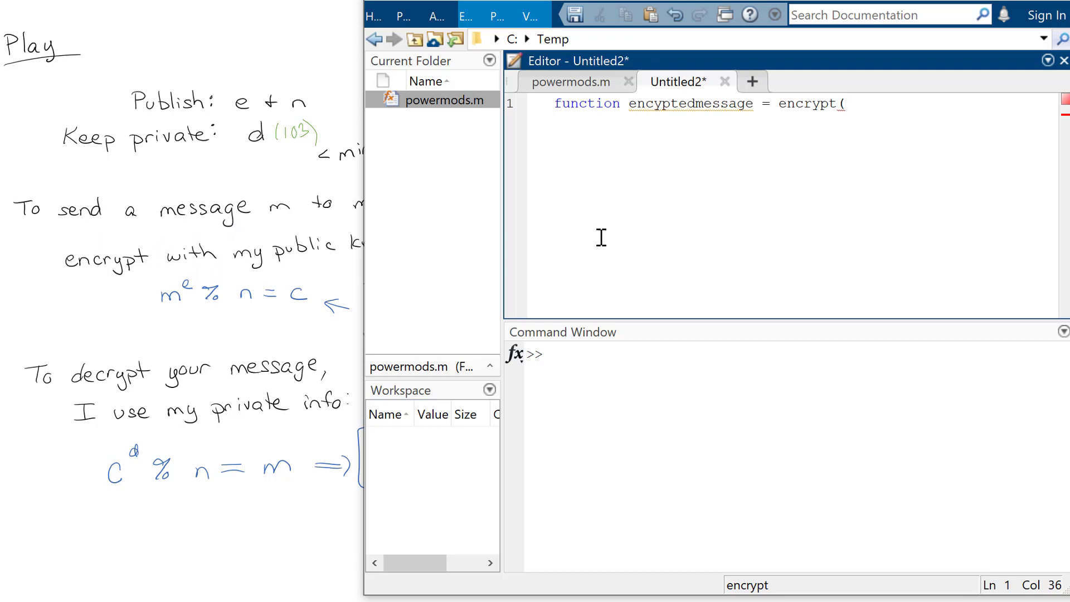
pyautogui.write('m, e, n)')
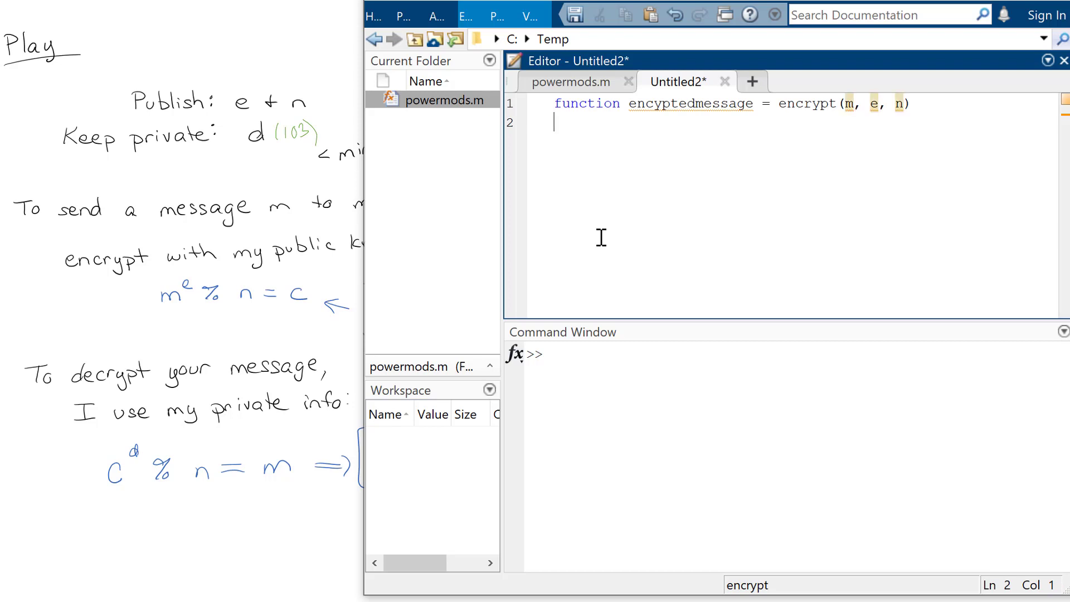
pyautogui.press('Return')
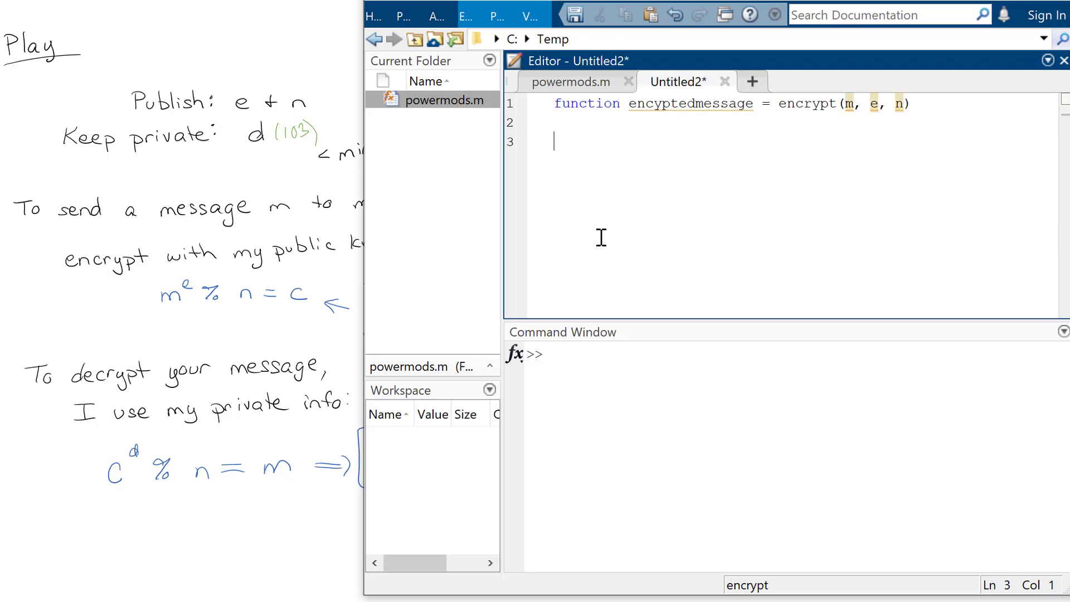
# - Add a comment line describing the m^e mod n computation
pyautogui.write('%')
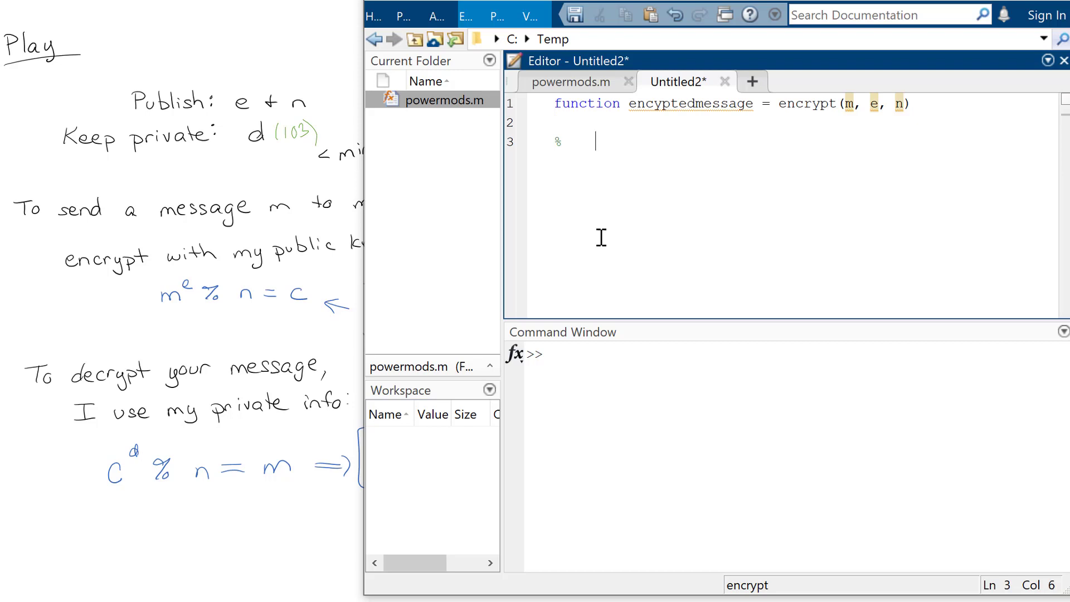
pyautogui.write('m^3')
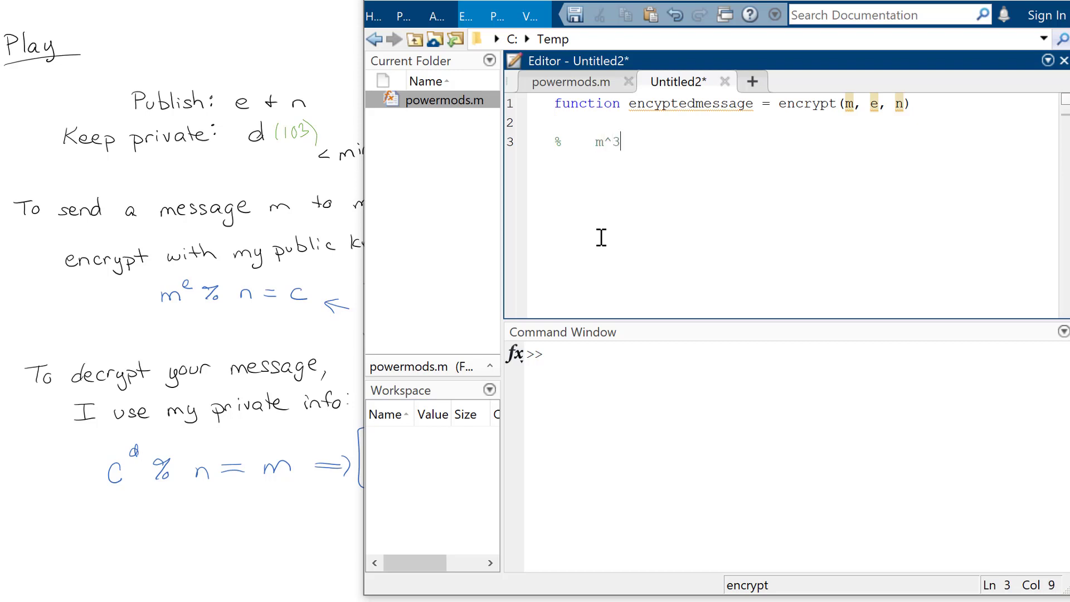
pyautogui.write('e mod n')
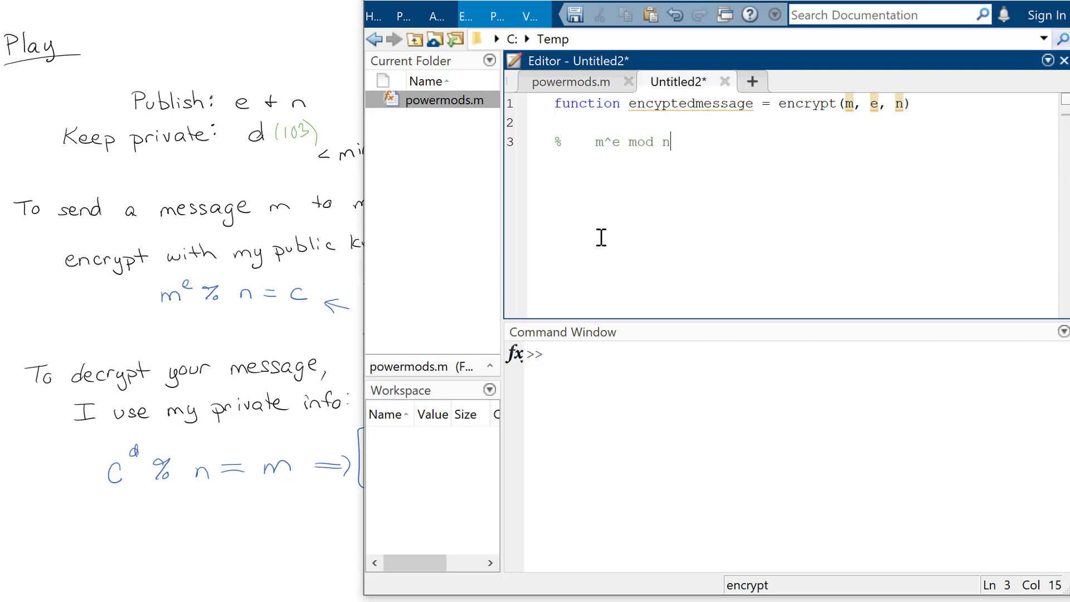
pyautogui.press('Backspace')
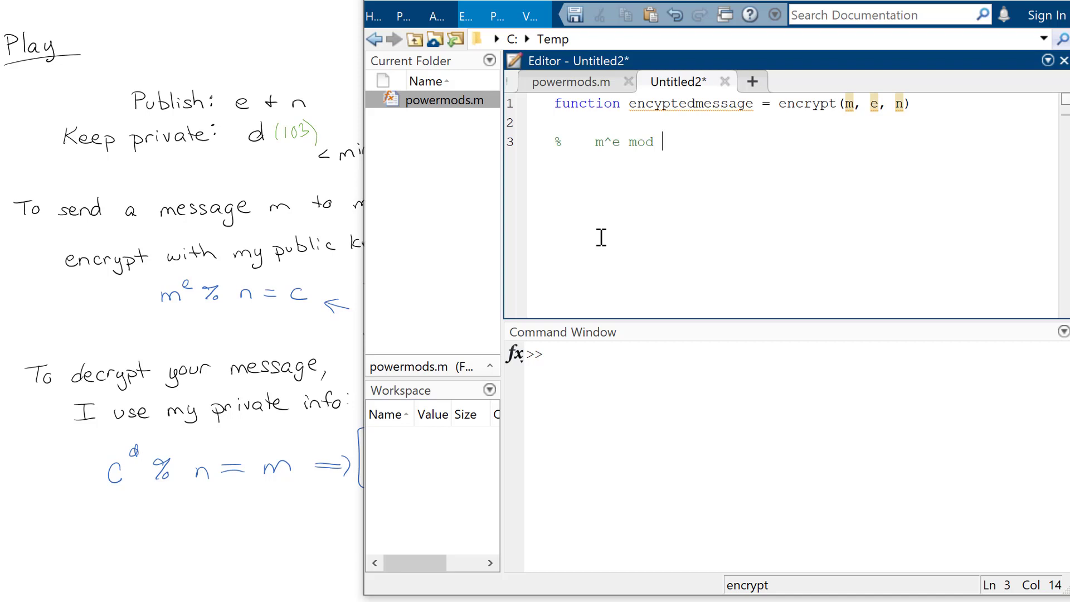
pyautogui.press('BackSpace')
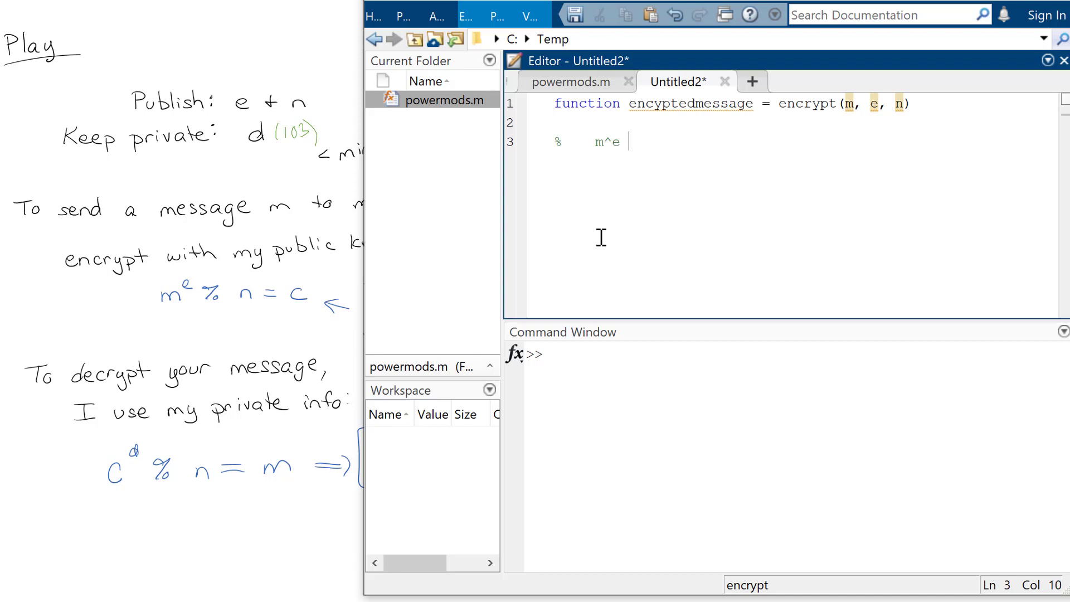
pyautogui.write('% n')
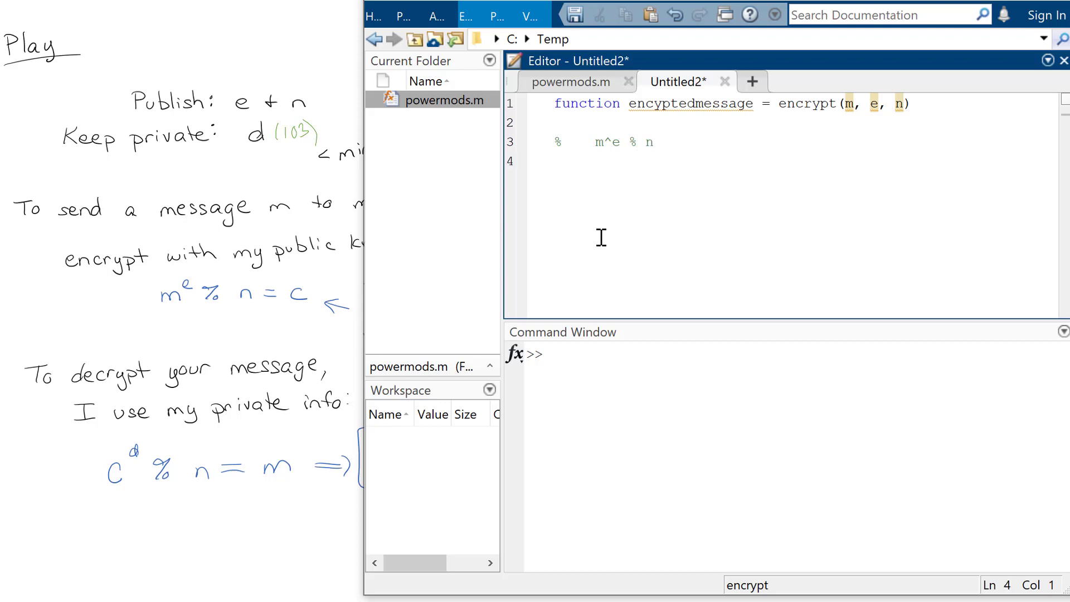
# - Add the body line encryptedmessage = powermods(m,e,n); with a closing semicolon
pyautogui.write('encryptedmessage')
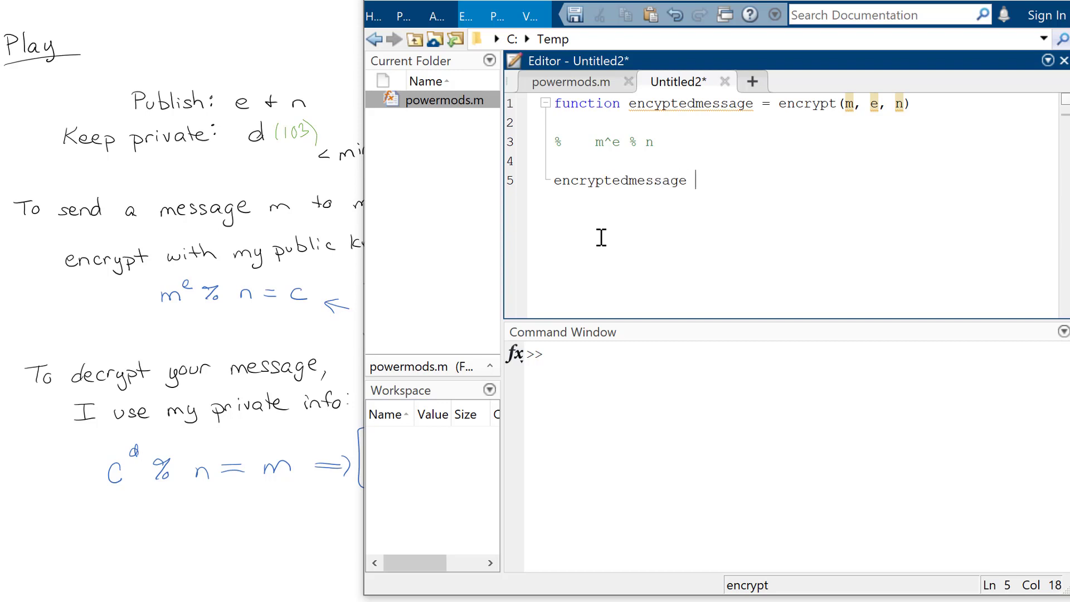
pyautogui.write('= p')
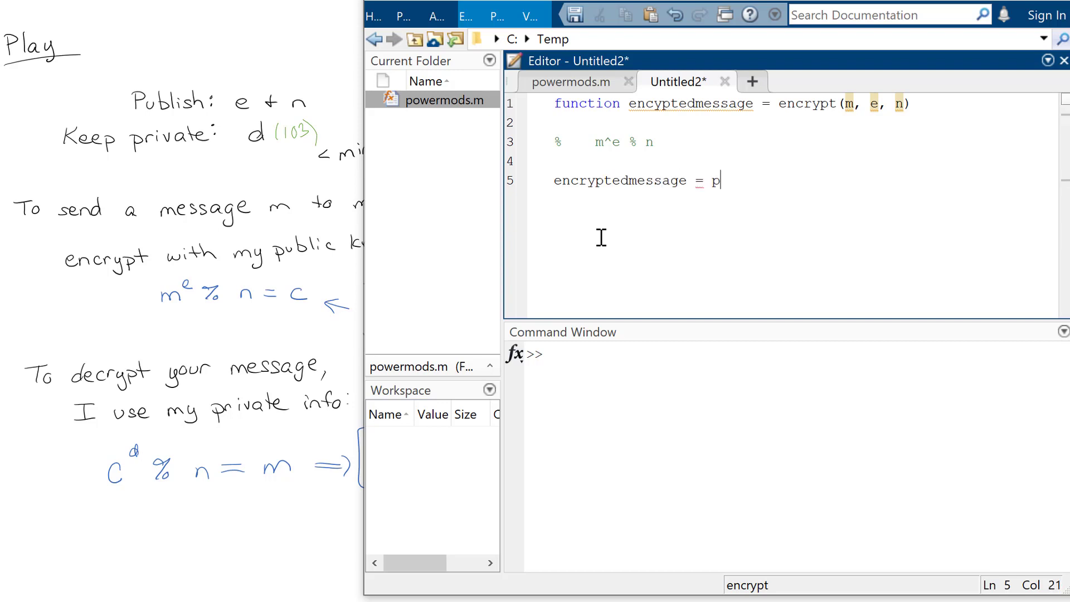
pyautogui.write('owermods(m')
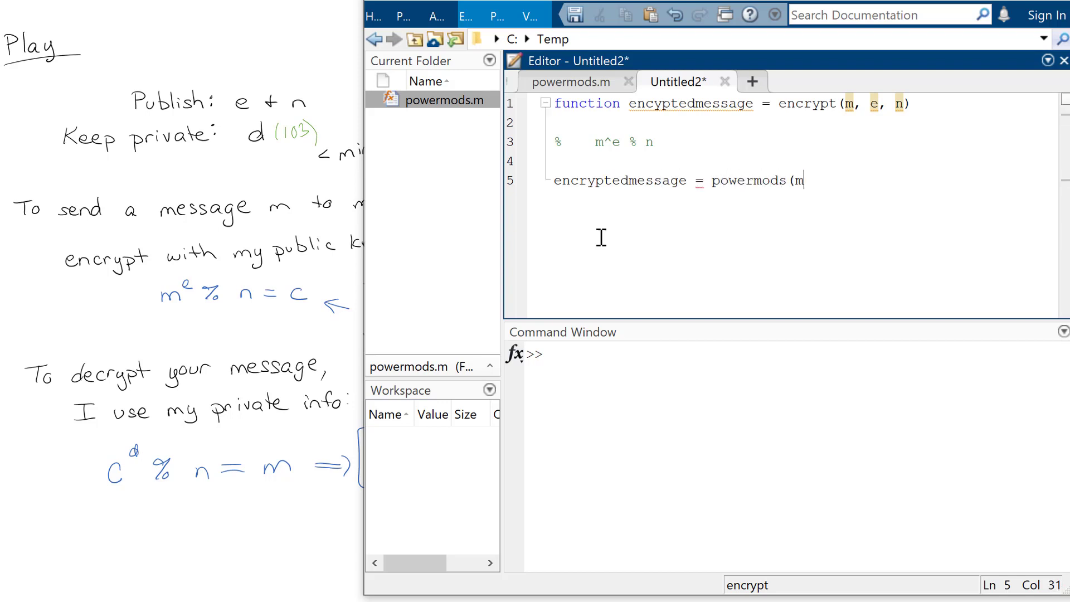
pyautogui.write(',e,n)')
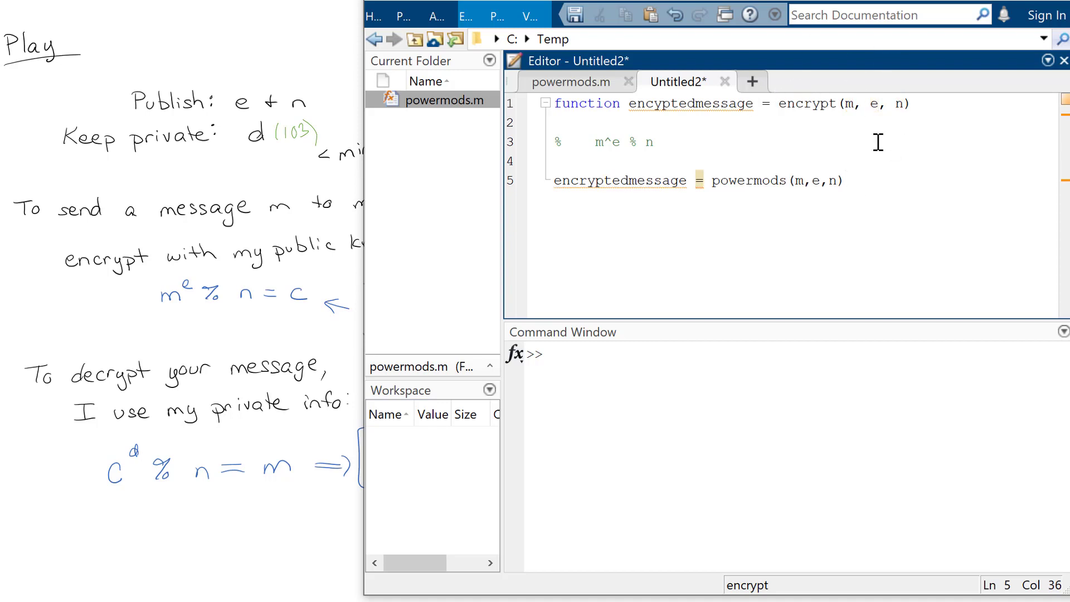
pyautogui.moveTo(781, 213)
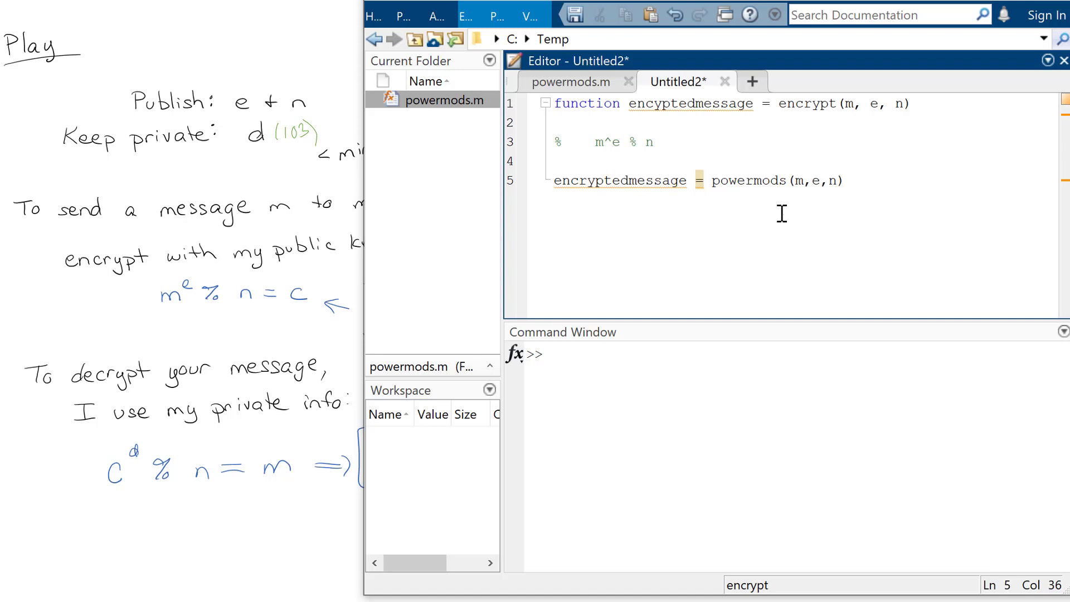
pyautogui.doubleClick(748, 180)
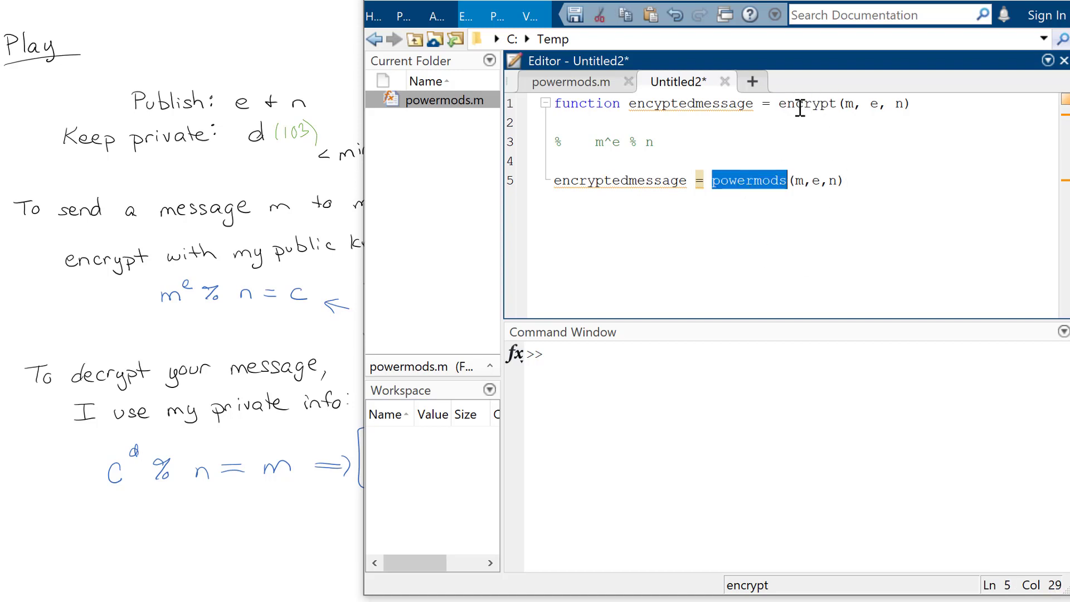
pyautogui.click(845, 180)
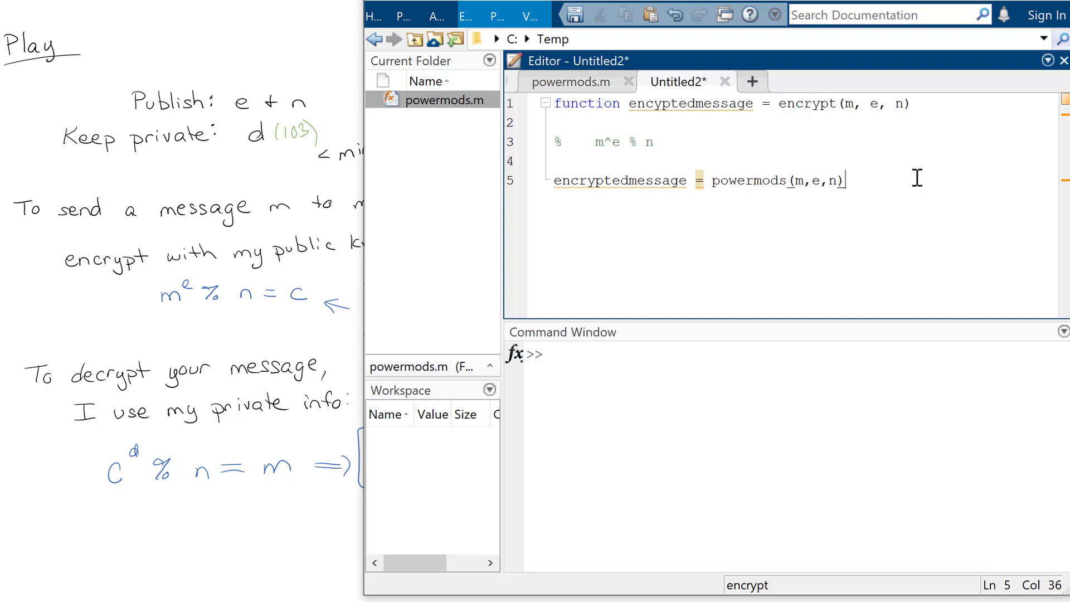
pyautogui.write(';')
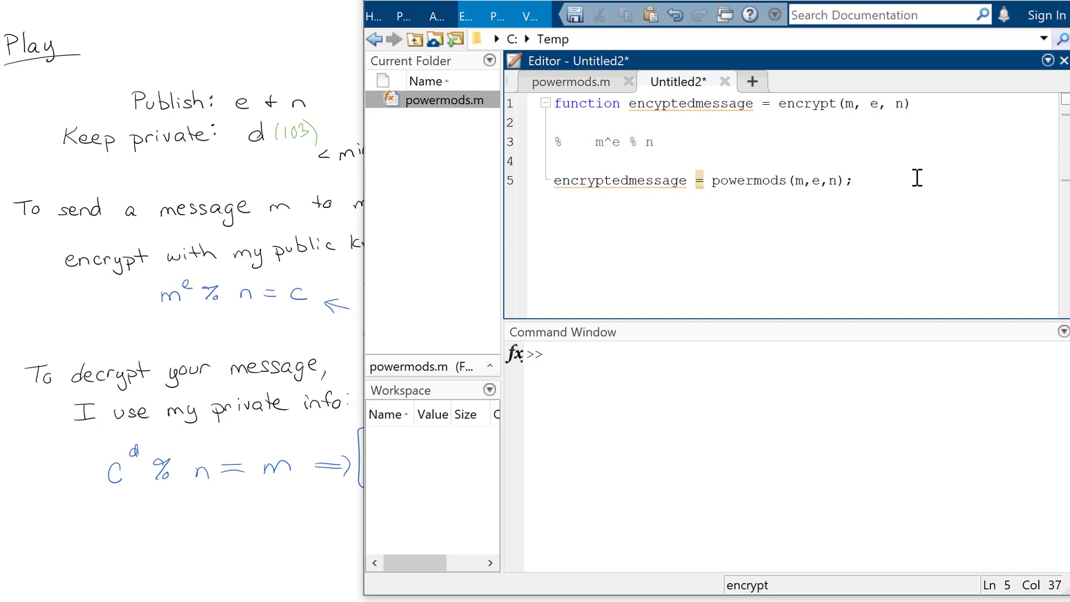
pyautogui.click(705, 140)
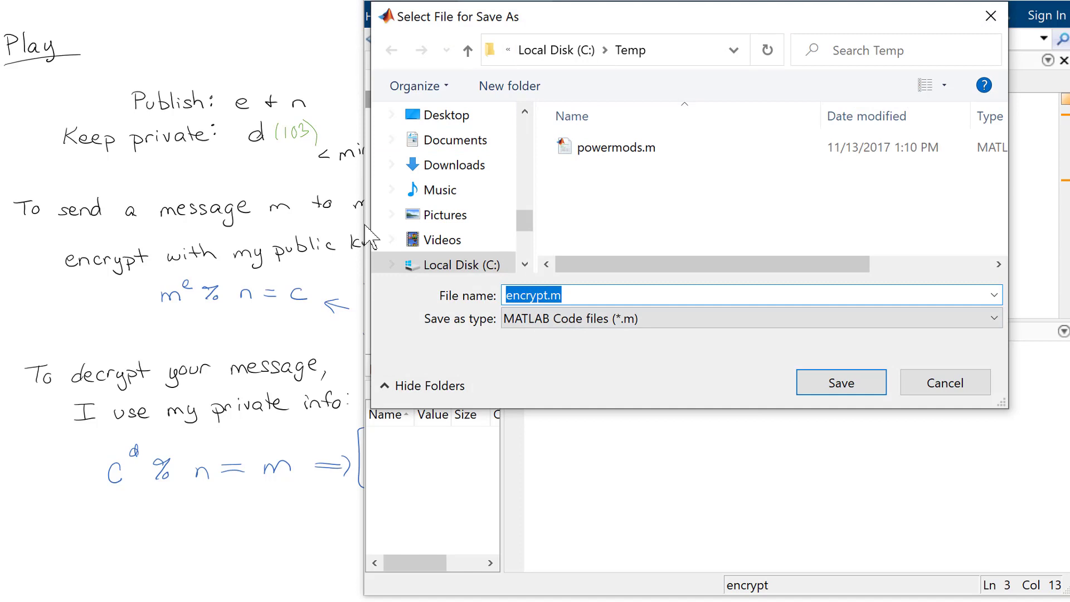
# - Save the encrypt function as encrypt.m and create a new untitled document
pyautogui.click(841, 382)
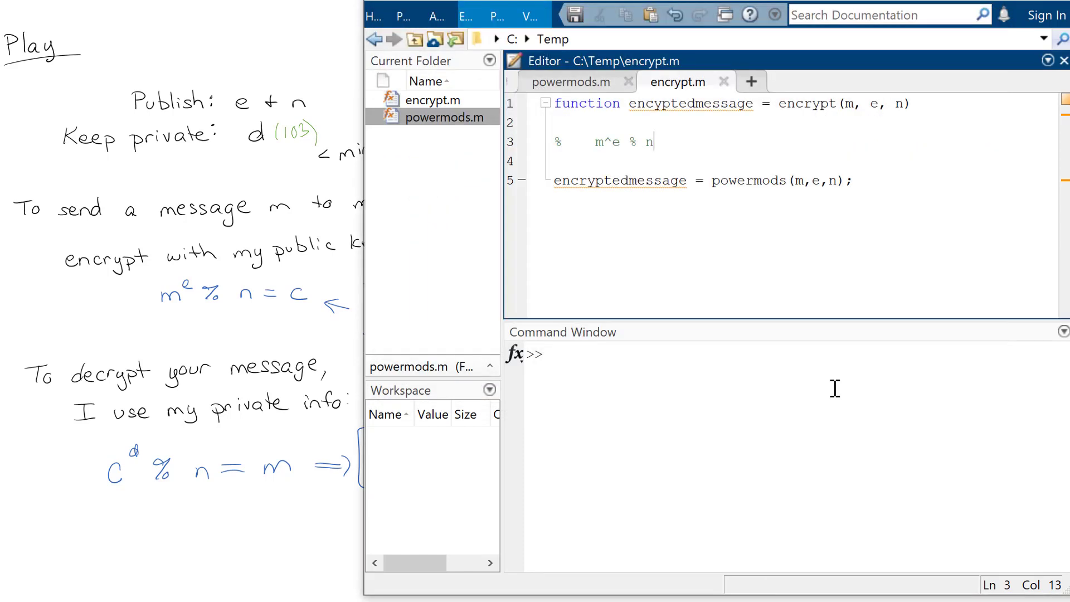
pyautogui.click(797, 181)
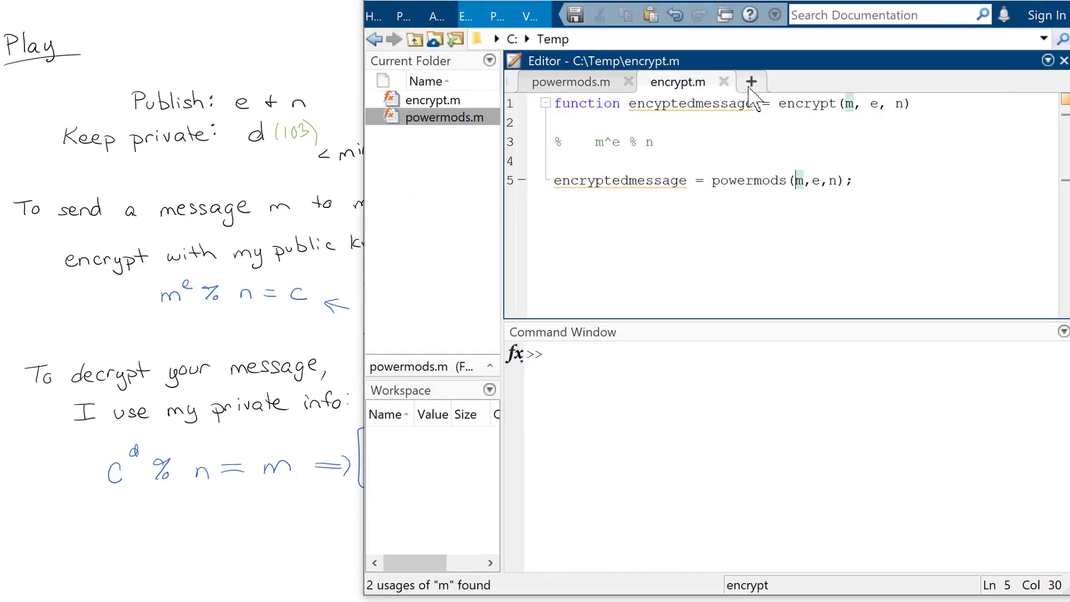
pyautogui.click(751, 82)
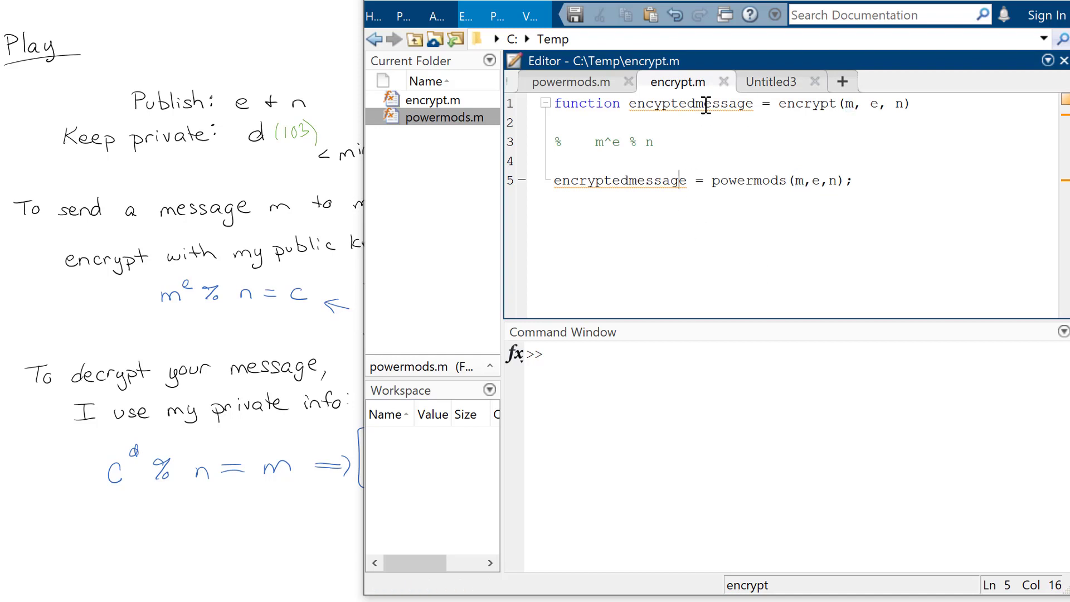
pyautogui.doubleClick(690, 103)
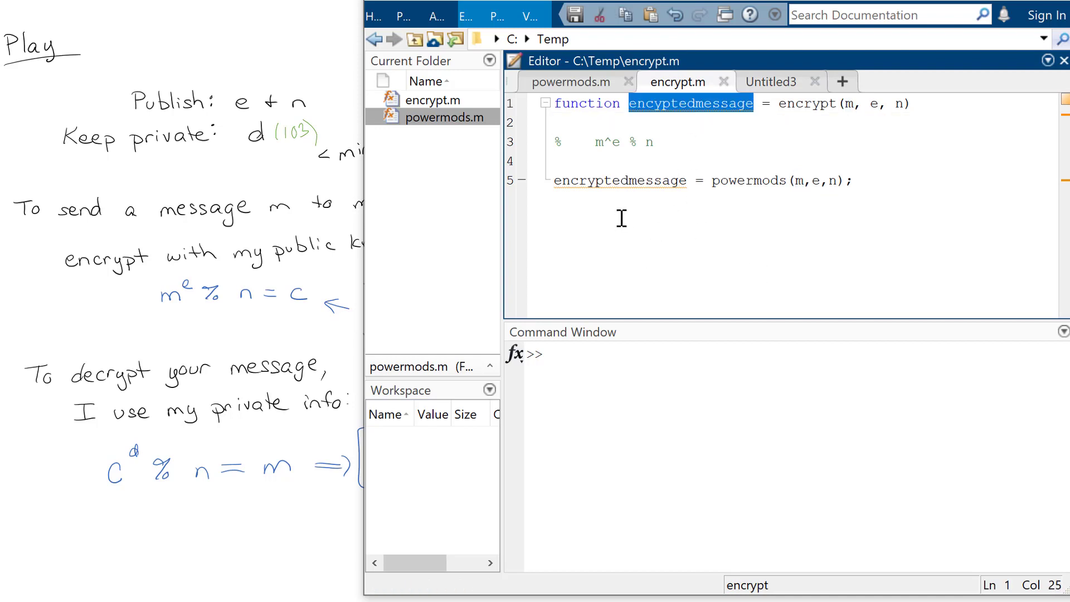
pyautogui.moveTo(659, 116)
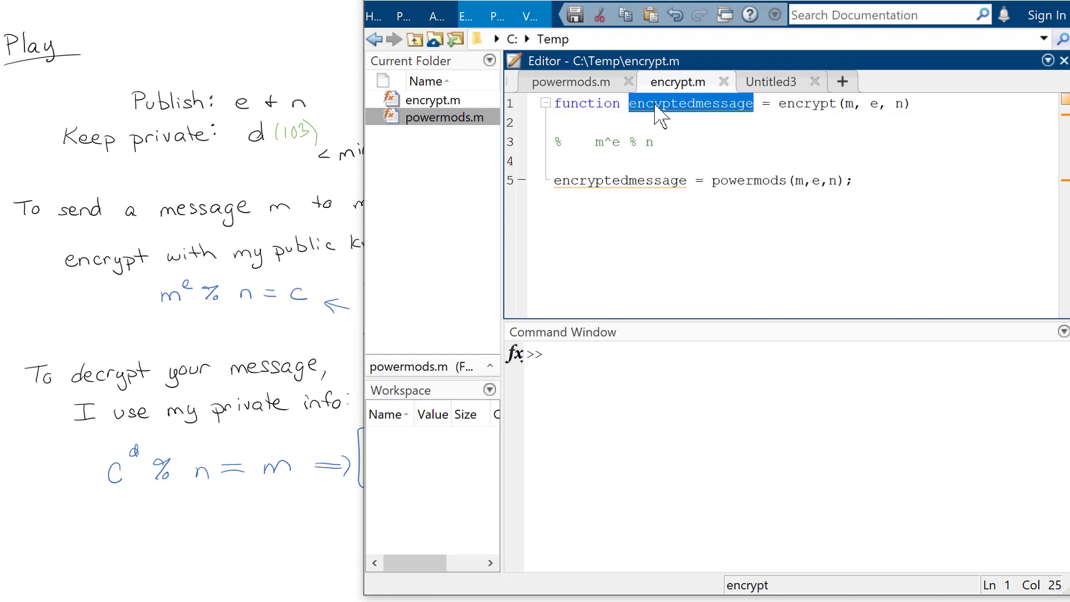
pyautogui.click(687, 189)
pyautogui.write('p')
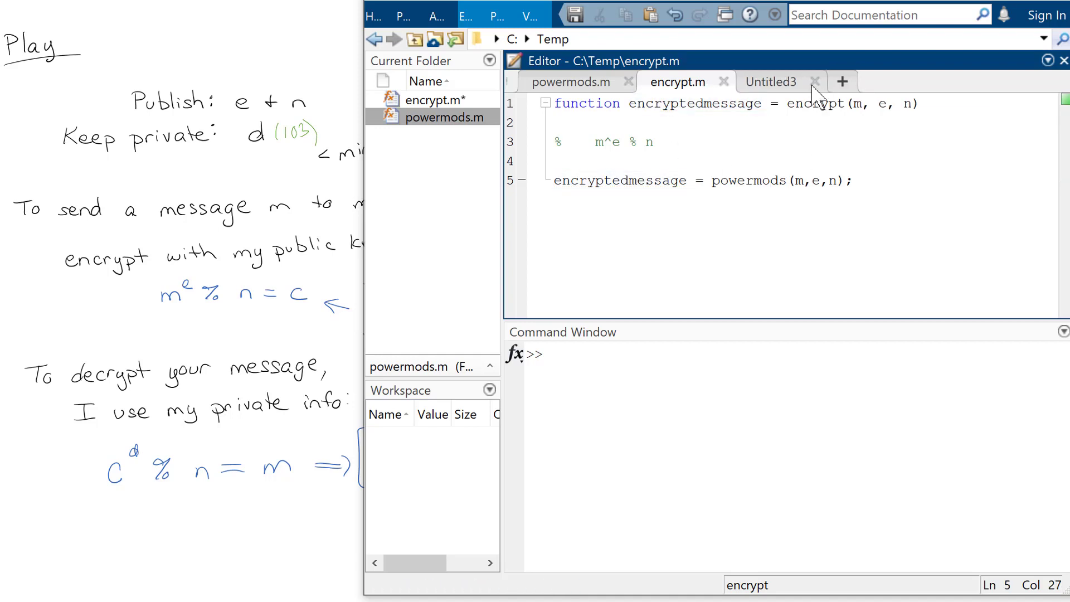
pyautogui.click(769, 82)
pyautogui.write('function decr')
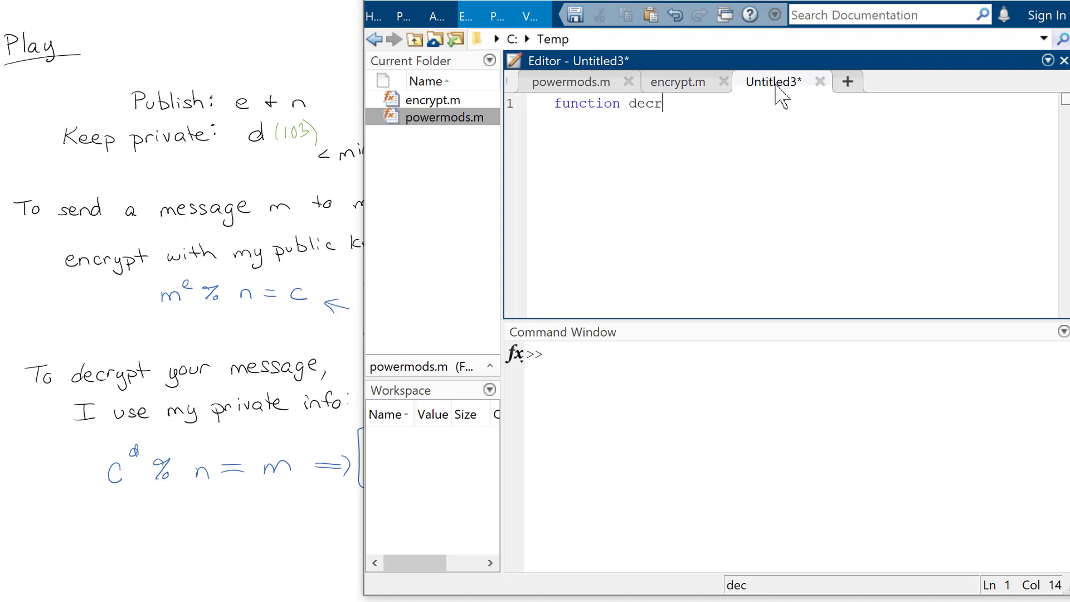
# - Write decryptedmessage = decrypt(c,d,n) returning powermods(c,d,n)
pyautogui.write('yptedmessa')
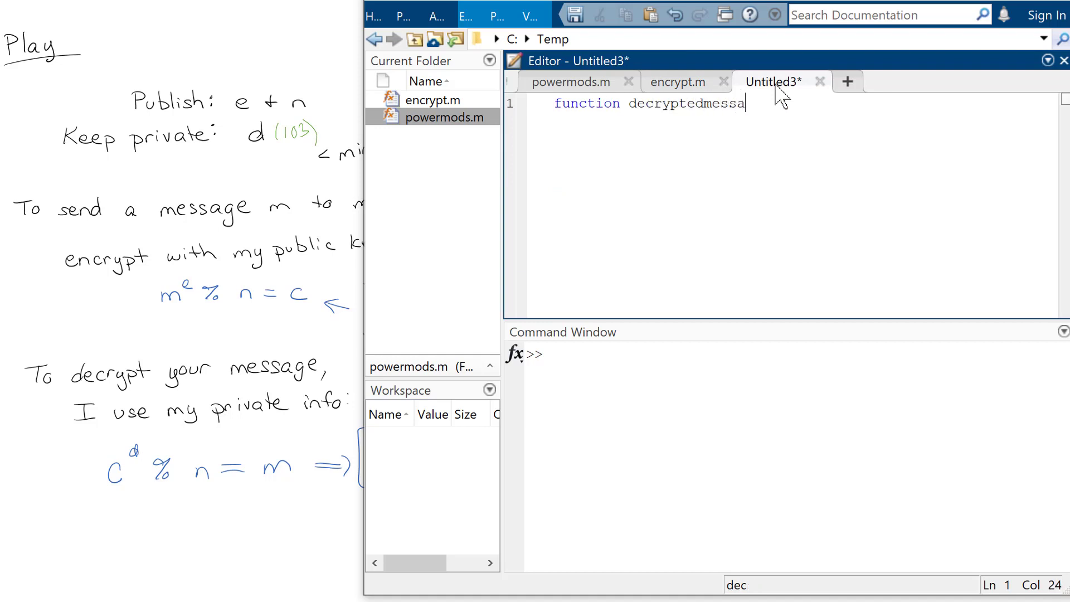
pyautogui.write('ge =')
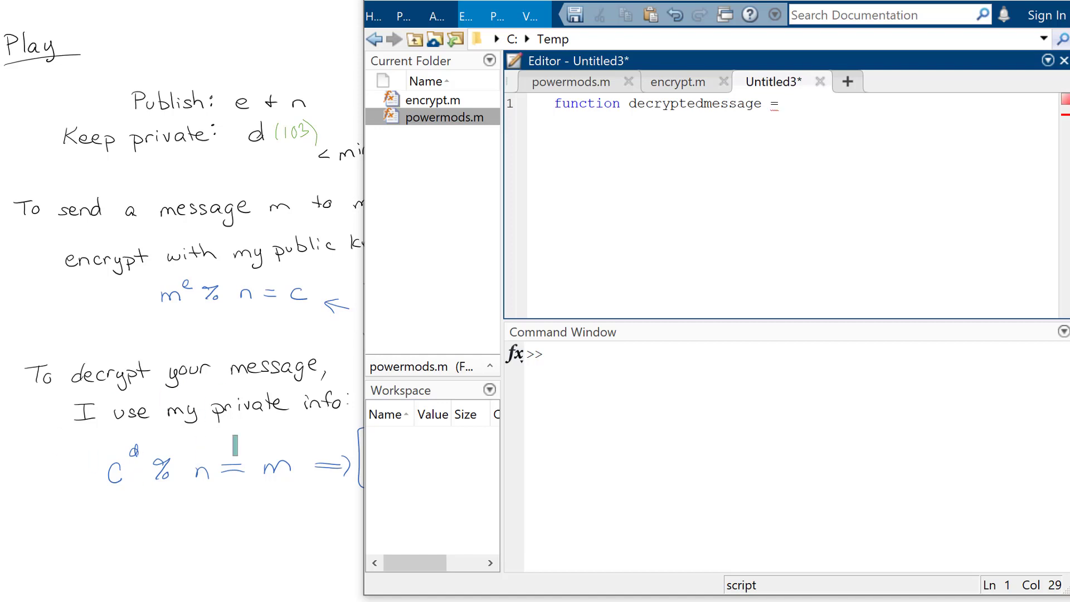
pyautogui.write('d')
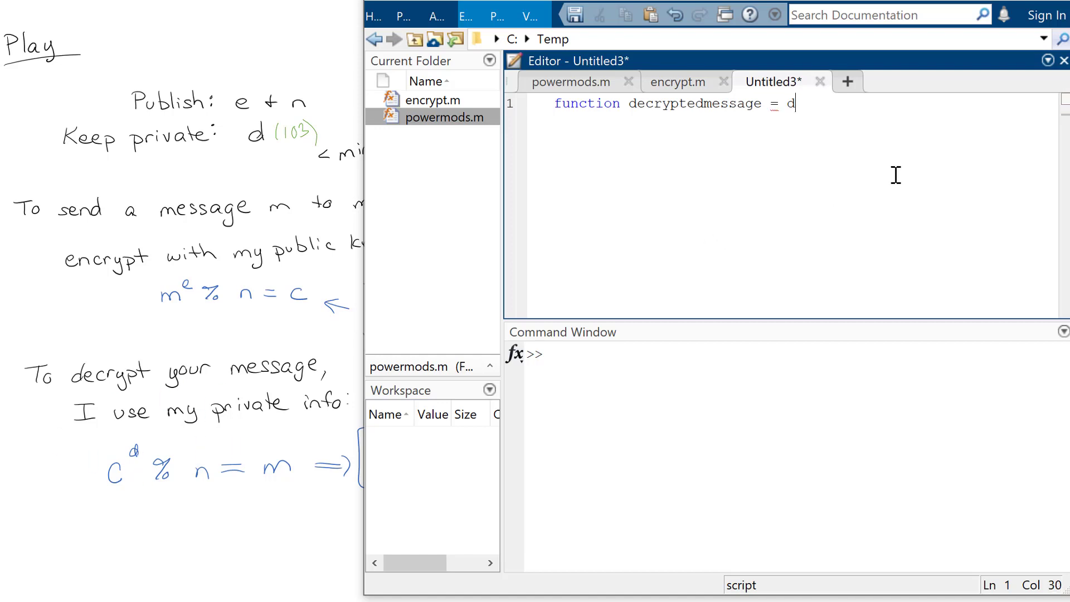
pyautogui.write('ecrypt(c,d,n')
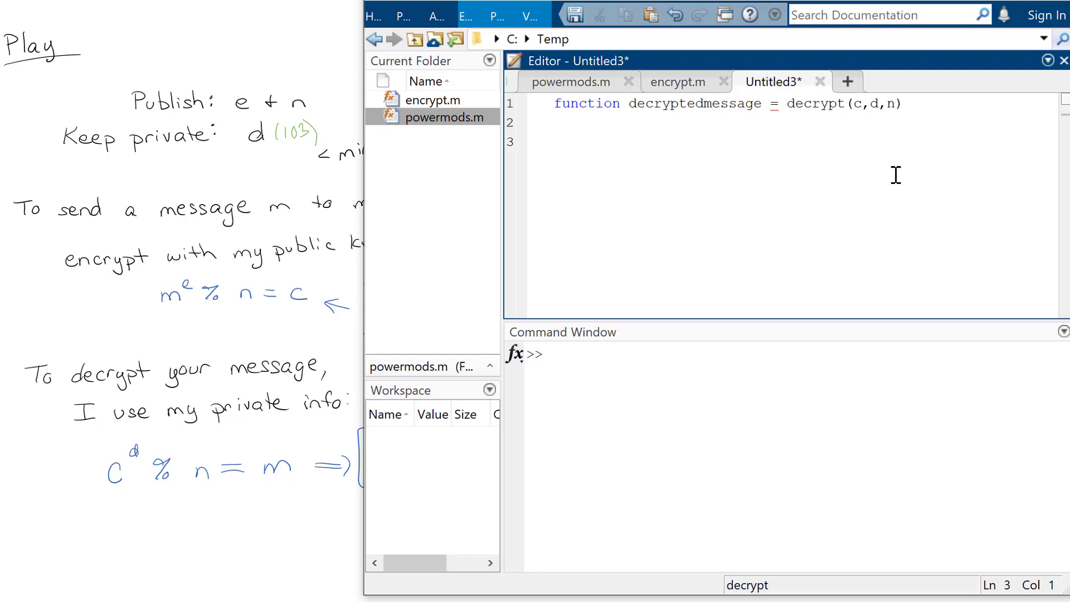
pyautogui.write('decryptedmes')
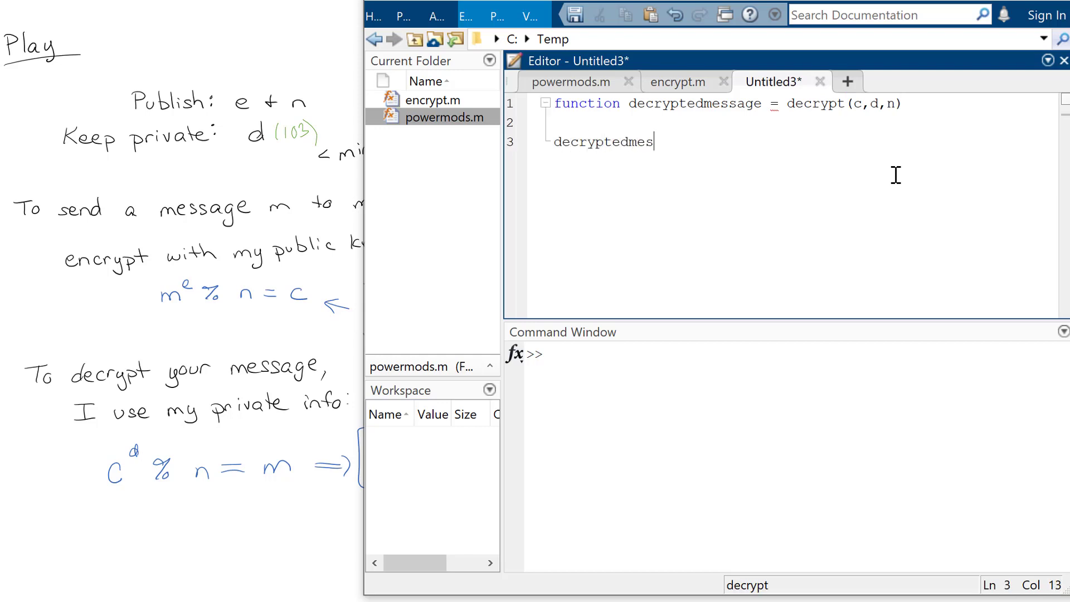
pyautogui.write('sage = power')
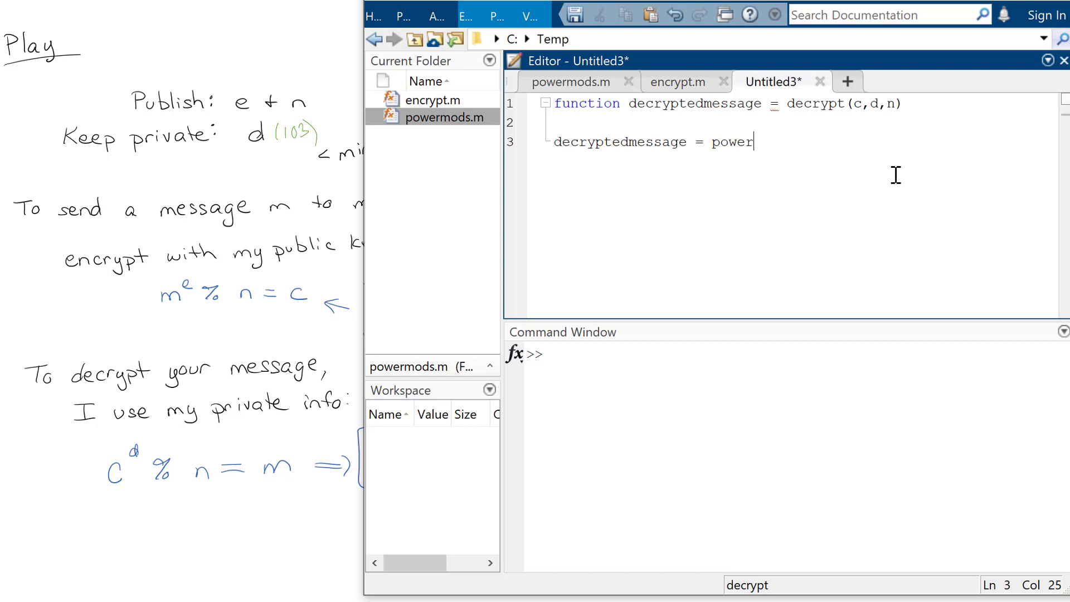
pyautogui.write('mods')
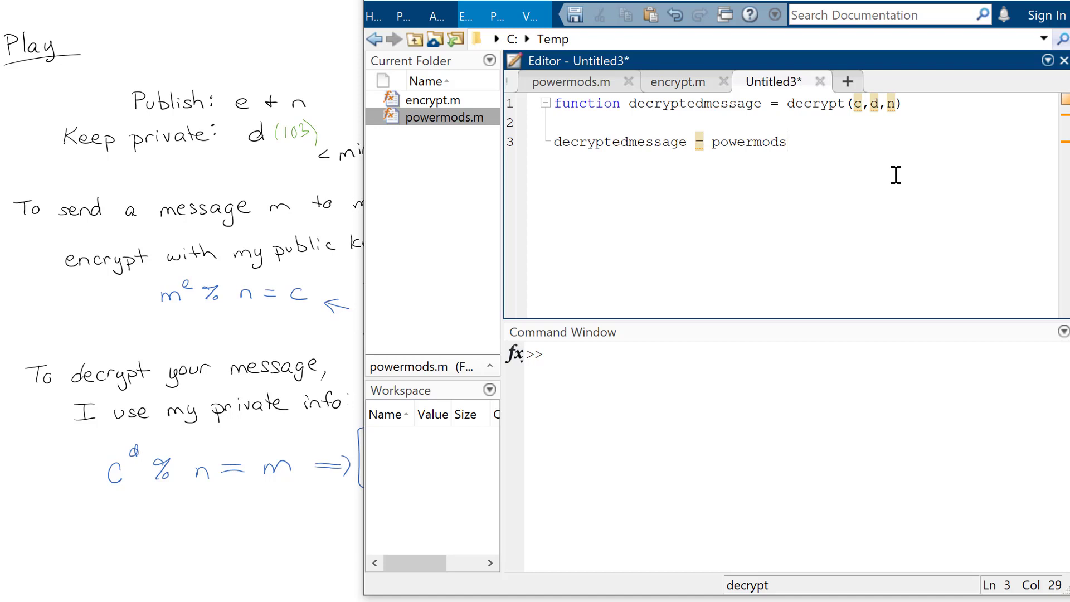
pyautogui.write('(')
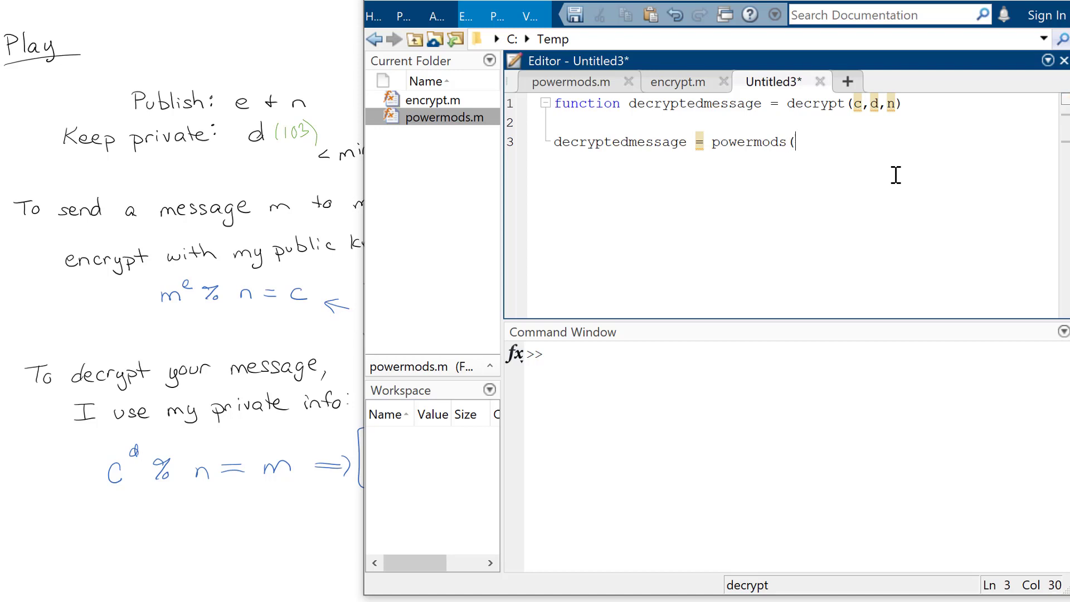
pyautogui.write(',')
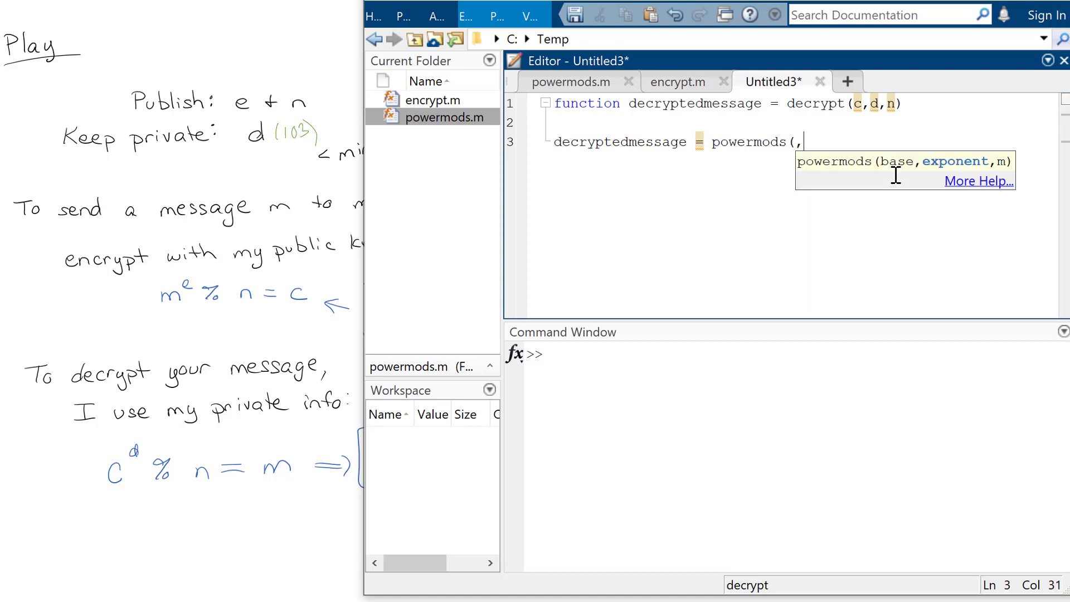
pyautogui.write('c,d,n);')
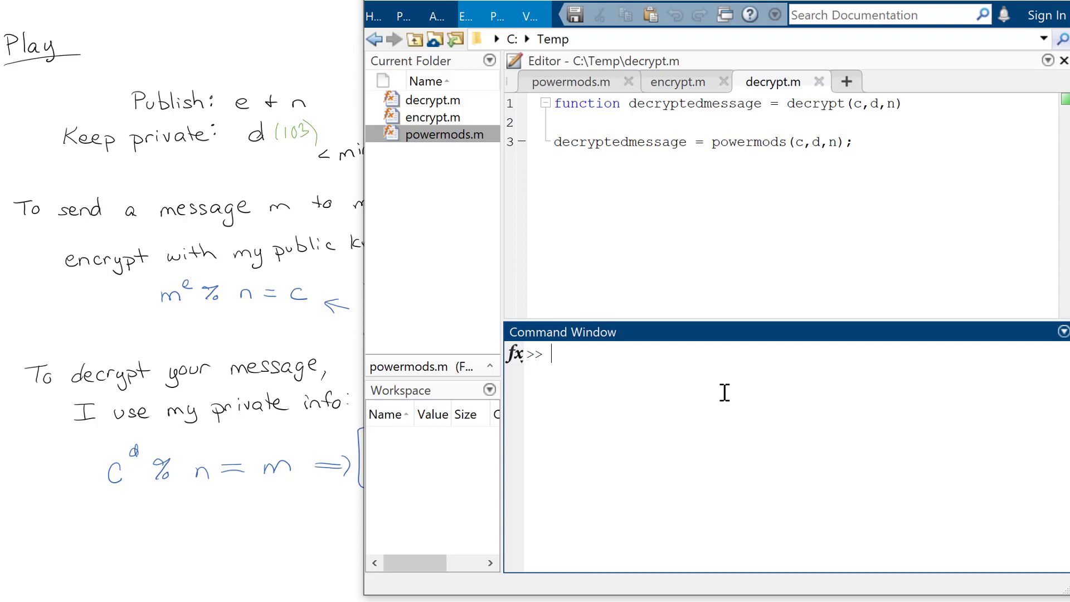
pyautogui.moveTo(739, 407)
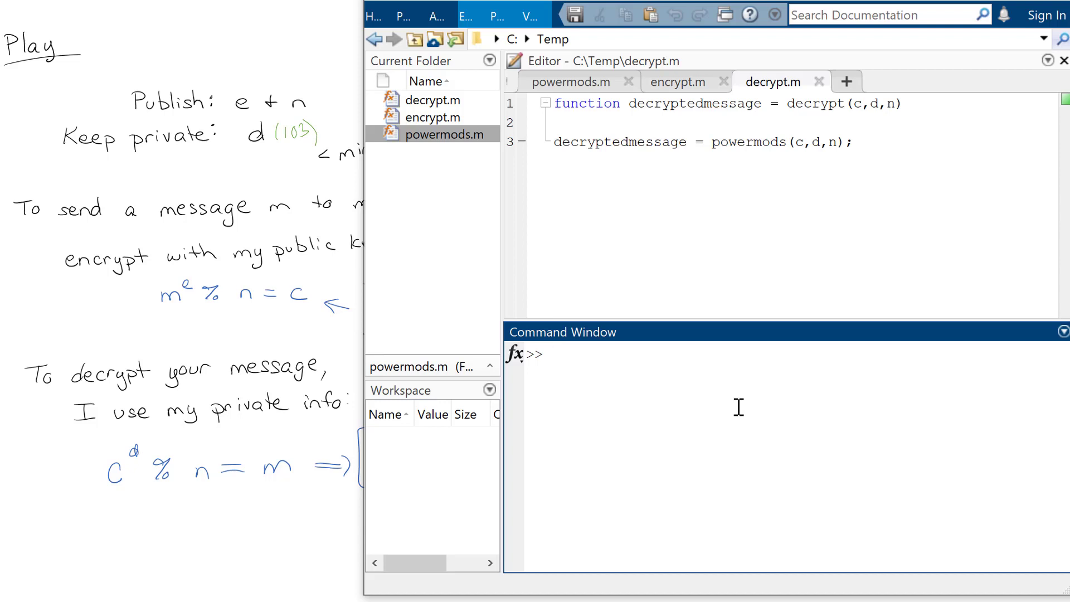
# - Encrypt 3 with blah = encrypt(3,7,143), giving 42
pyautogui.write('bl')
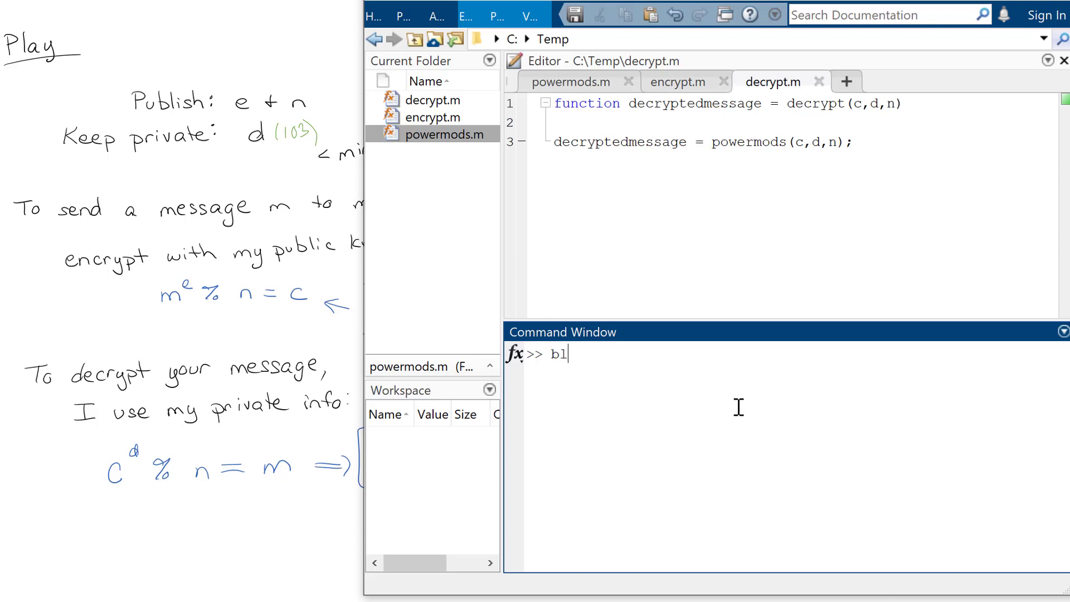
pyautogui.write('ah = encrypt(')
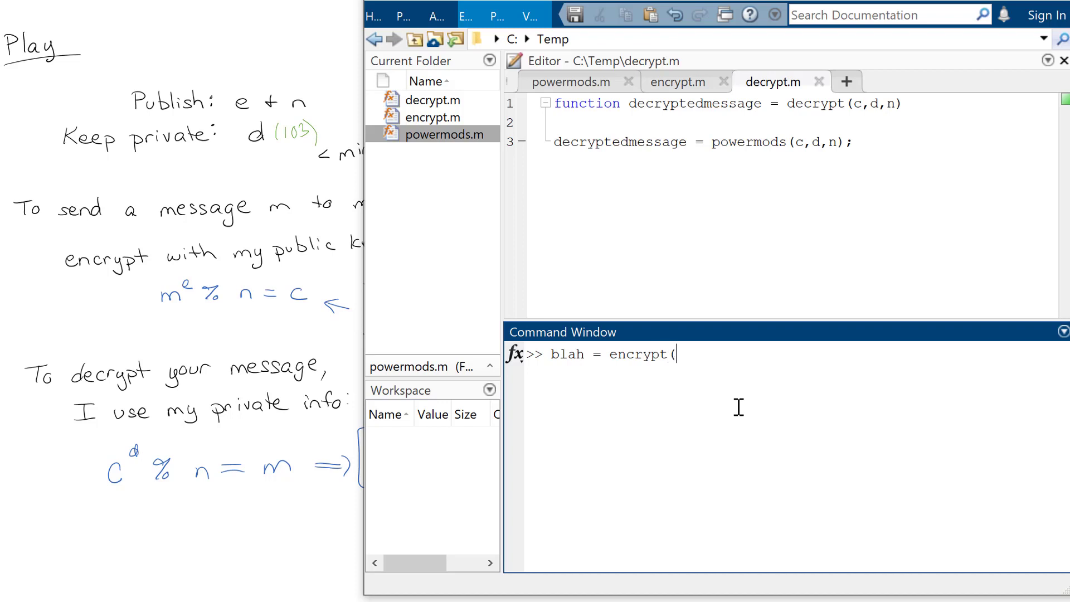
pyautogui.write('3,')
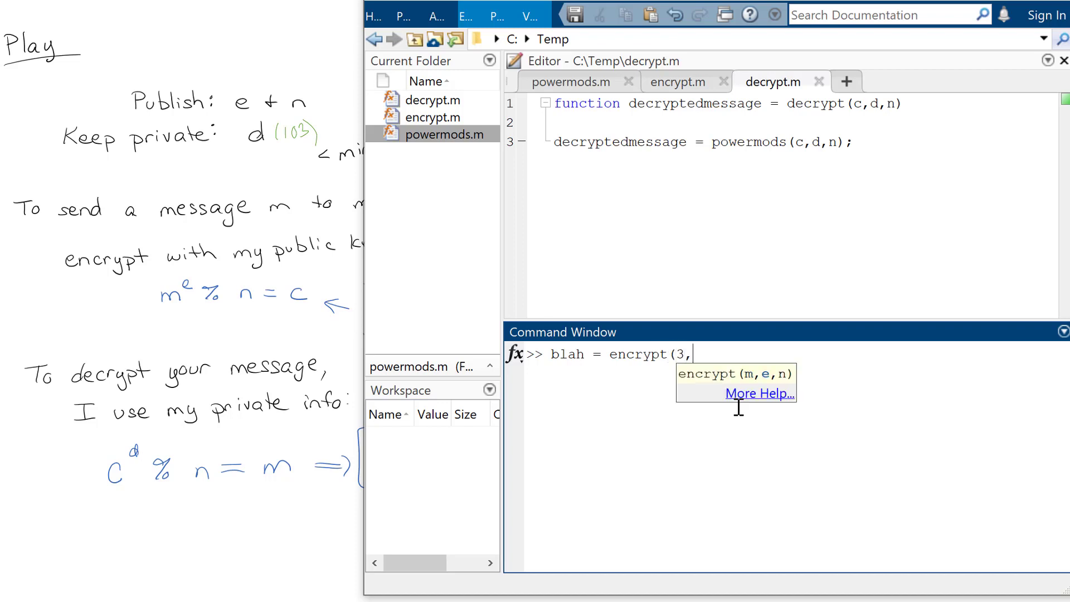
pyautogui.write('7')
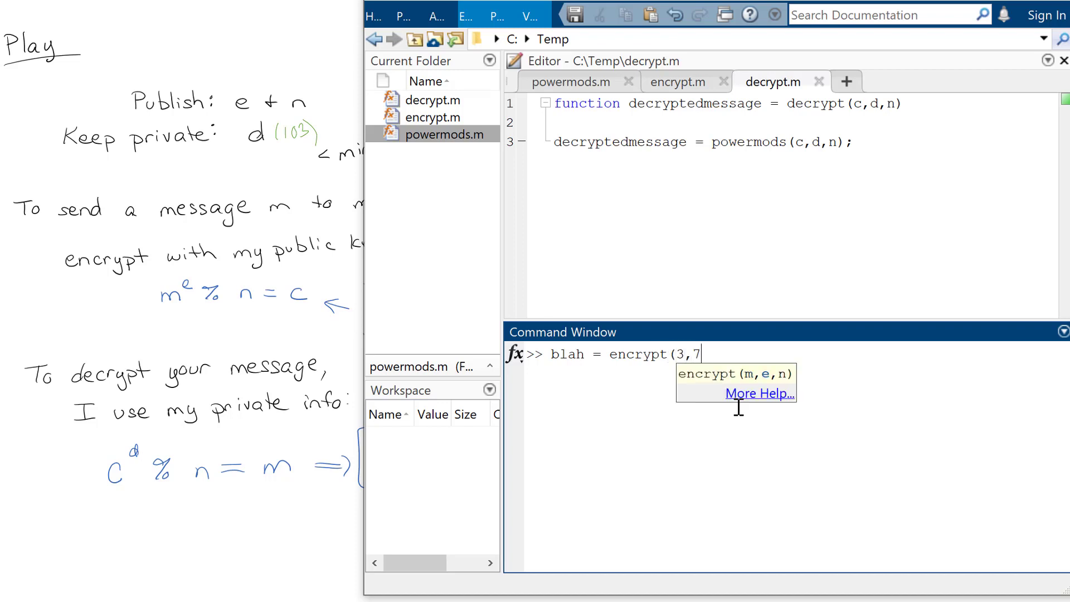
pyautogui.write(',143')
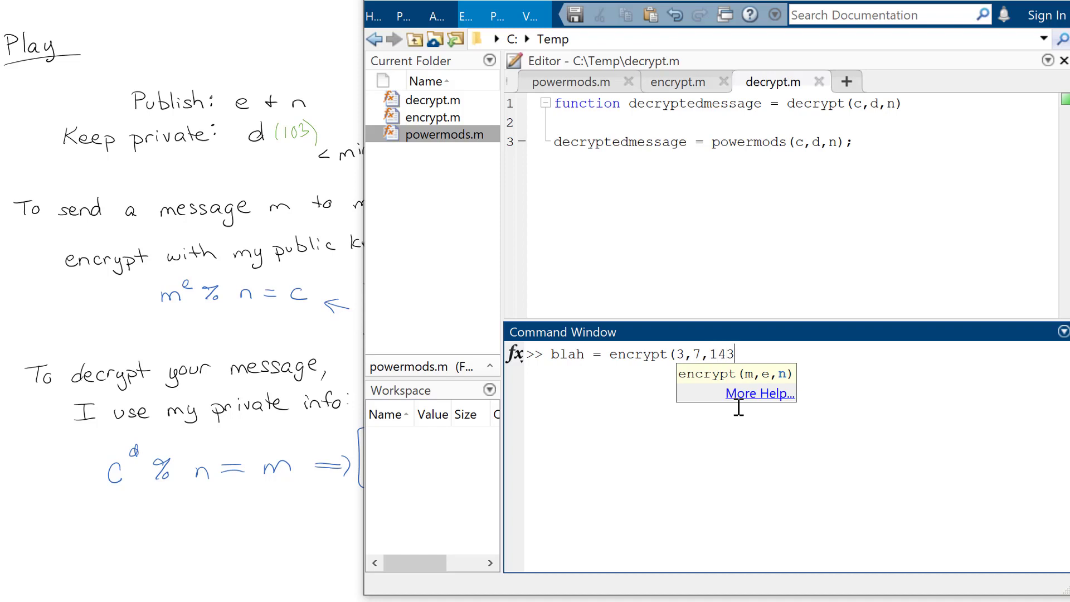
pyautogui.press('Return')
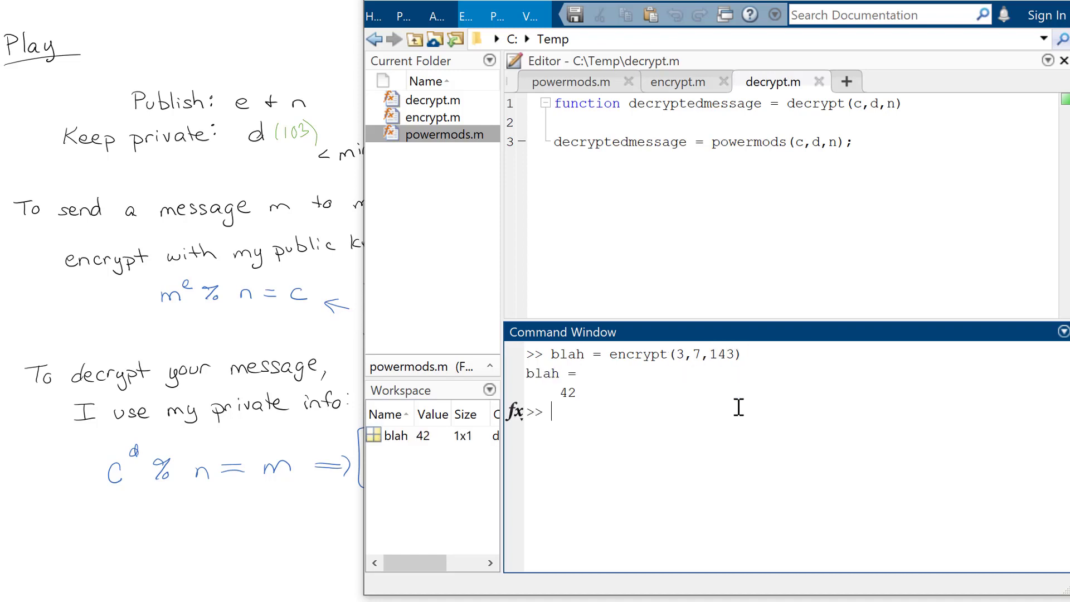
# - Decrypt it with unblah = decrypt(blah, 103, 143), recovering 3
pyautogui.write('unbleh')
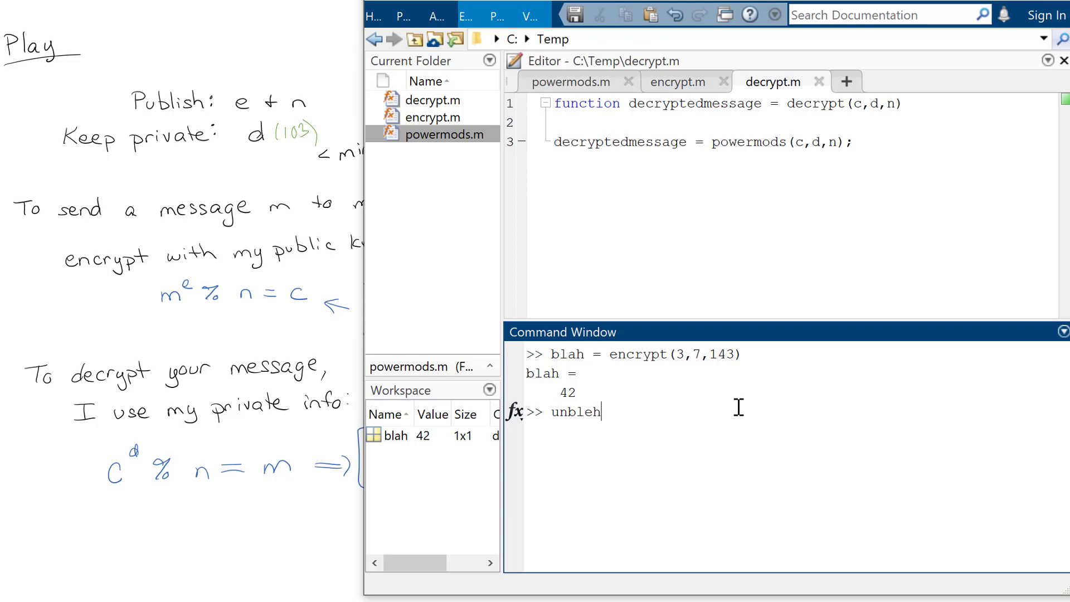
pyautogui.write('=')
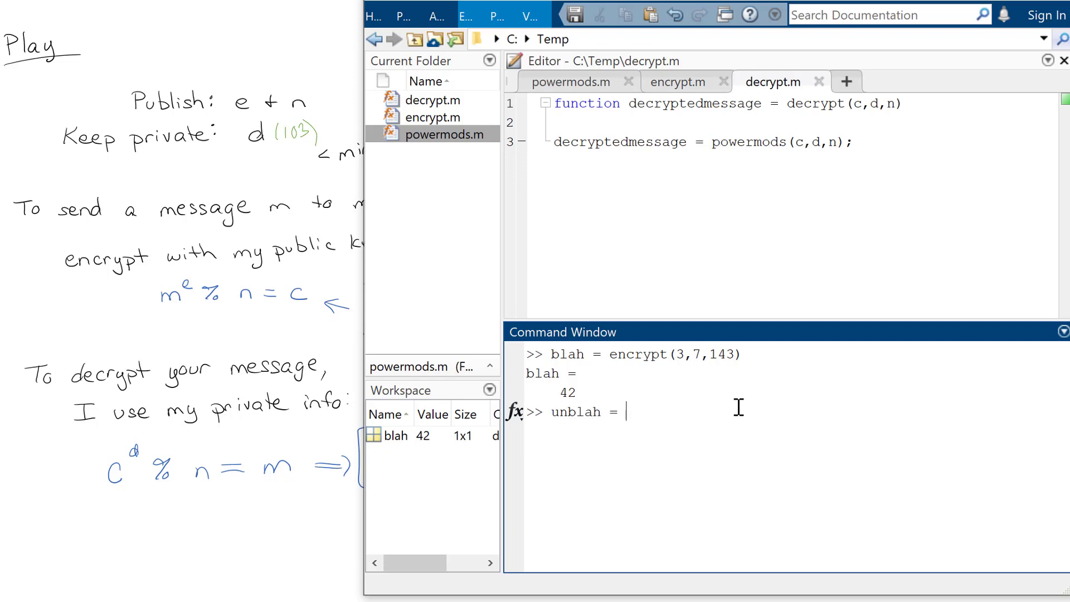
pyautogui.write('decrypt')
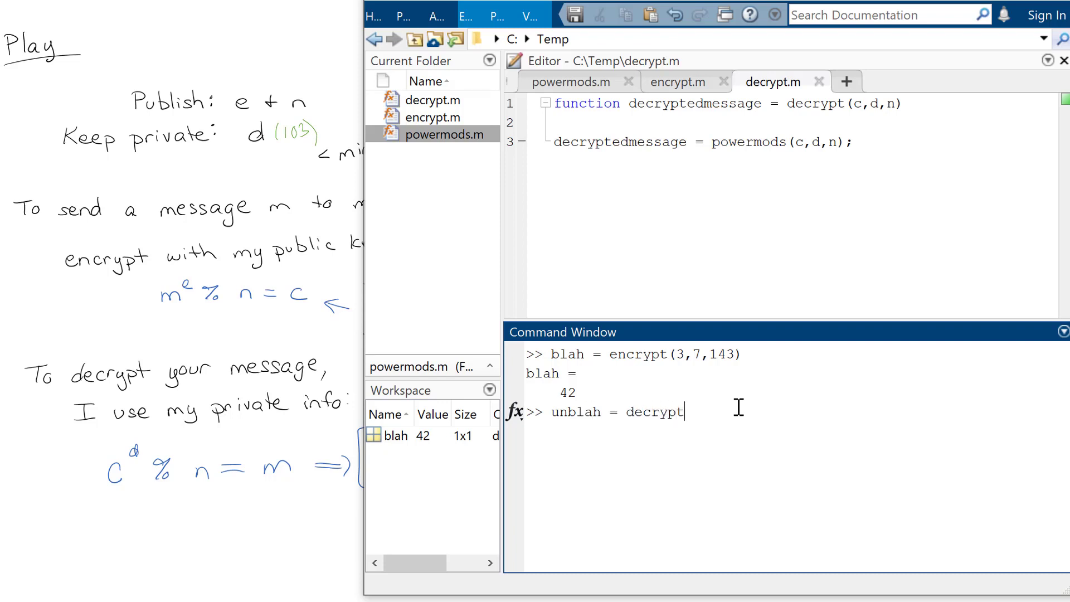
pyautogui.write('(blah')
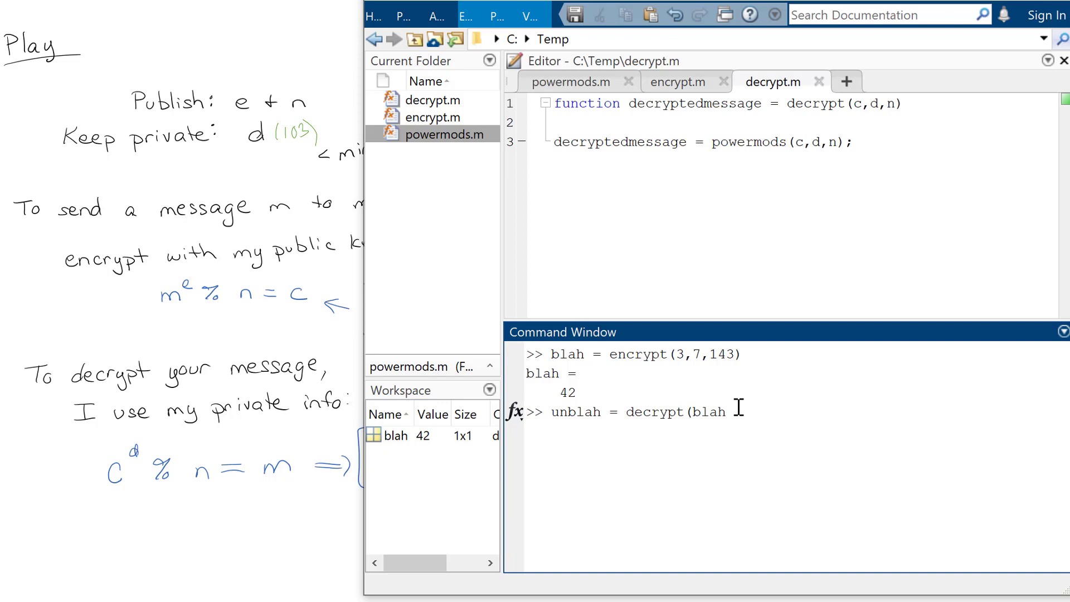
pyautogui.write(',')
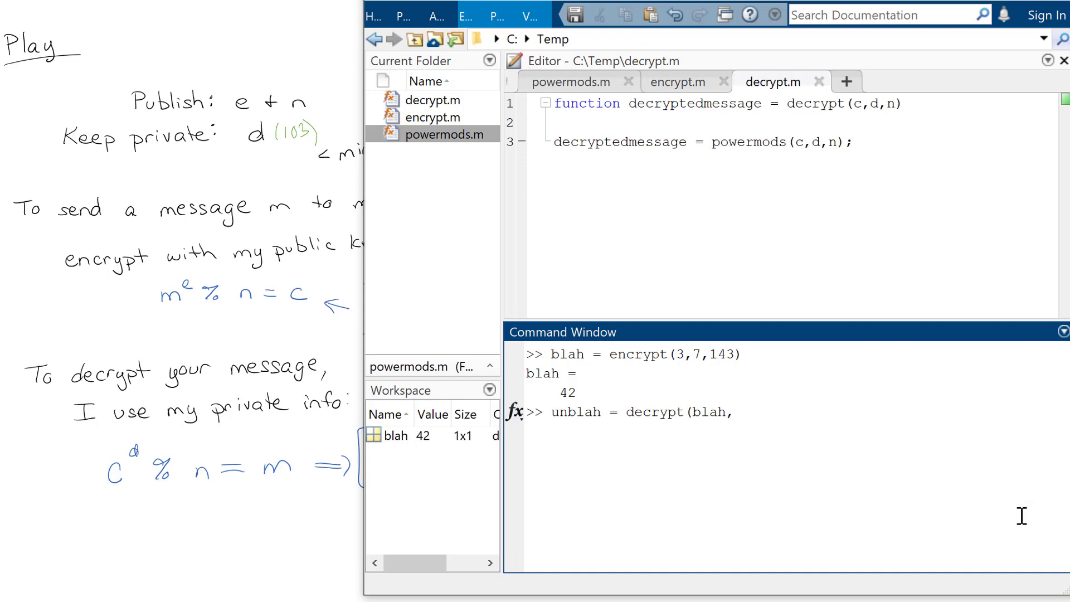
pyautogui.click(743, 411)
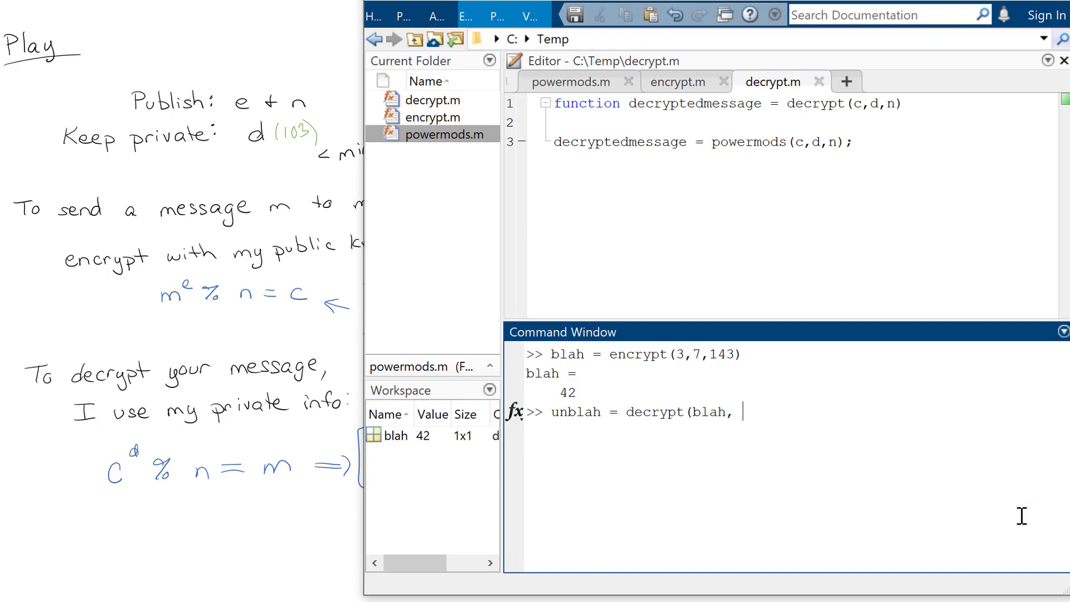
pyautogui.write('103')
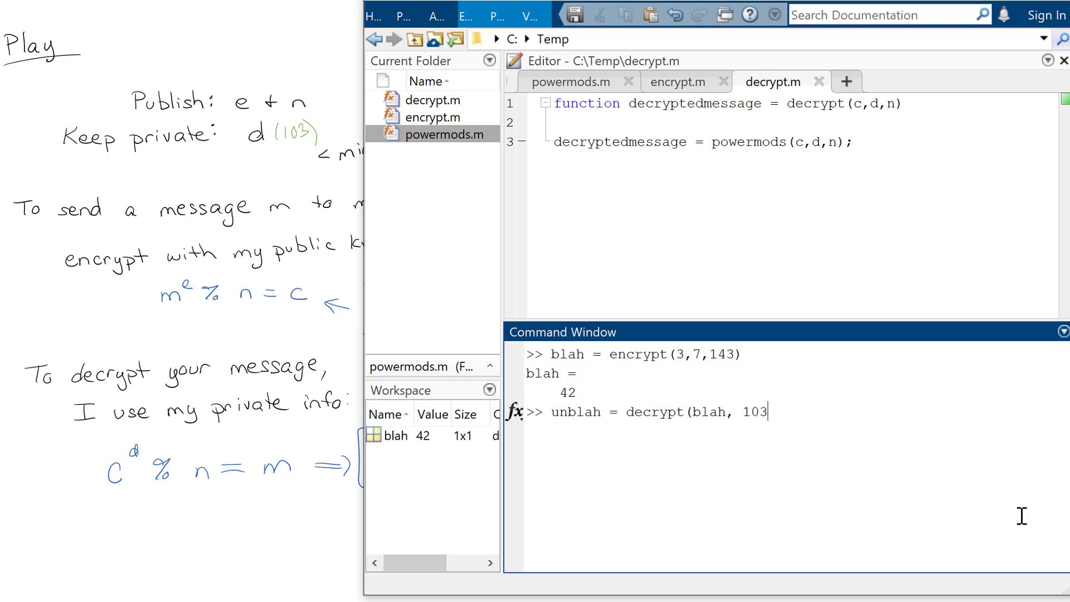
pyautogui.write(', 143)')
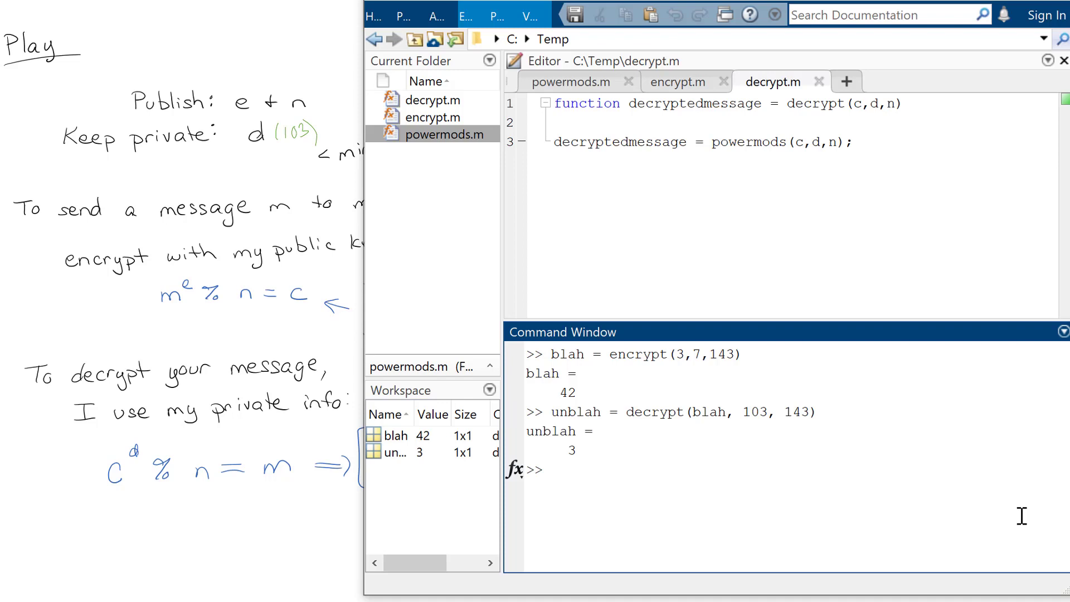
pyautogui.moveTo(872, 277)
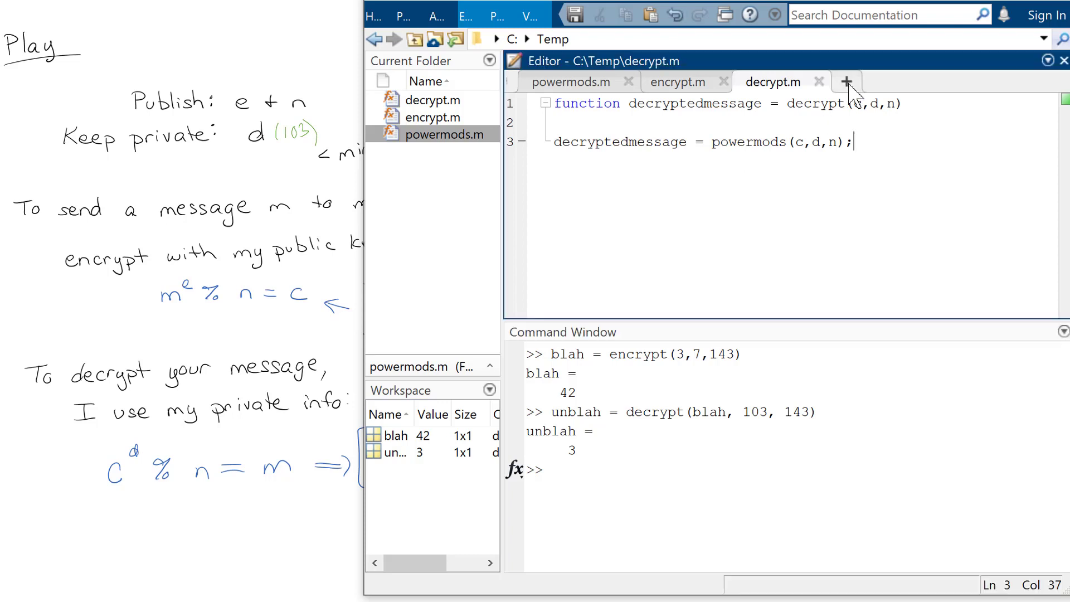
# - Create generateKey.m in C:\Temp with header function [e, n, d] = generateKey()
pyautogui.click(846, 82)
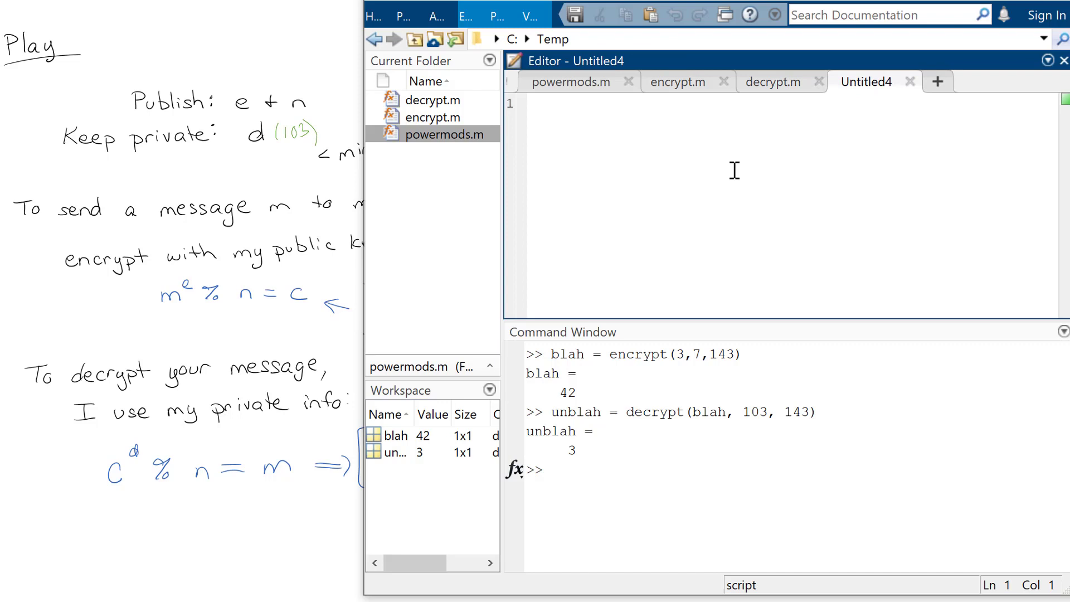
pyautogui.write('func')
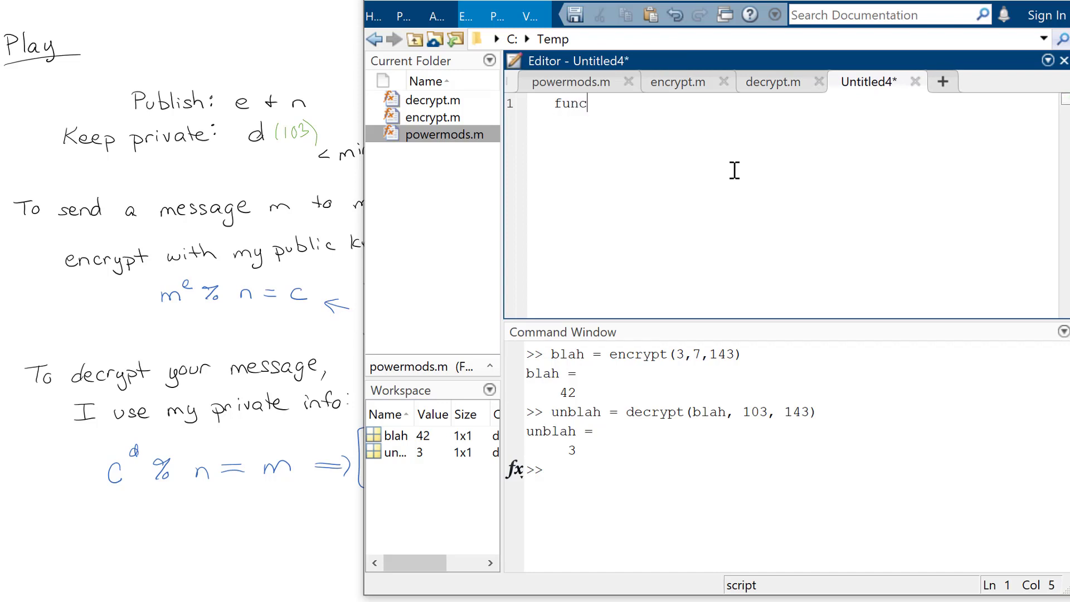
pyautogui.write('tion [')
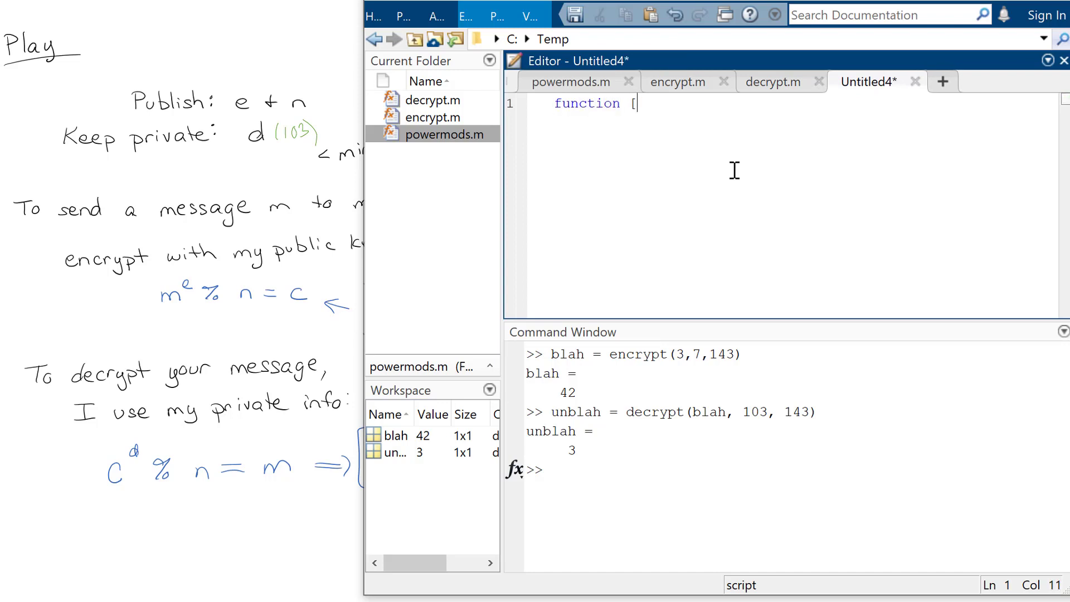
pyautogui.write('e, n, d')
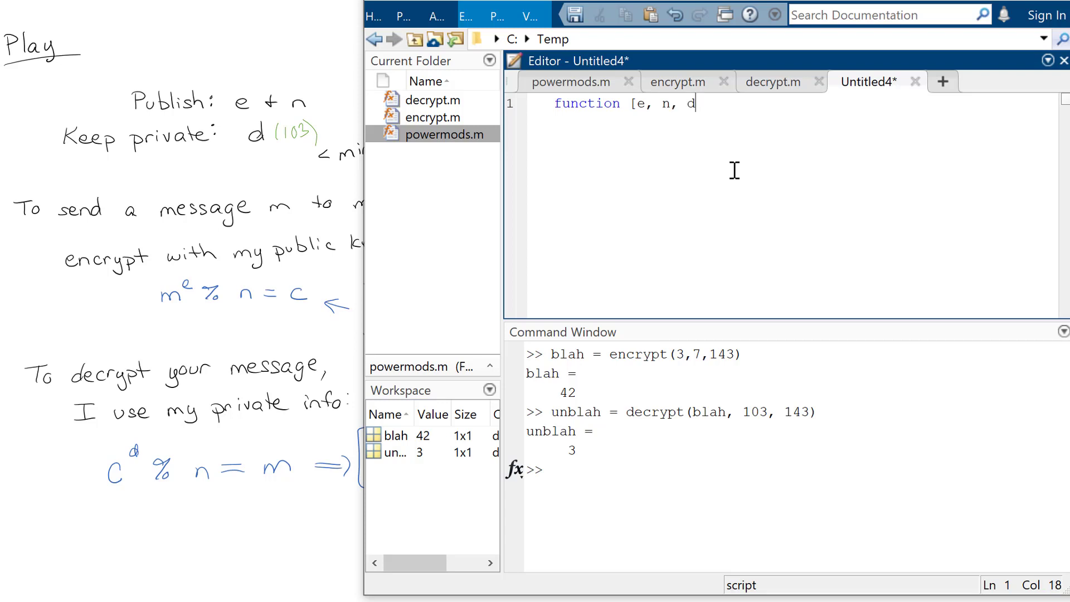
pyautogui.write('] = gener')
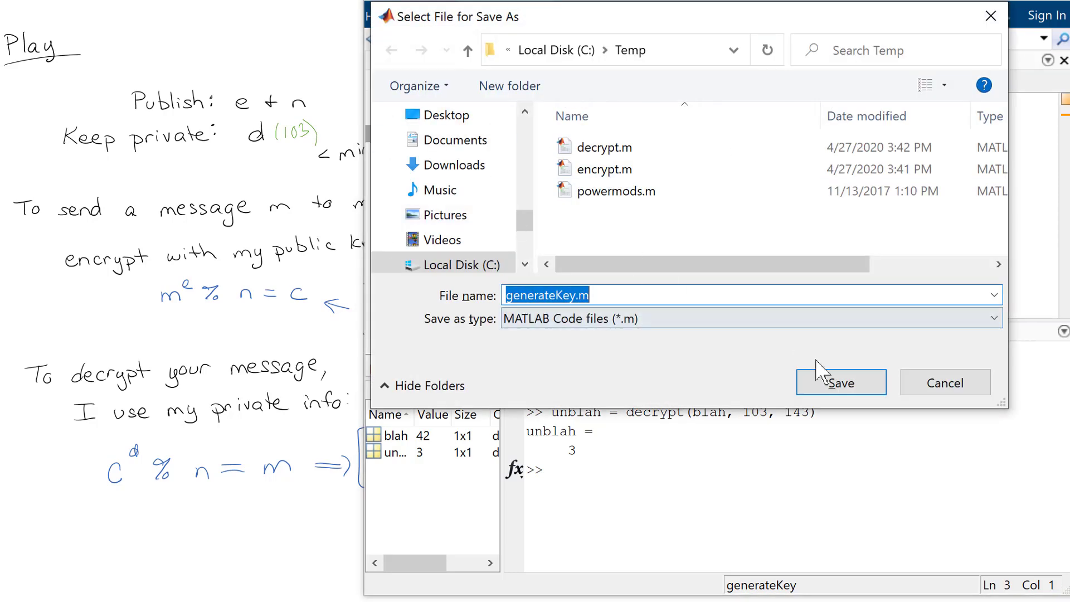
pyautogui.click(840, 382)
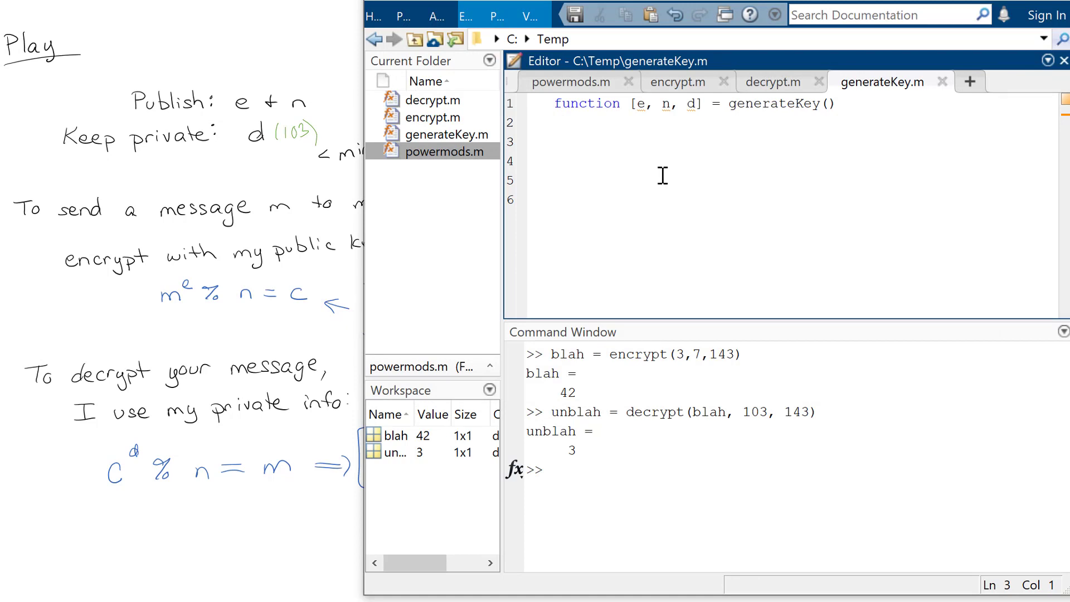
# - In generateKey, set p = 11, q = 13, n = p*q and phi = (p-1)*(q-1)
pyautogui.write('p =')
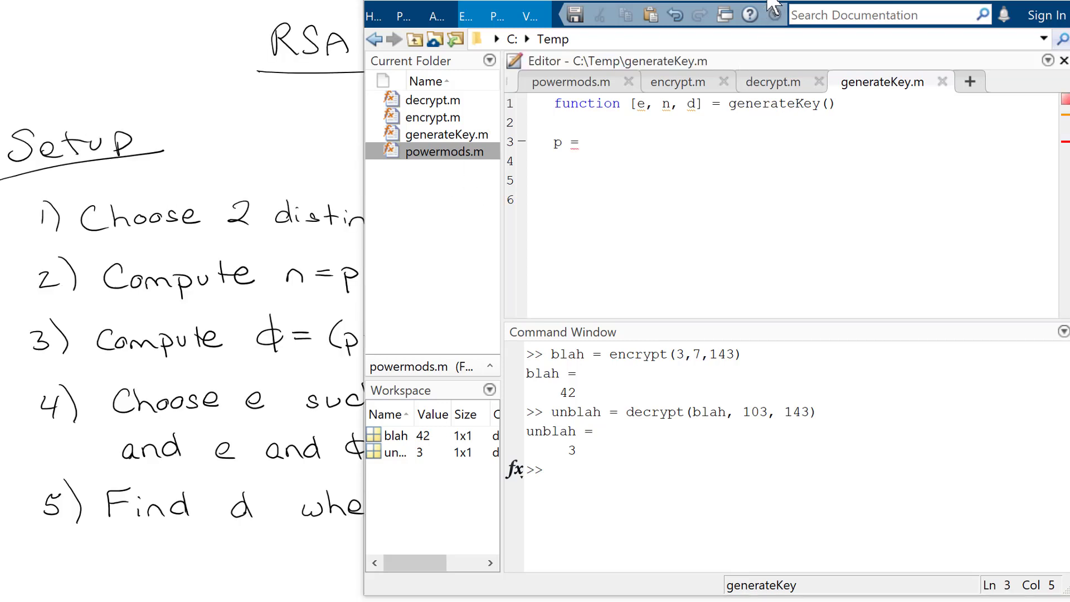
pyautogui.write('11;')
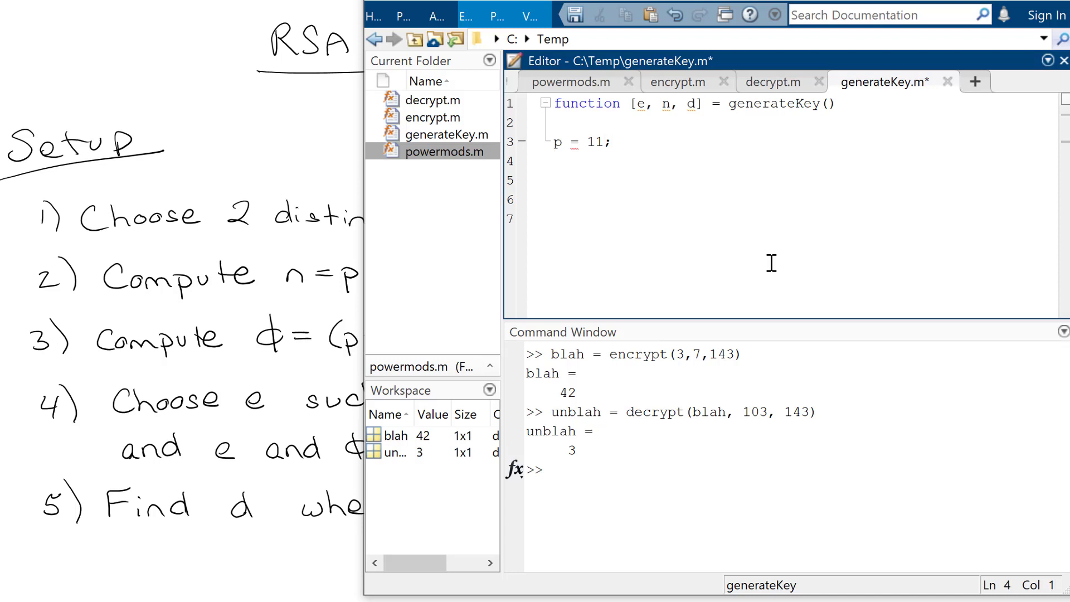
pyautogui.write('q - 13;')
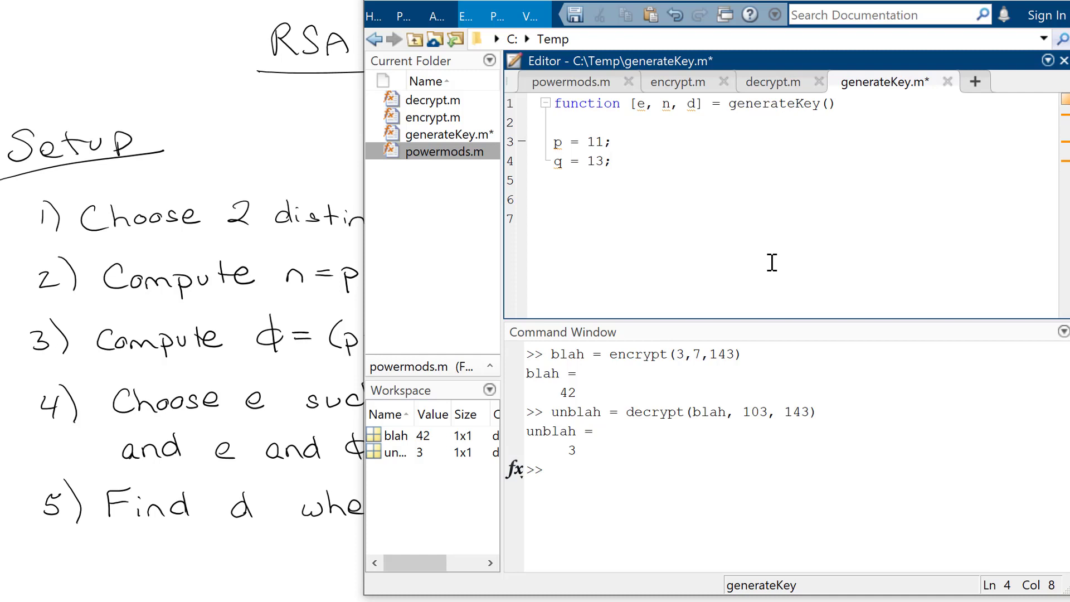
pyautogui.moveTo(395, 268)
pyautogui.write('n')
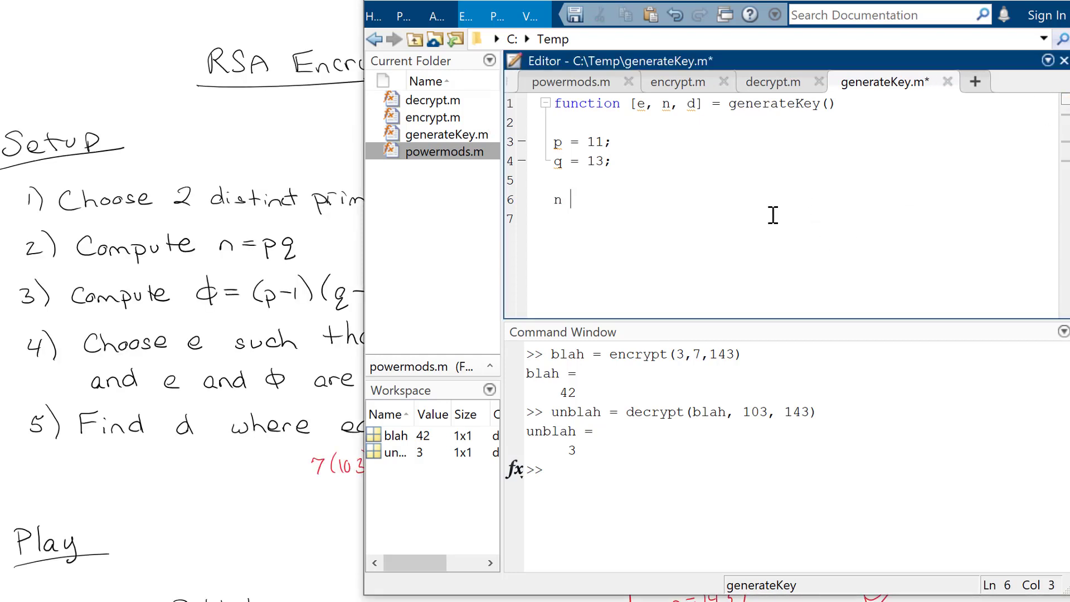
pyautogui.write('= p*q;')
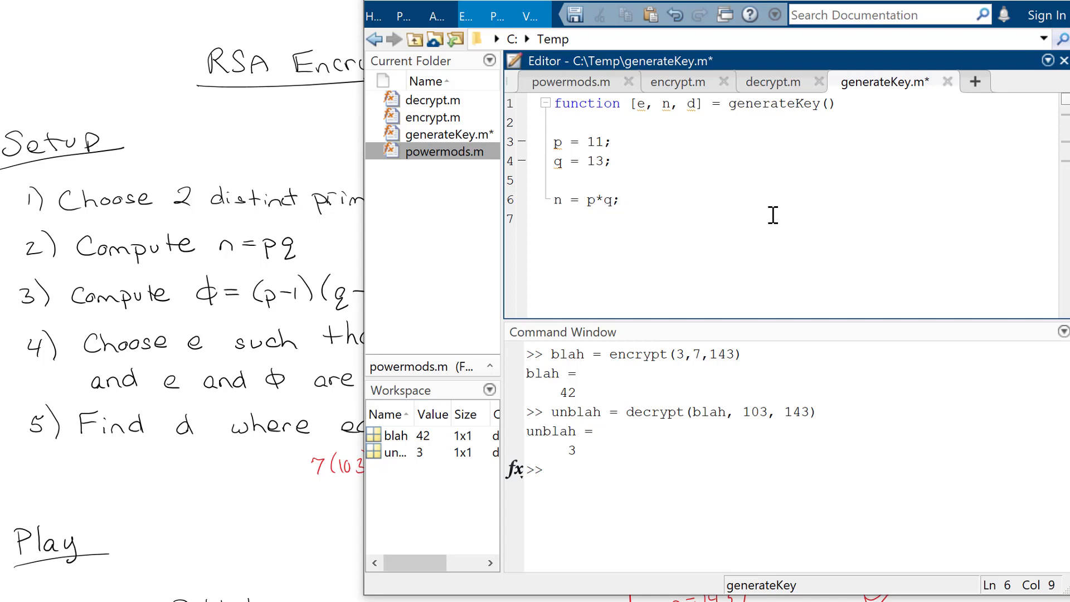
pyautogui.click(621, 199)
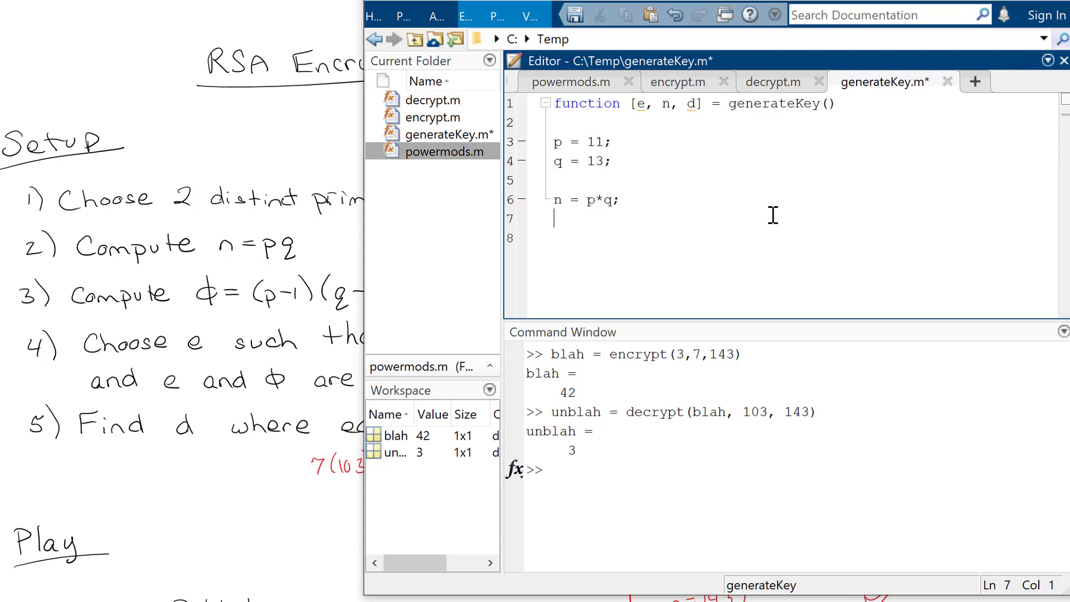
pyautogui.write('phi = (p')
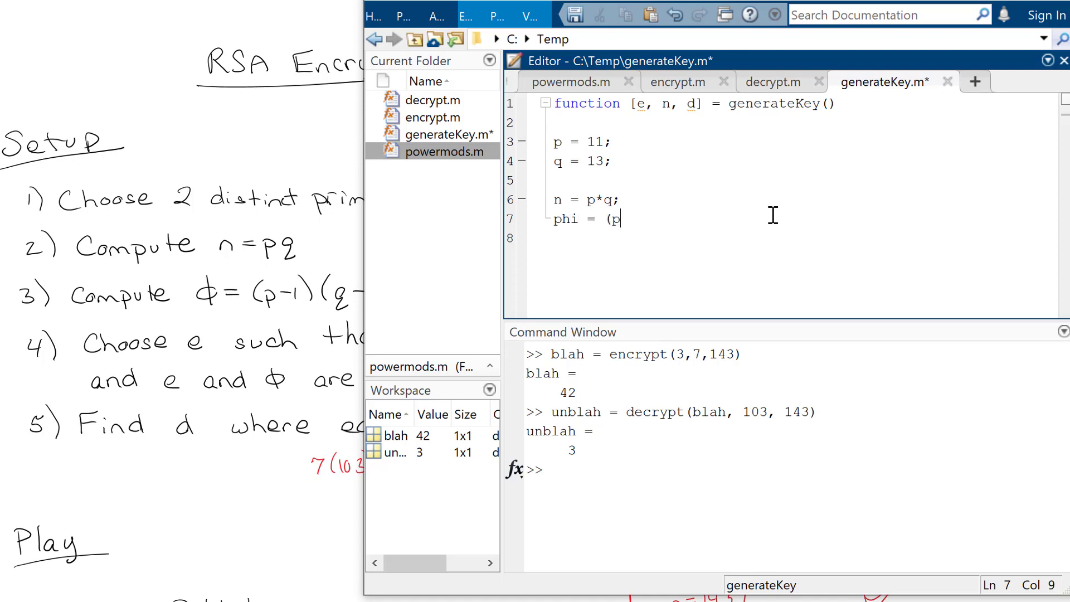
pyautogui.write('-1)*(q-1')
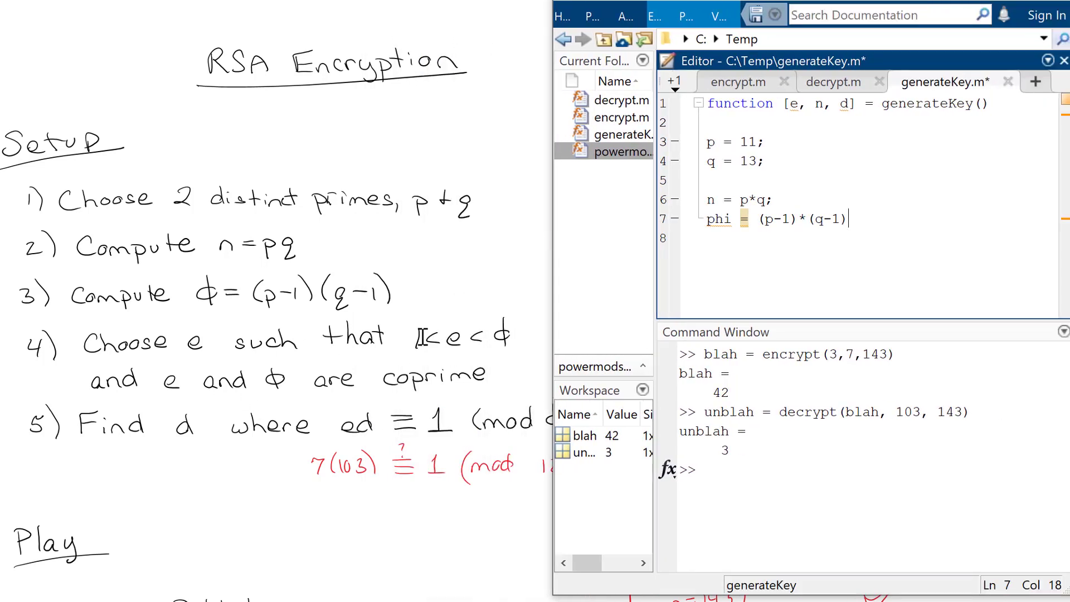
pyautogui.moveTo(953, 194)
pyautogui.write(';')
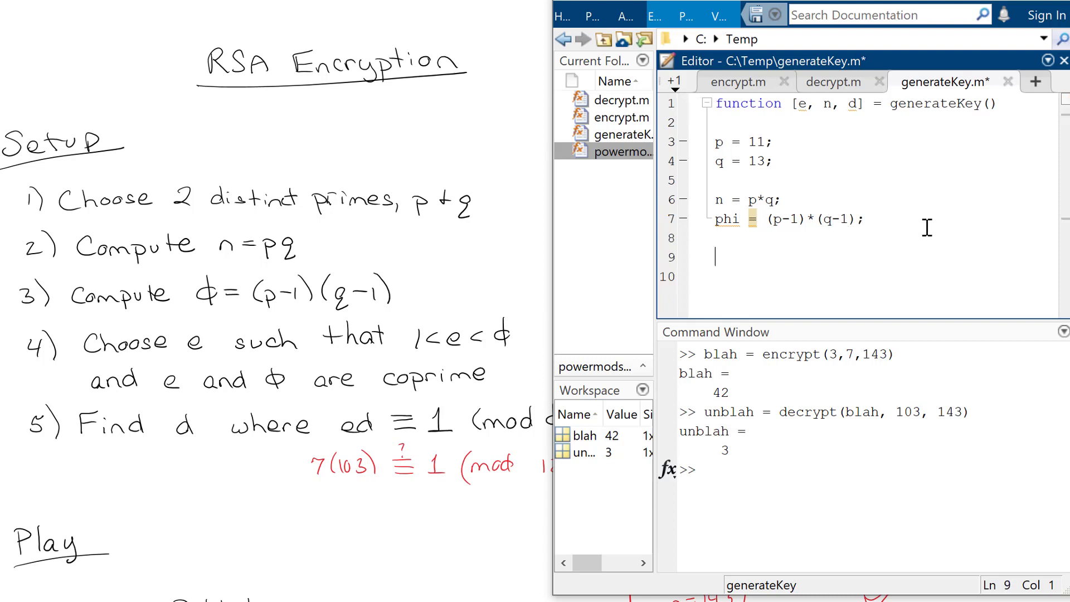
# - Save generateKey.m and start a loop for e = 2:phi-1
pyautogui.press('ctrl+s')
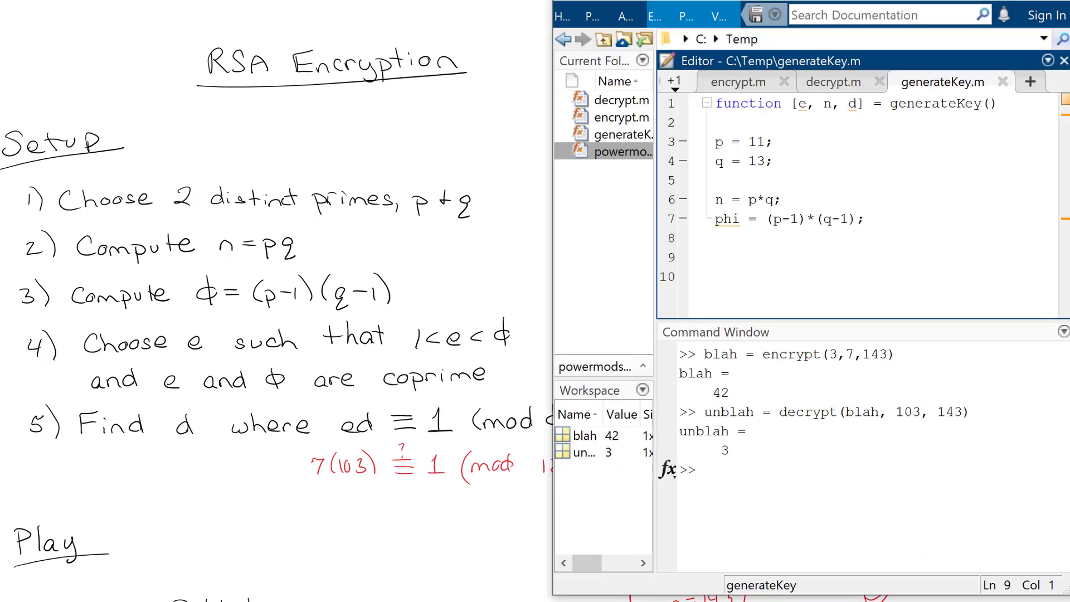
pyautogui.write('for')
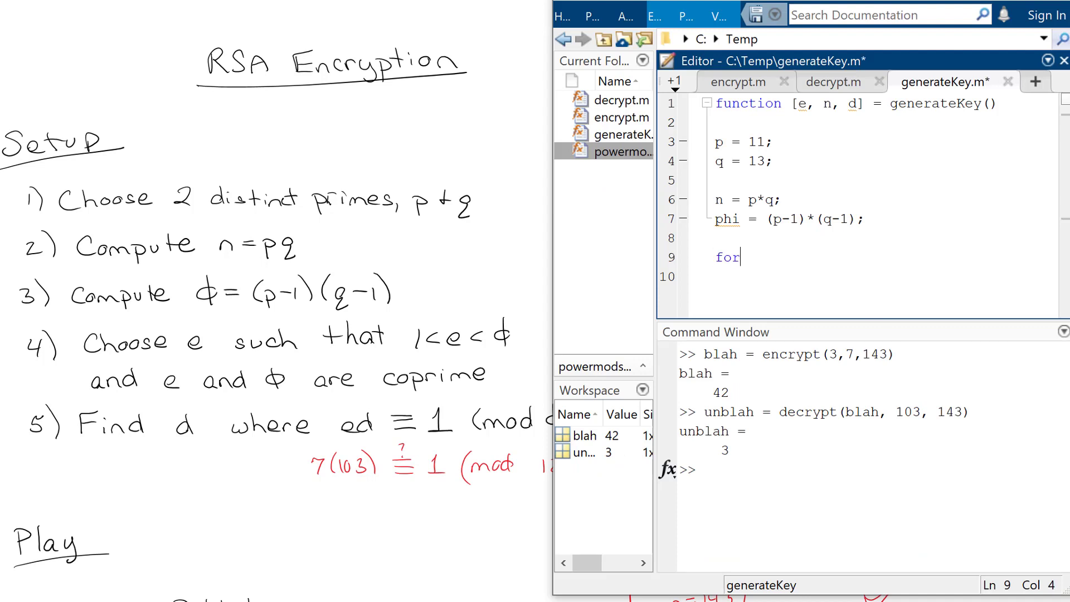
pyautogui.write('e = 2')
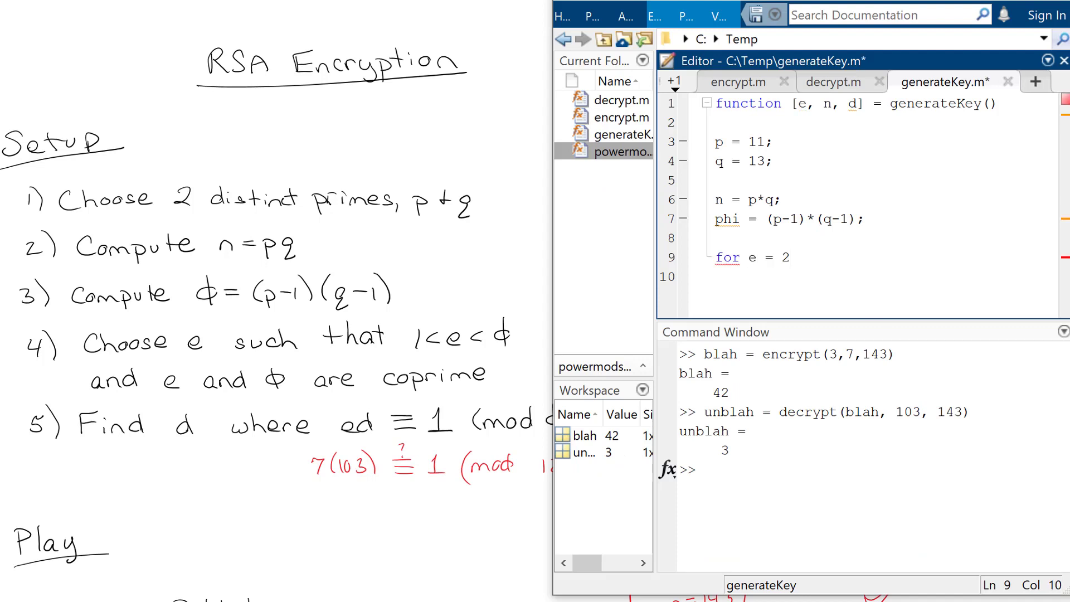
pyautogui.write(':phi-1')
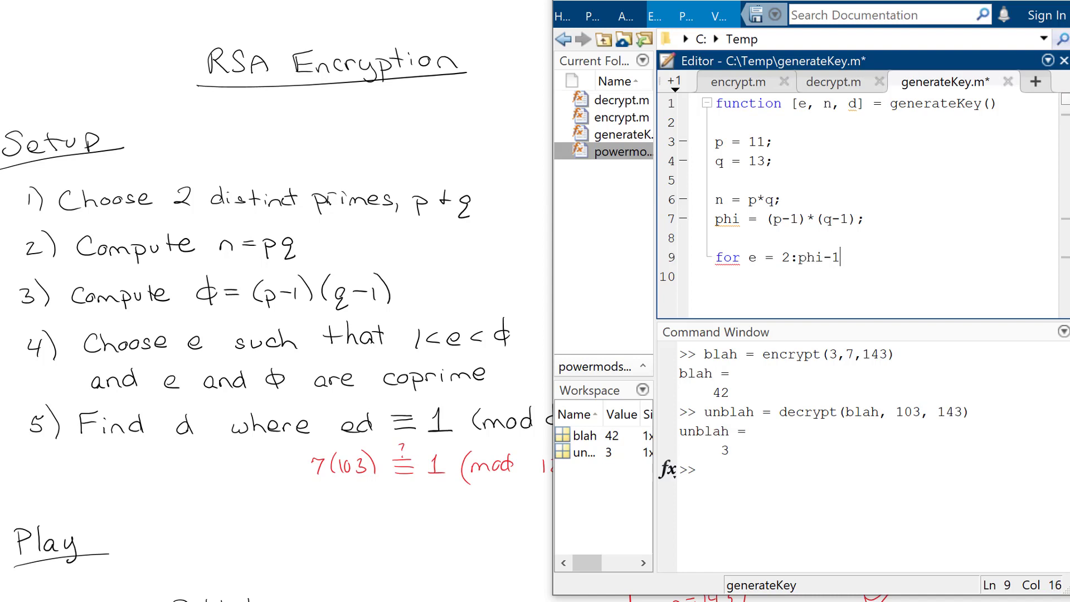
pyautogui.press('enter')
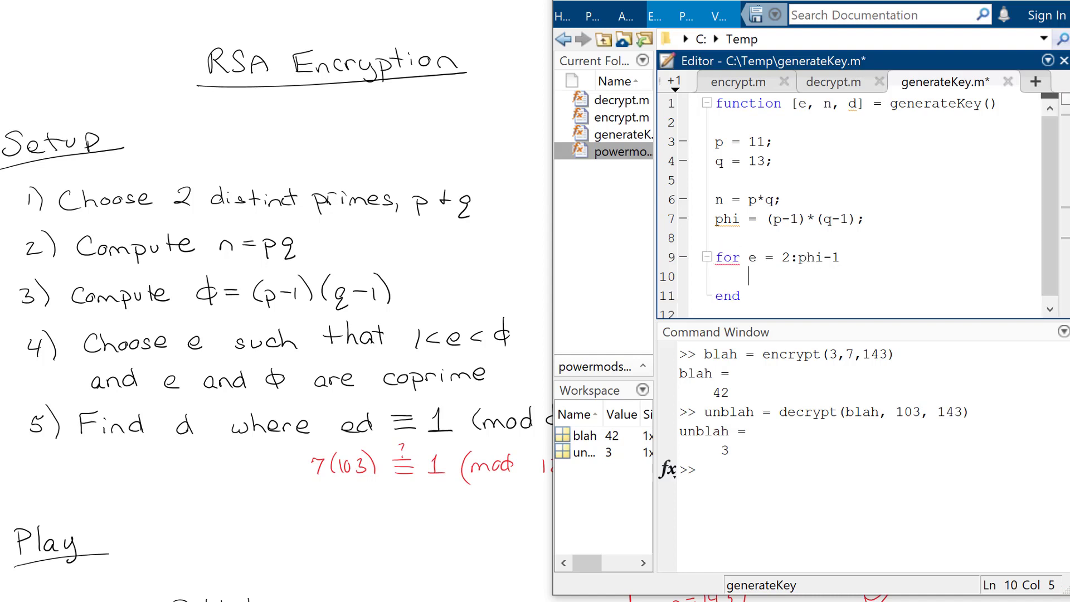
# - Inside the loop, add if gcd(phi,e) == 1 with comment 'That's good!' and break
pyautogui.write('i')
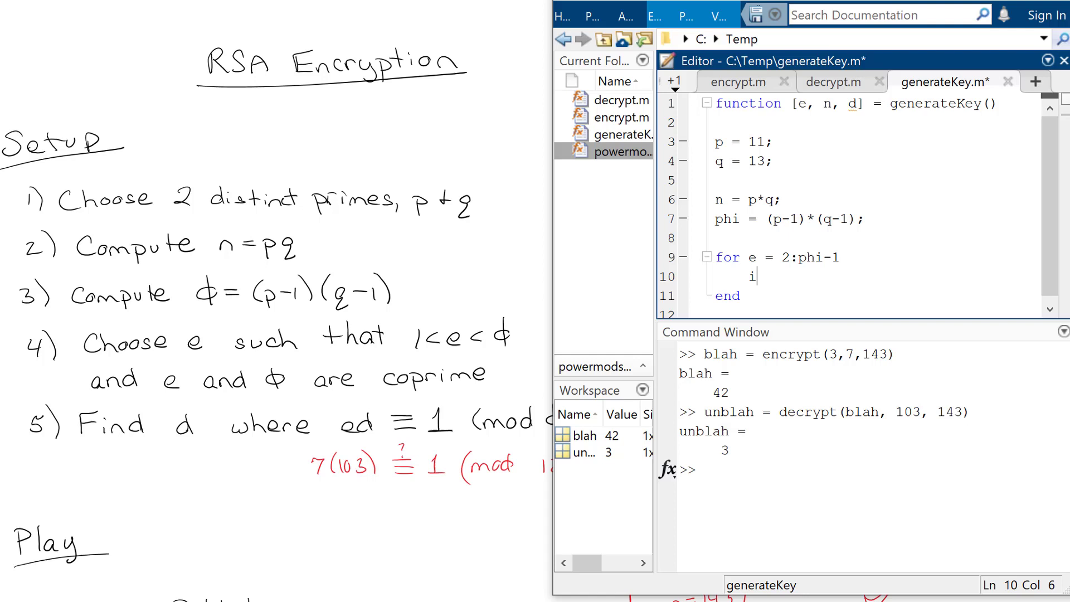
pyautogui.write('f')
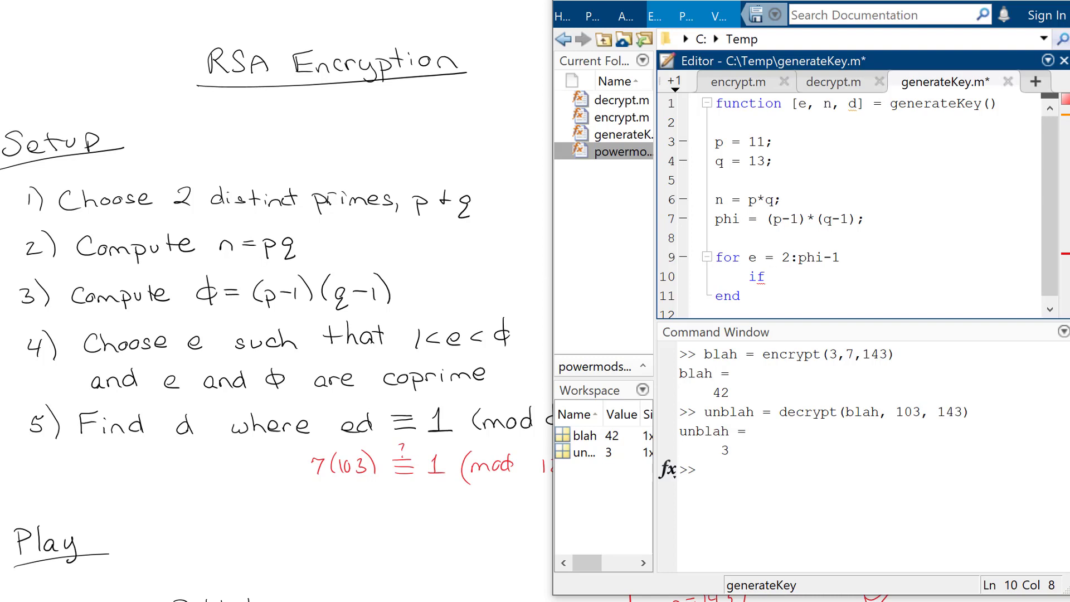
pyautogui.write('gcd(')
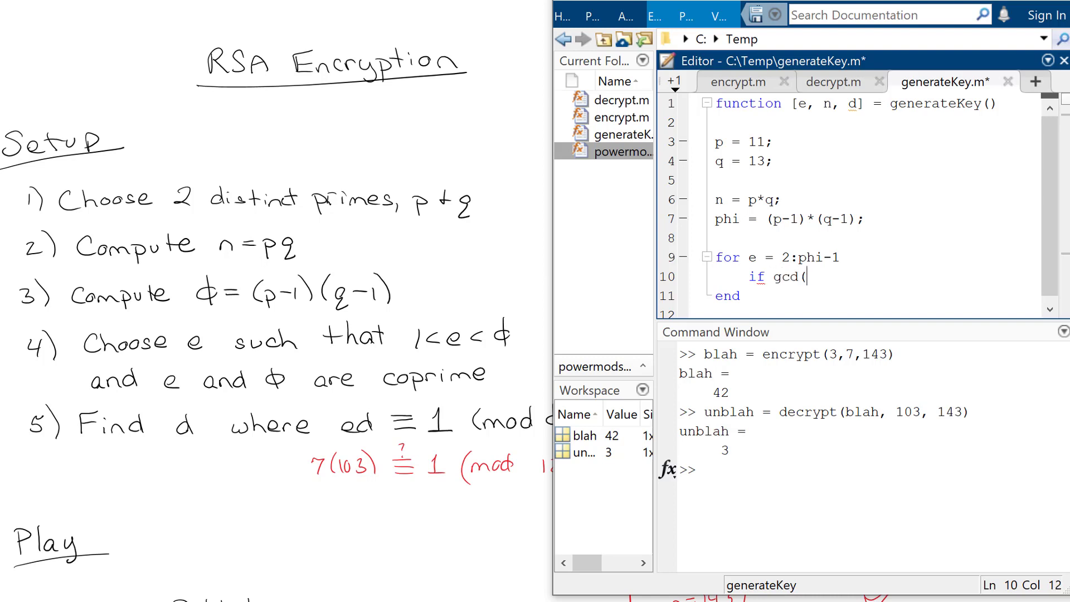
pyautogui.write('phi,e) == 1')
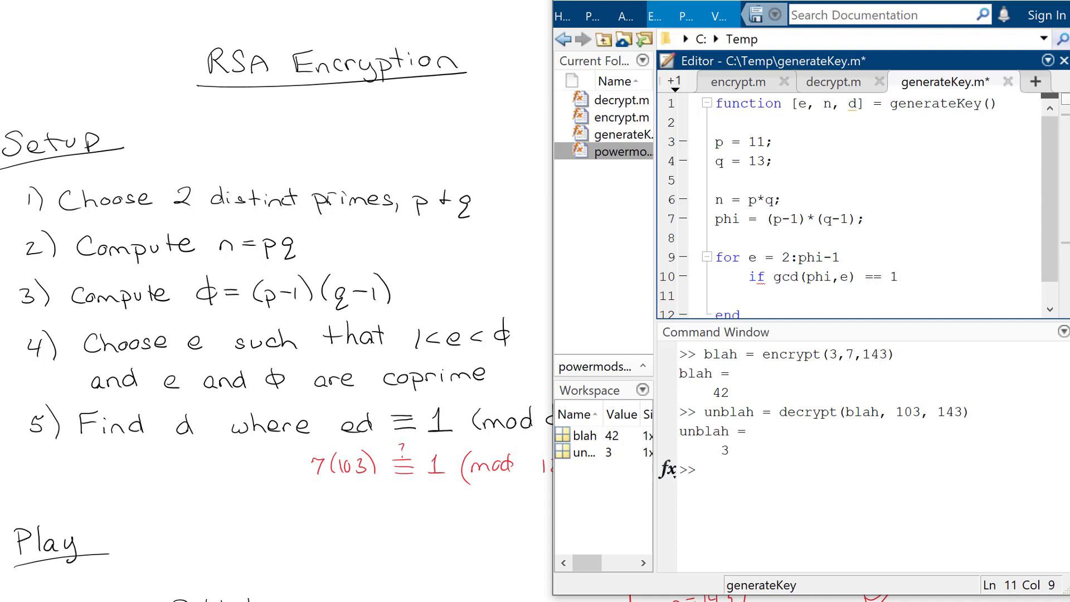
pyautogui.write("% That'")
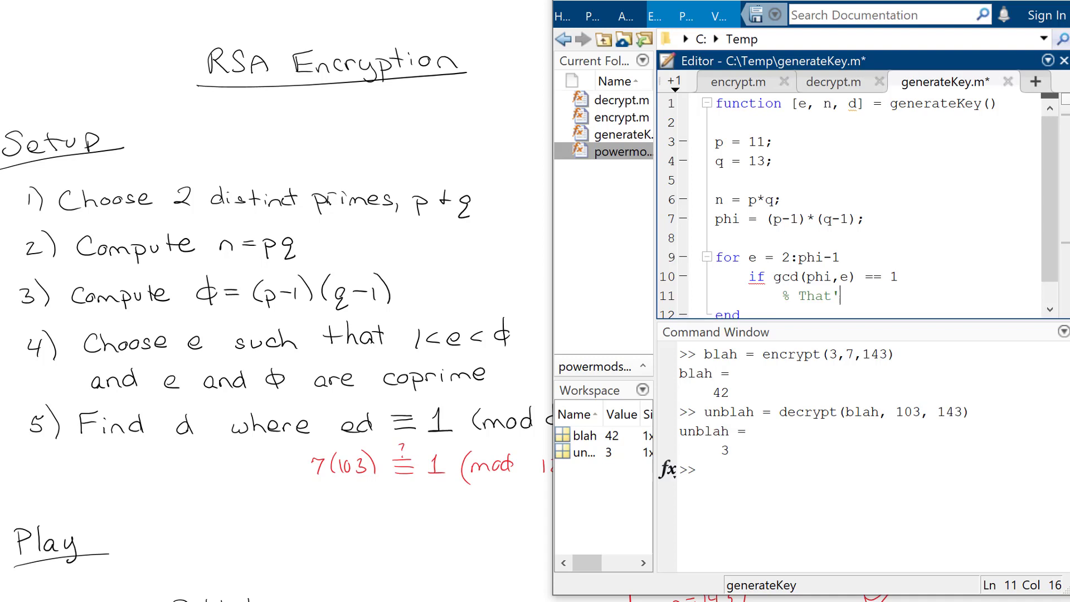
pyautogui.write('s good!')
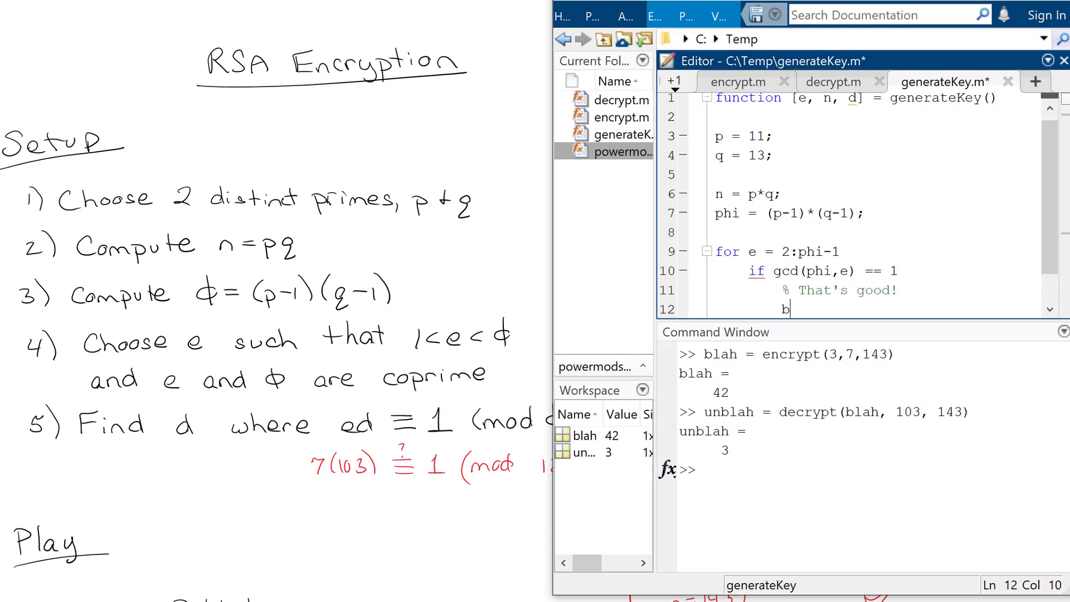
pyautogui.write('reak;')
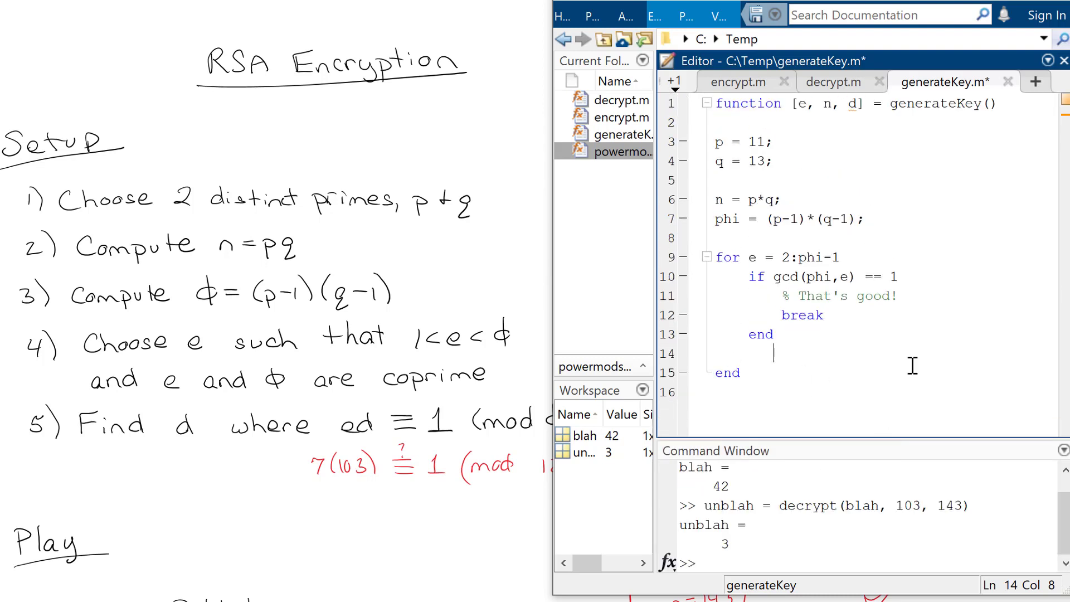
pyautogui.press('backspace')
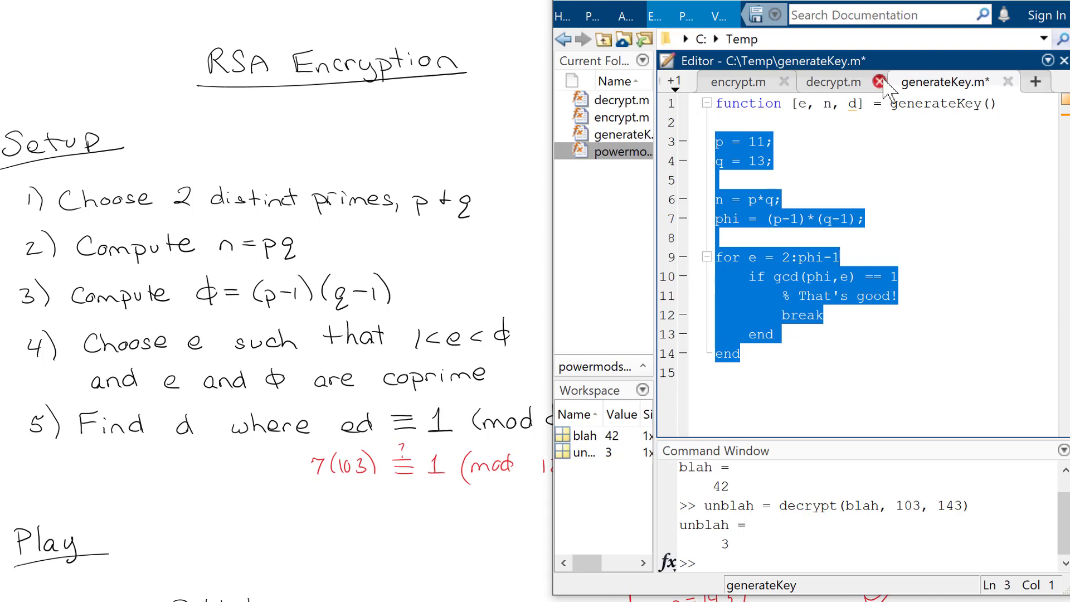
# - Test the e search loop in a new scratch script, displaying e = 7
pyautogui.click(880, 82)
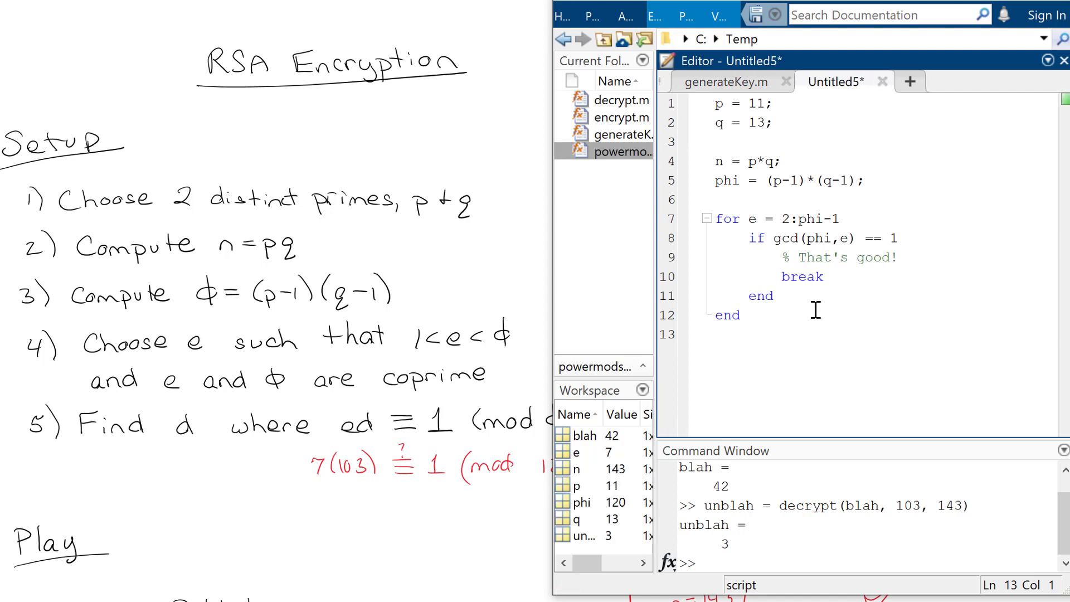
pyautogui.write('e')
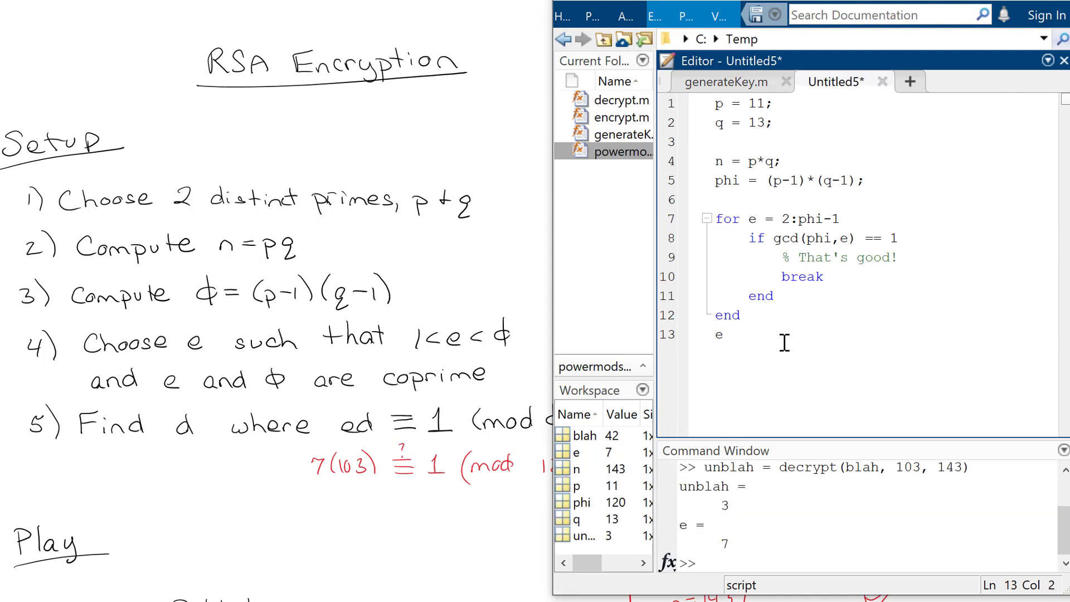
pyautogui.doubleClick(718, 335)
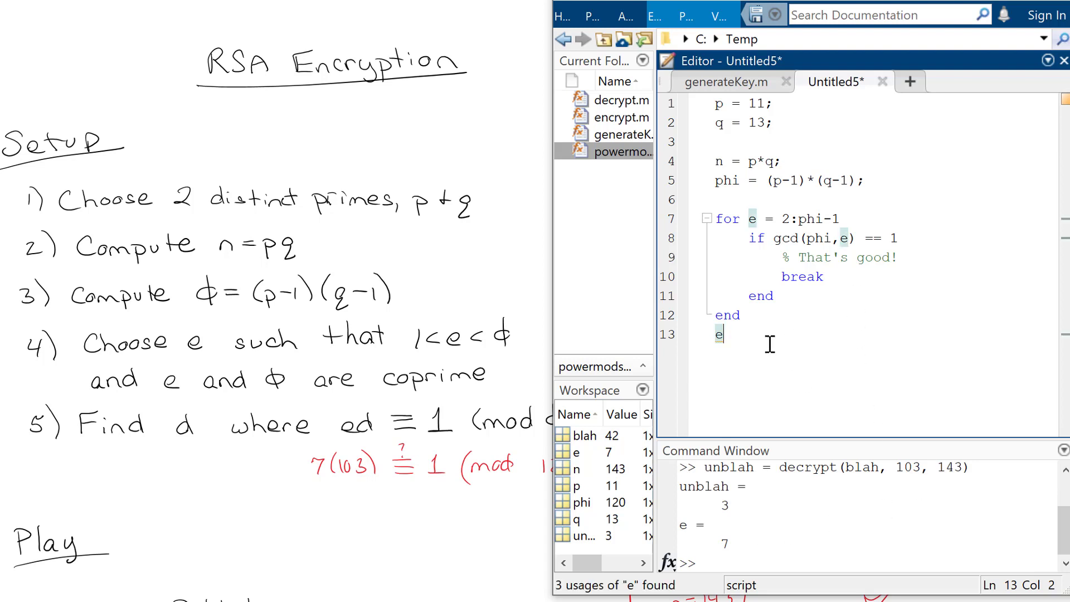
pyautogui.moveTo(882, 82)
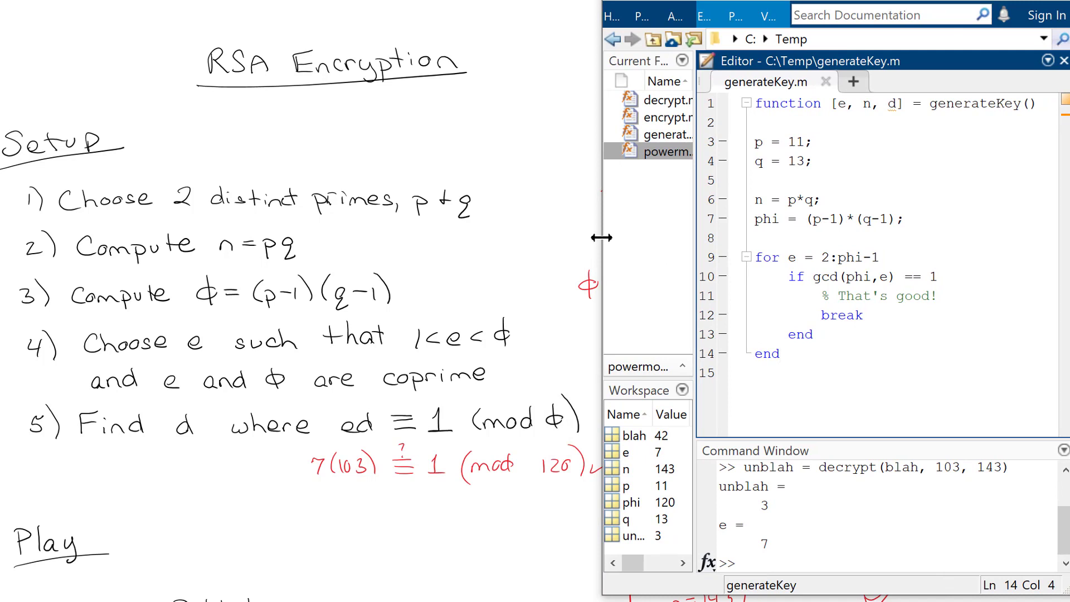
pyautogui.moveTo(623, 246)
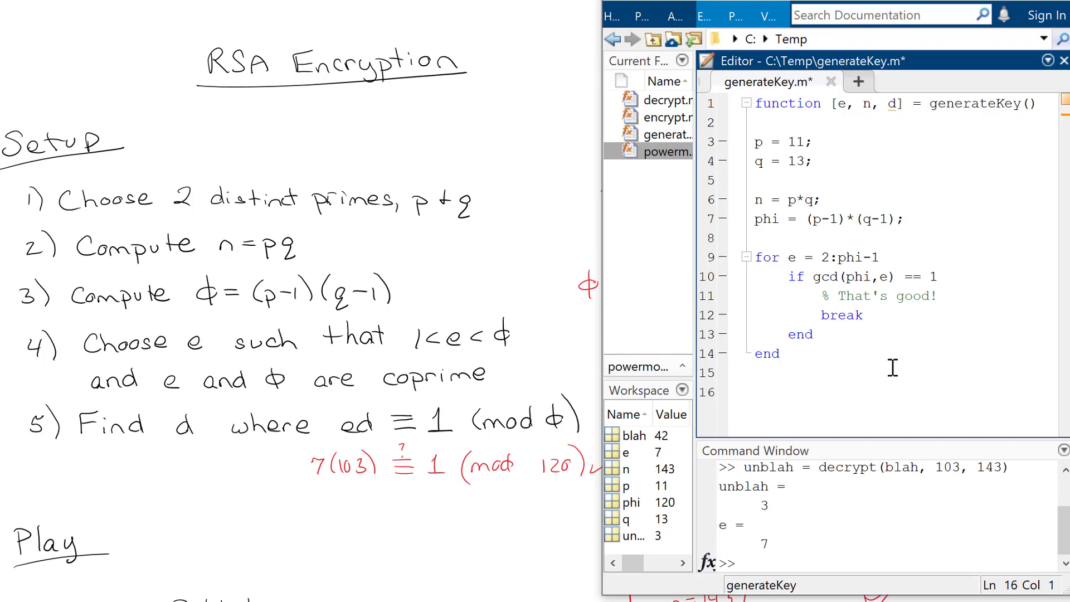
# - Add a second loop for d = 2:phi-1 below the e search loop
pyautogui.write('for')
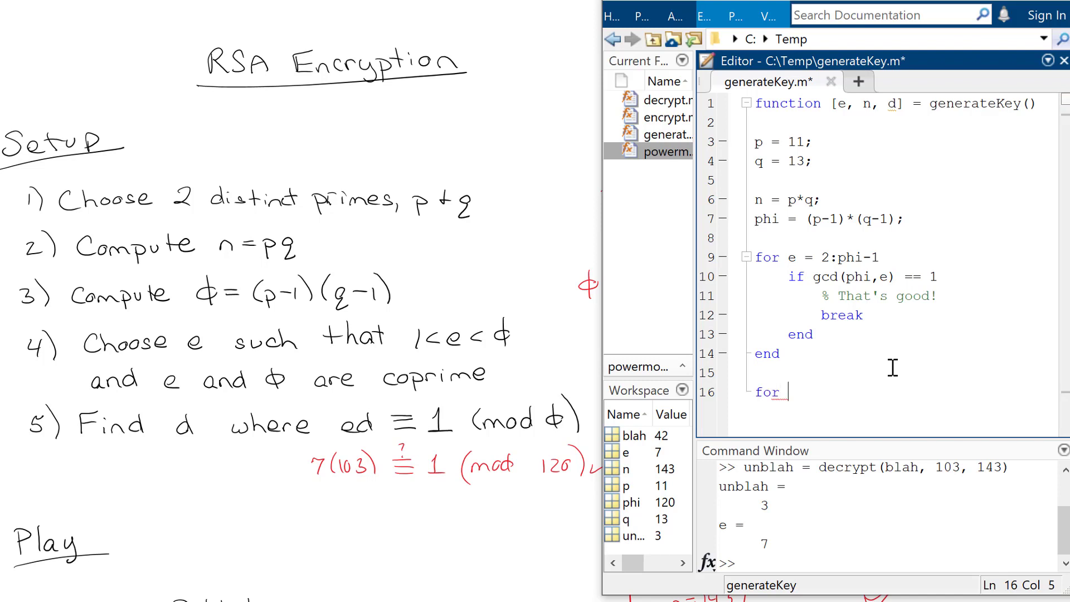
pyautogui.write('d = 2')
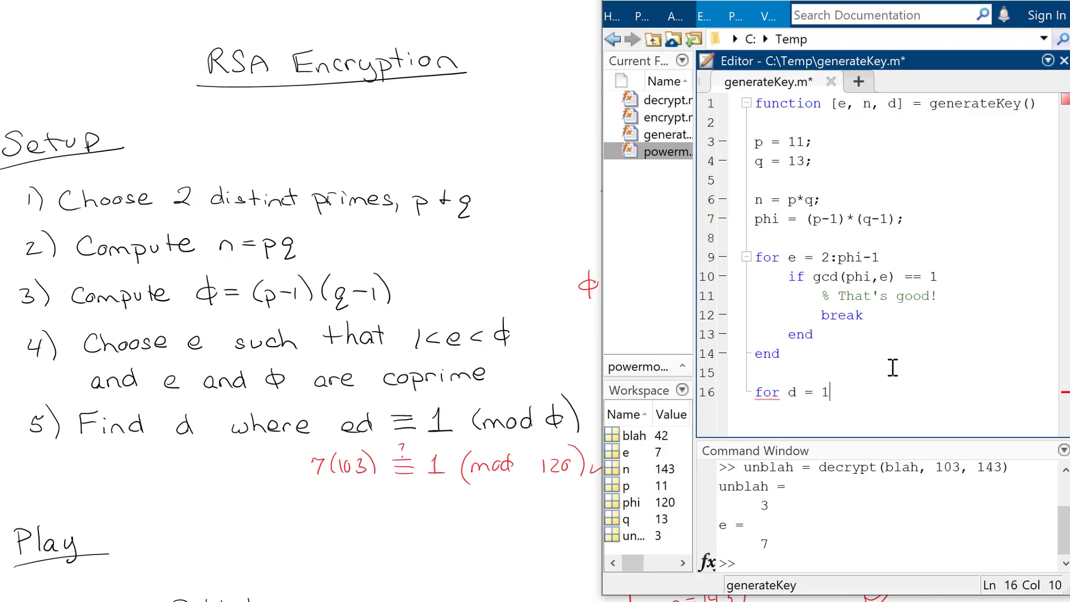
pyautogui.write('2:')
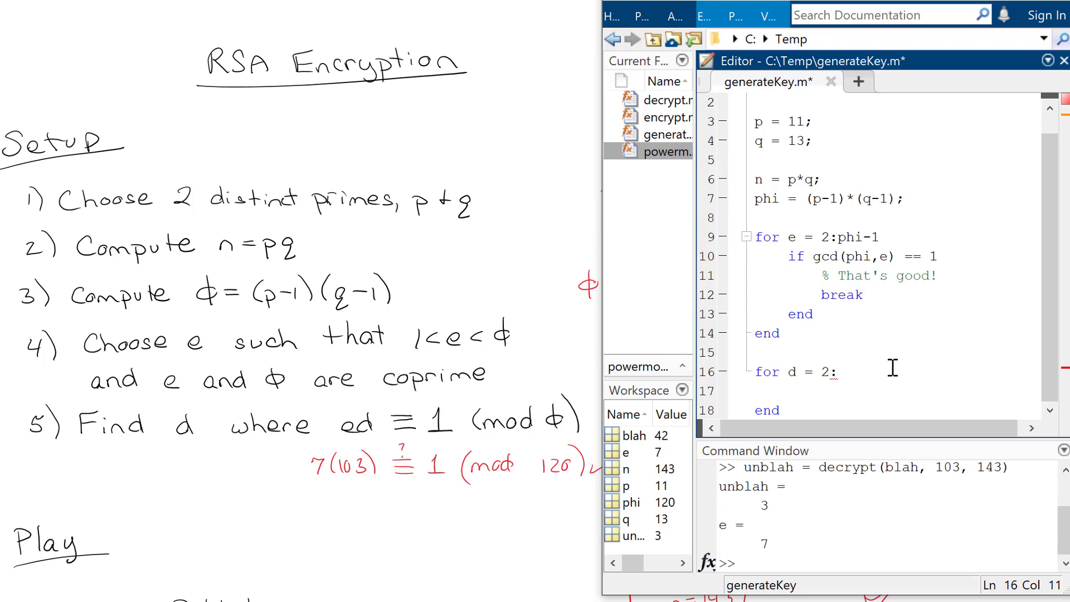
pyautogui.write('phi')
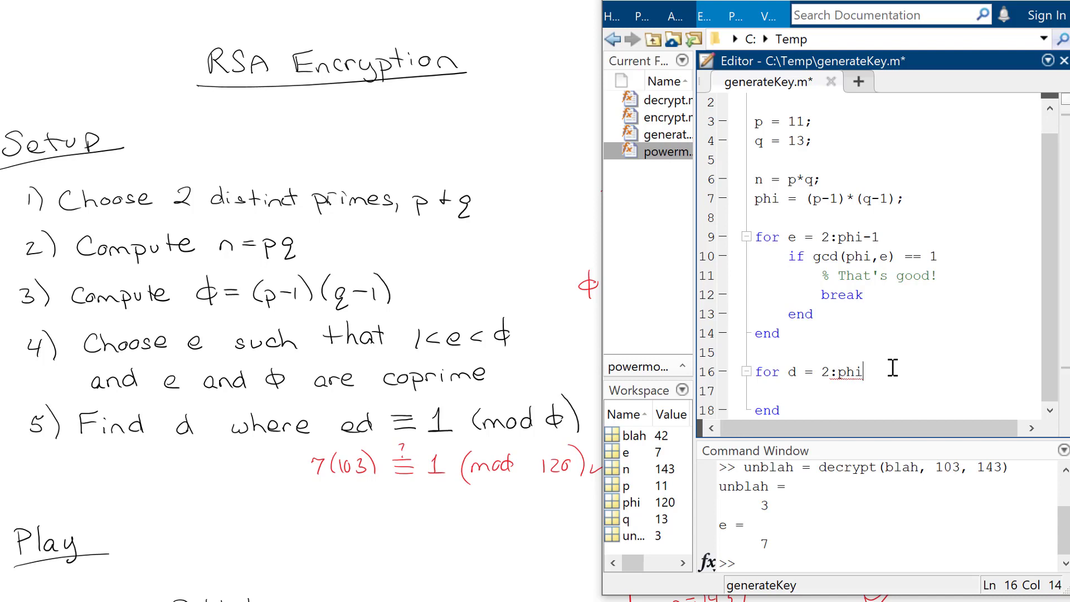
pyautogui.write('-1')
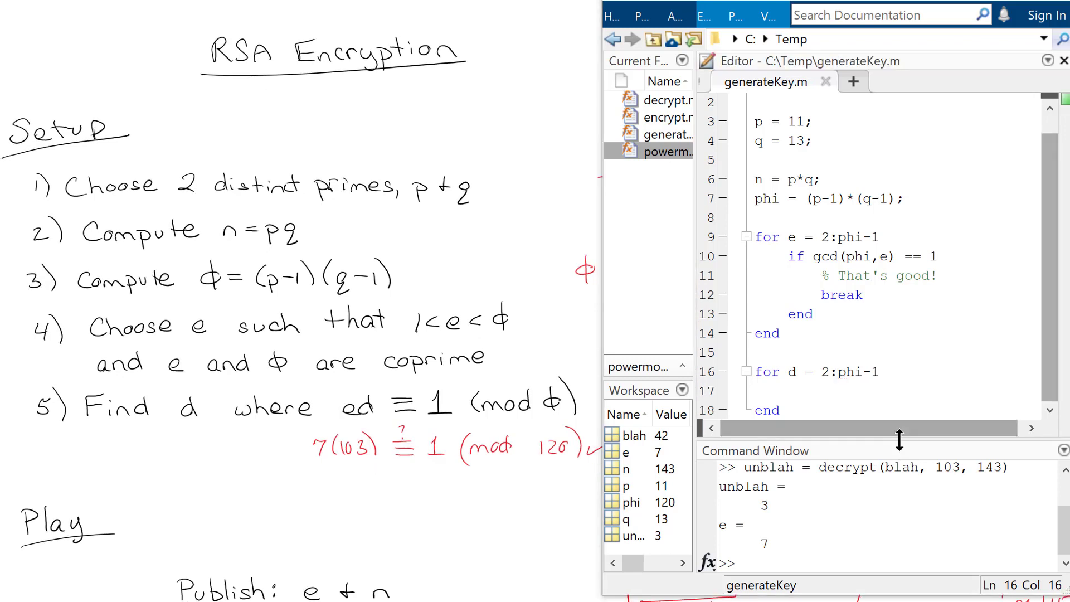
pyautogui.moveTo(922, 369)
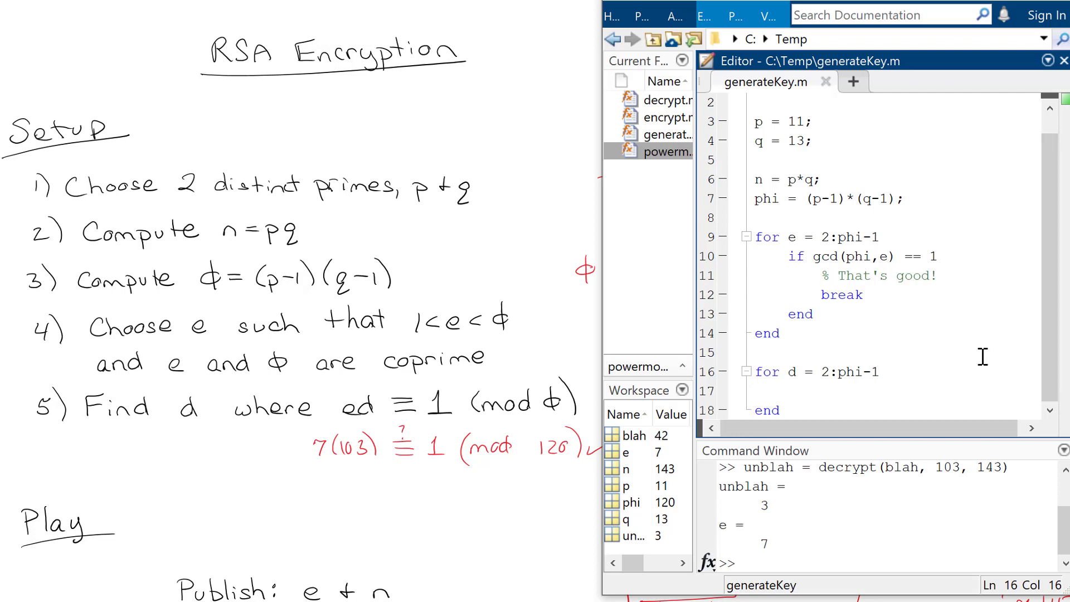
# - Begin writing the d loop body in generateKey.m and save the file
pyautogui.click(788, 391)
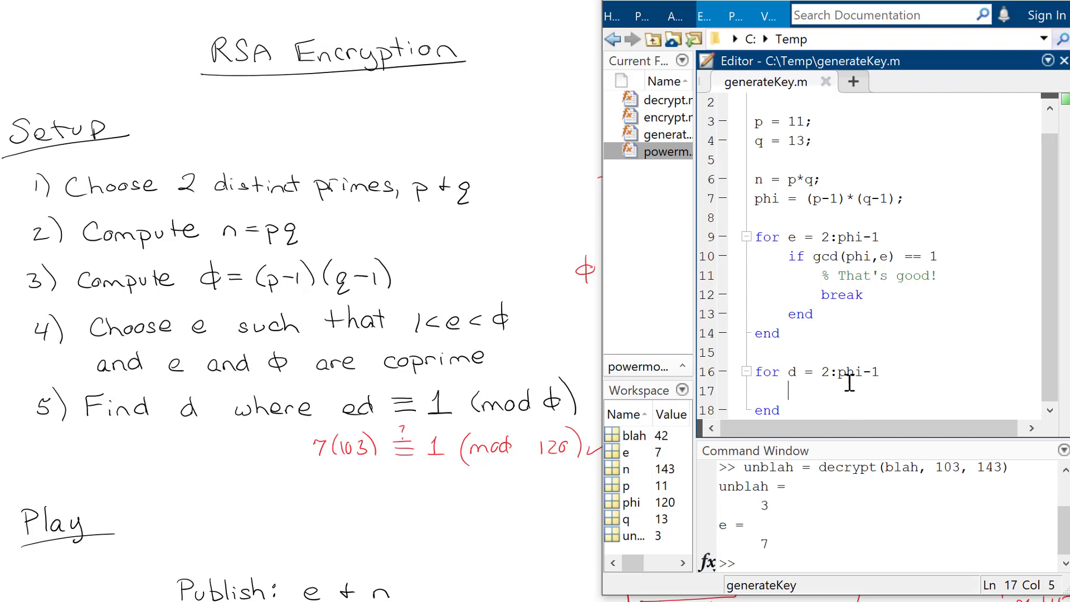
pyautogui.moveTo(921, 213)
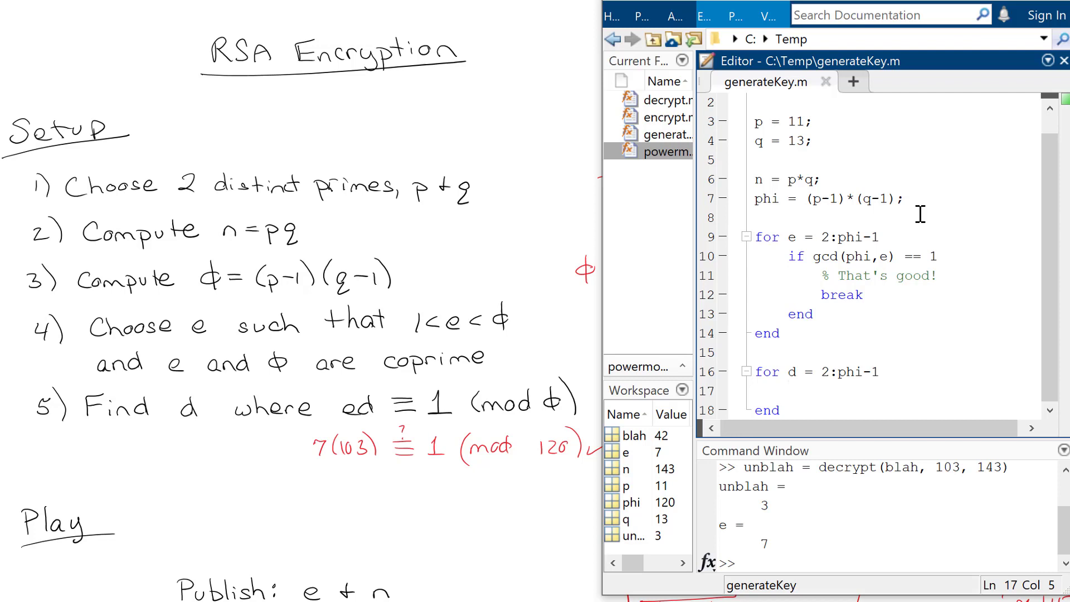
pyautogui.write('mo')
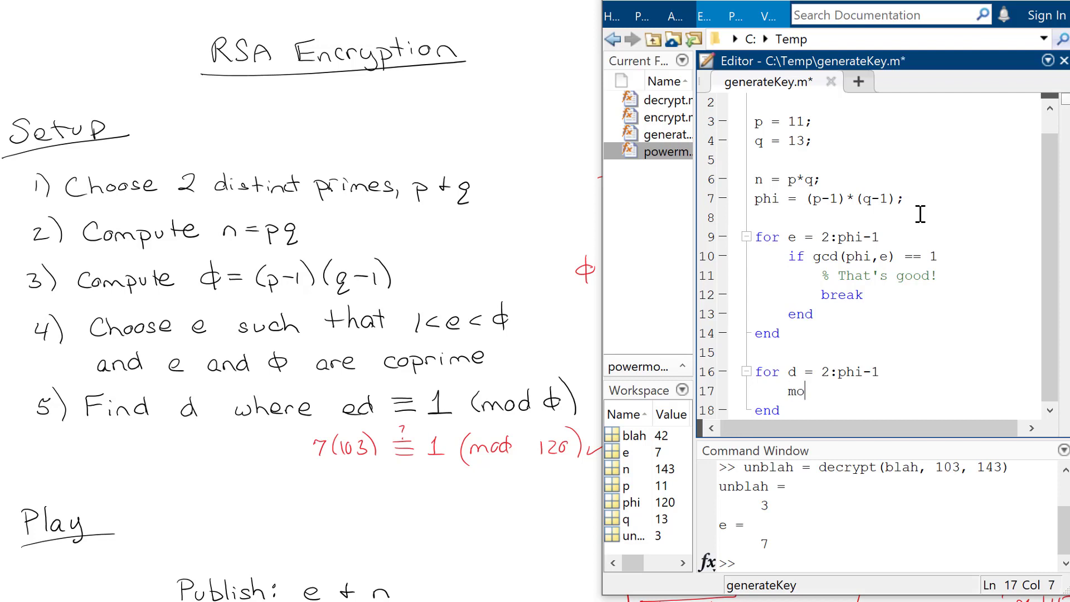
pyautogui.write('d')
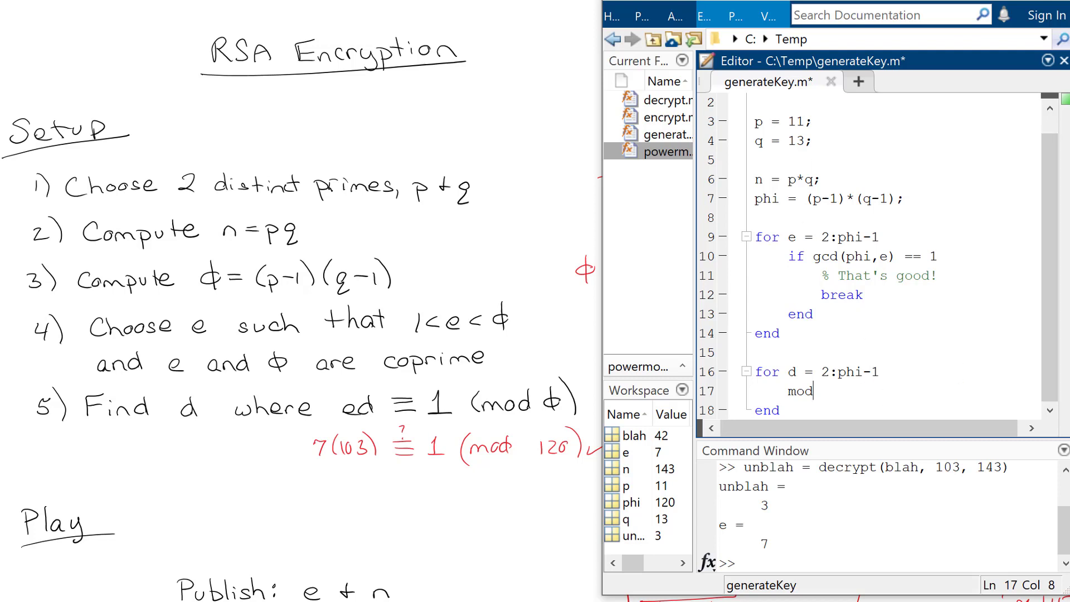
pyautogui.press('ctrl+s')
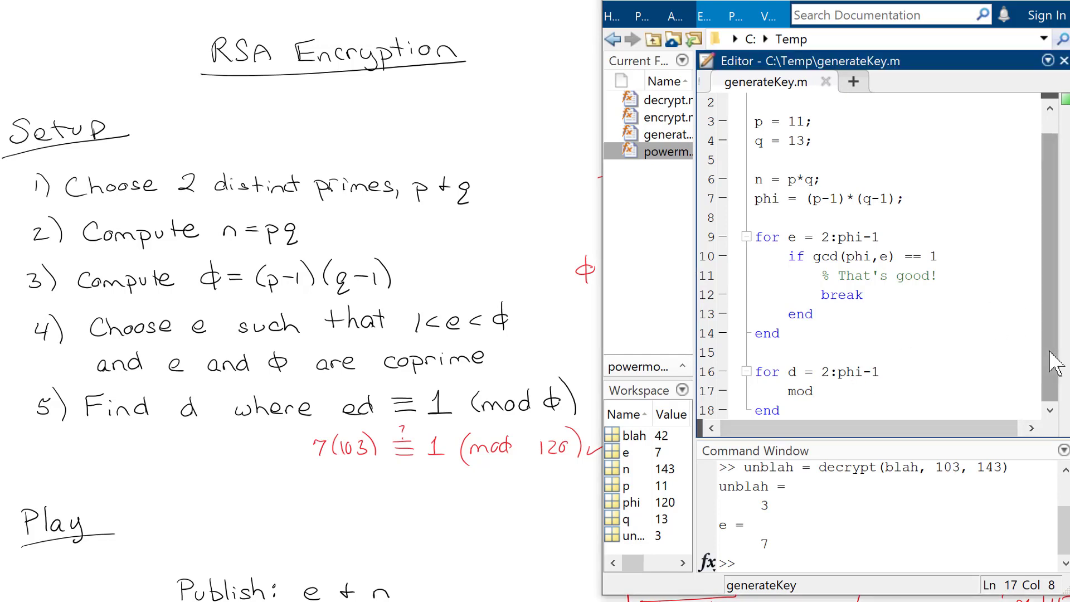
# - Add the if mod(e*d,phi) == 1 break check, with a comment, to the d loop
pyautogui.write('if')
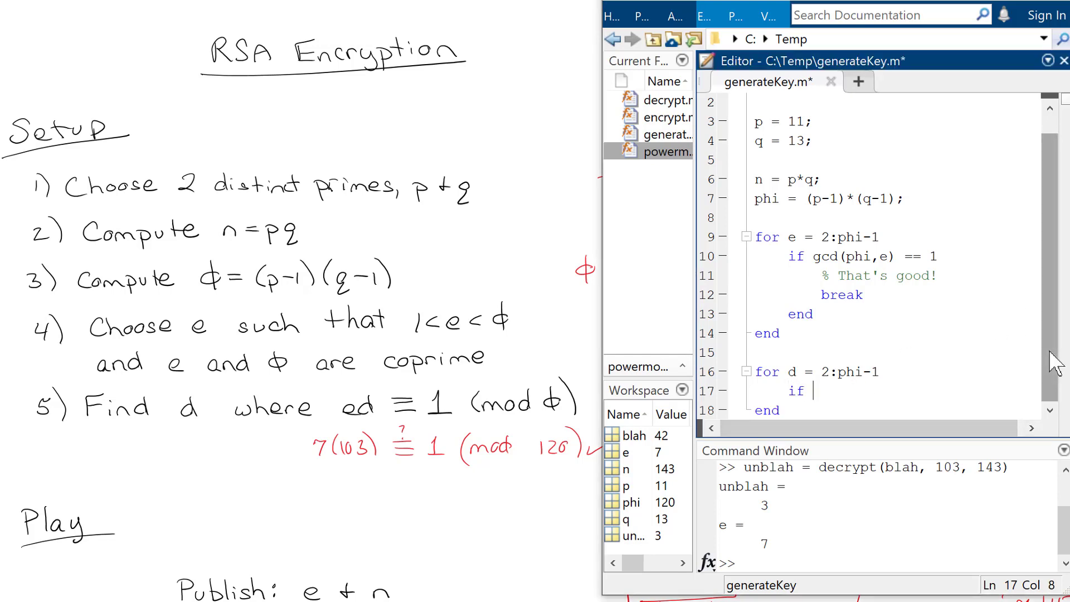
pyautogui.write('e*')
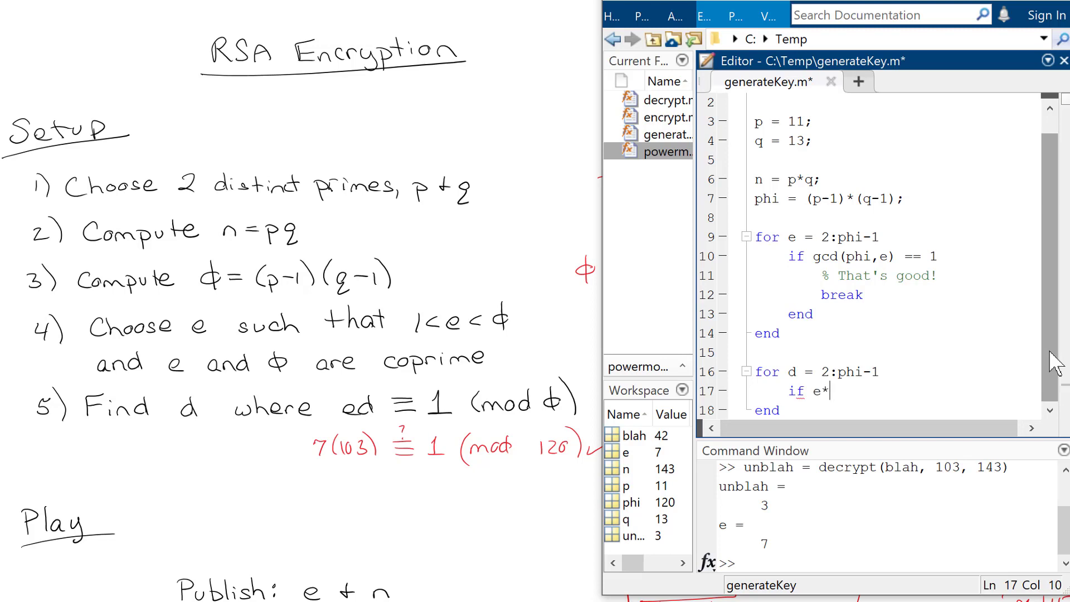
pyautogui.write('mod(')
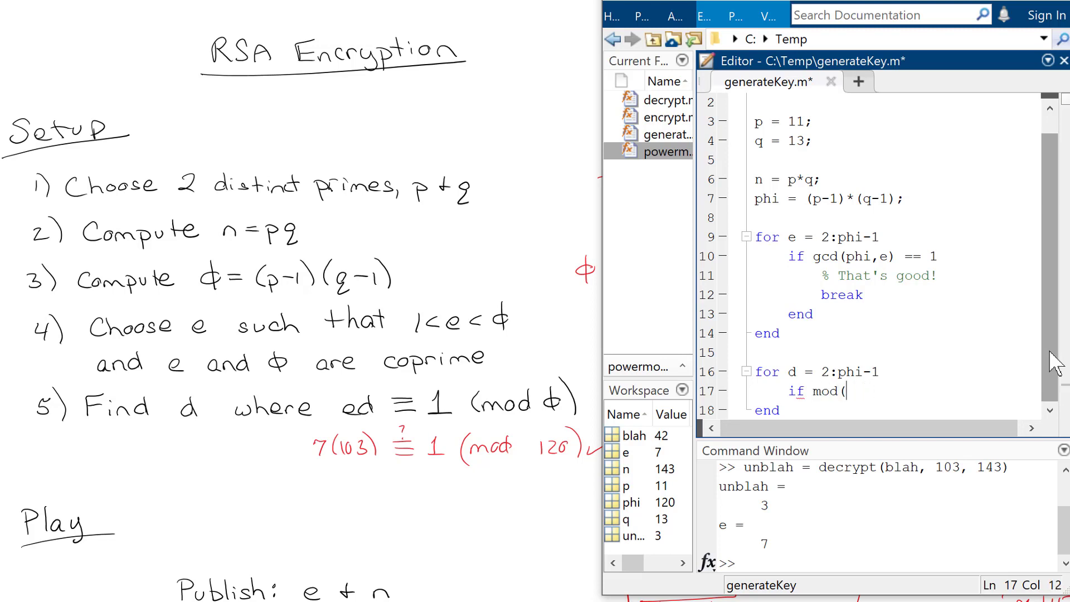
pyautogui.write('e*d,')
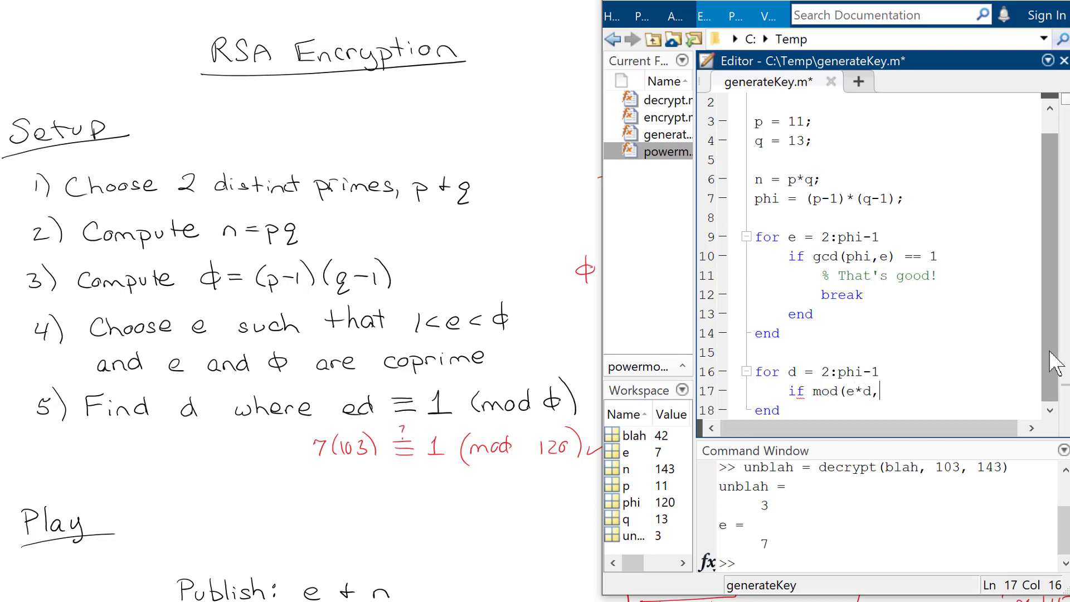
pyautogui.write('phi) == 1')
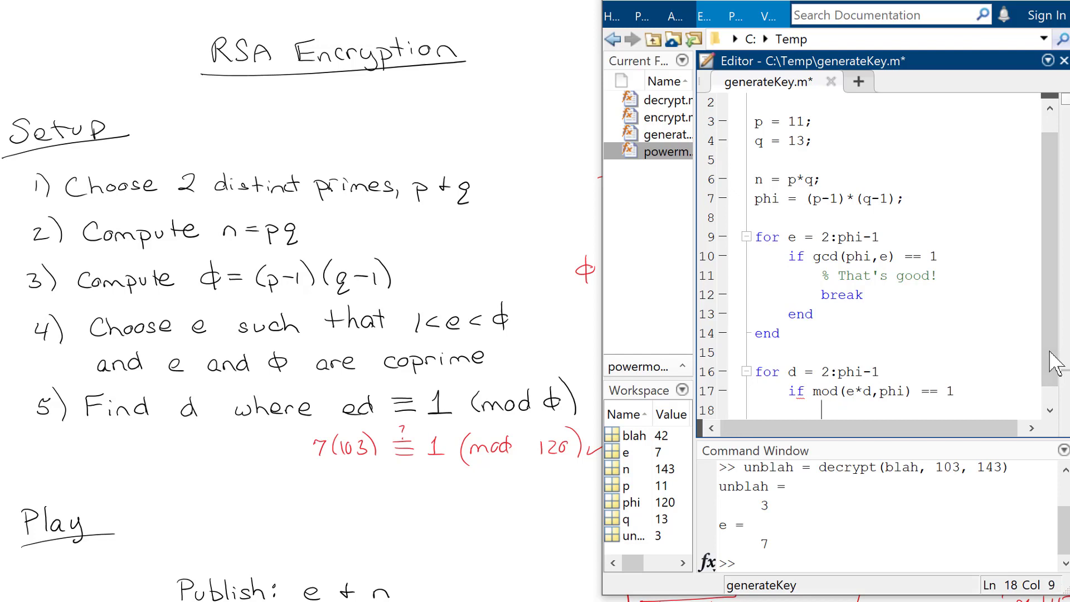
pyautogui.write("% That's good!")
pyautogui.write('break')
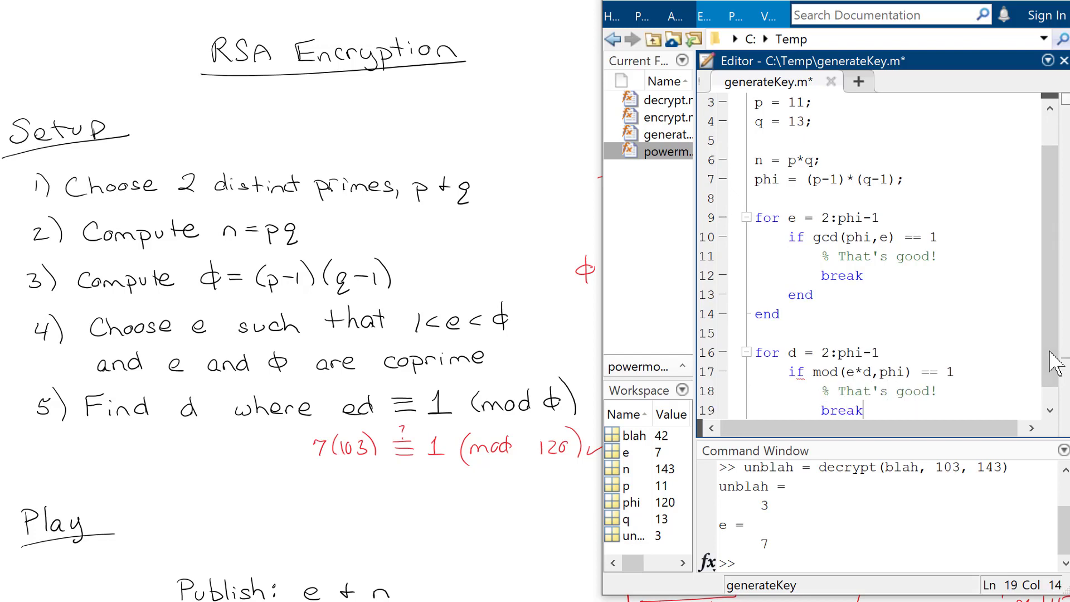
pyautogui.scroll(-3)
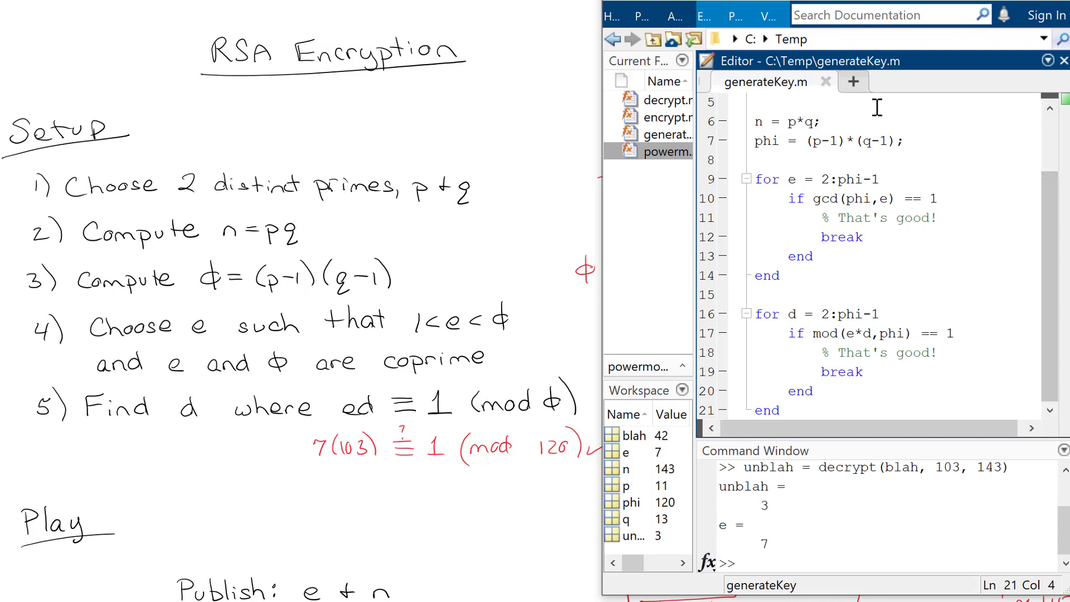
pyautogui.scroll(3)
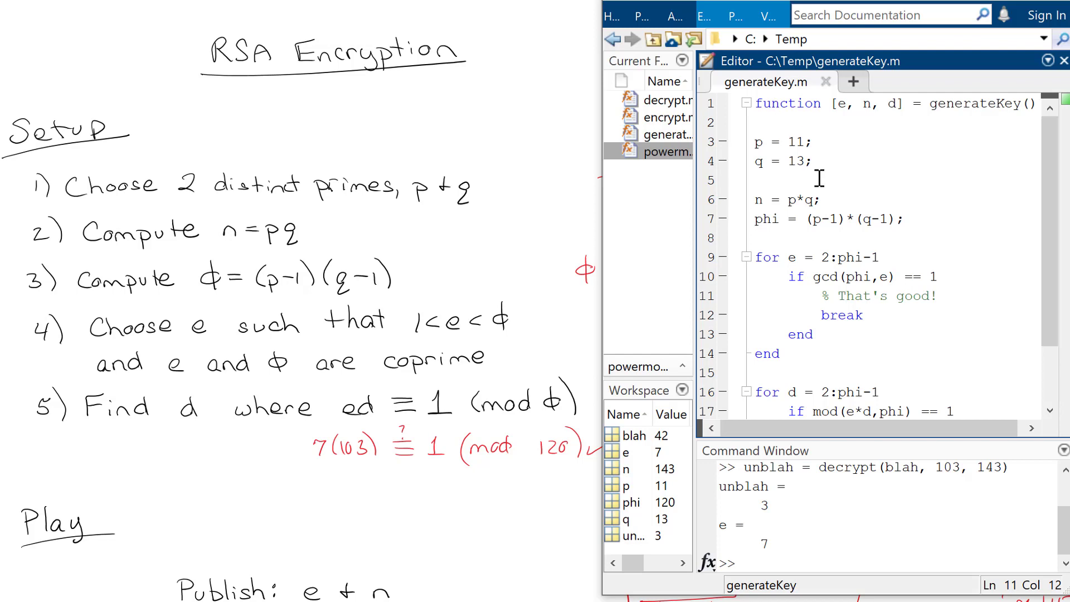
# - Run [eval, nval, dval] = generateKey() in the Command Window
pyautogui.click(818, 561)
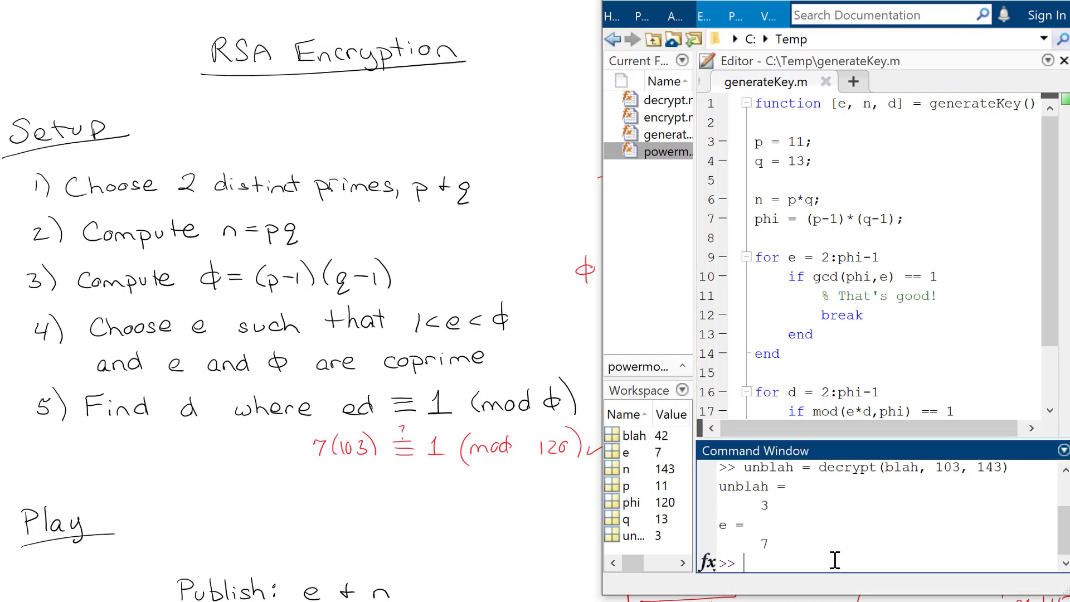
pyautogui.write('[')
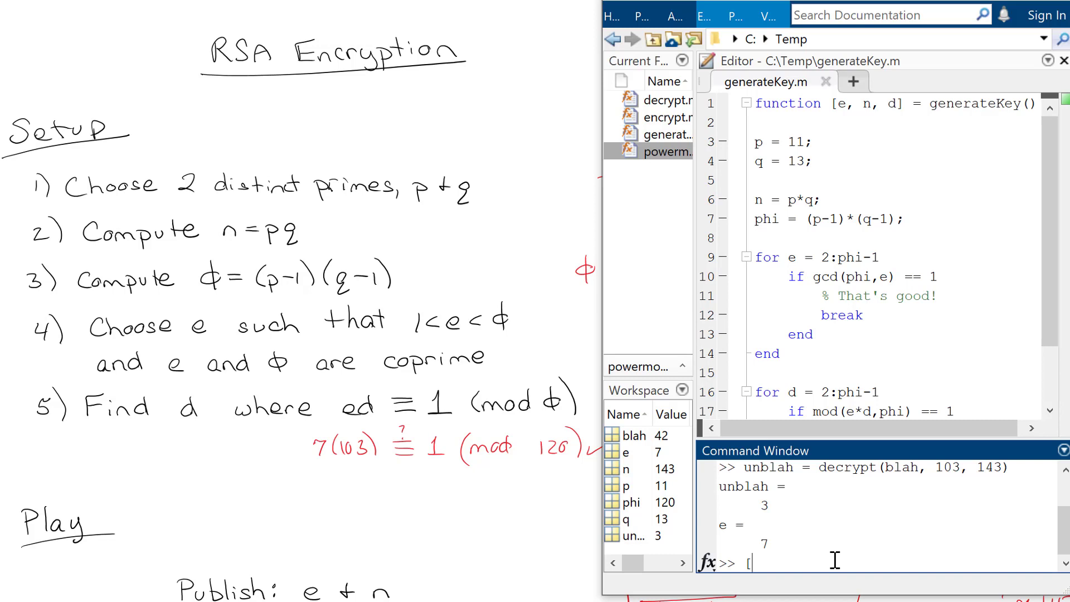
pyautogui.write('eval')
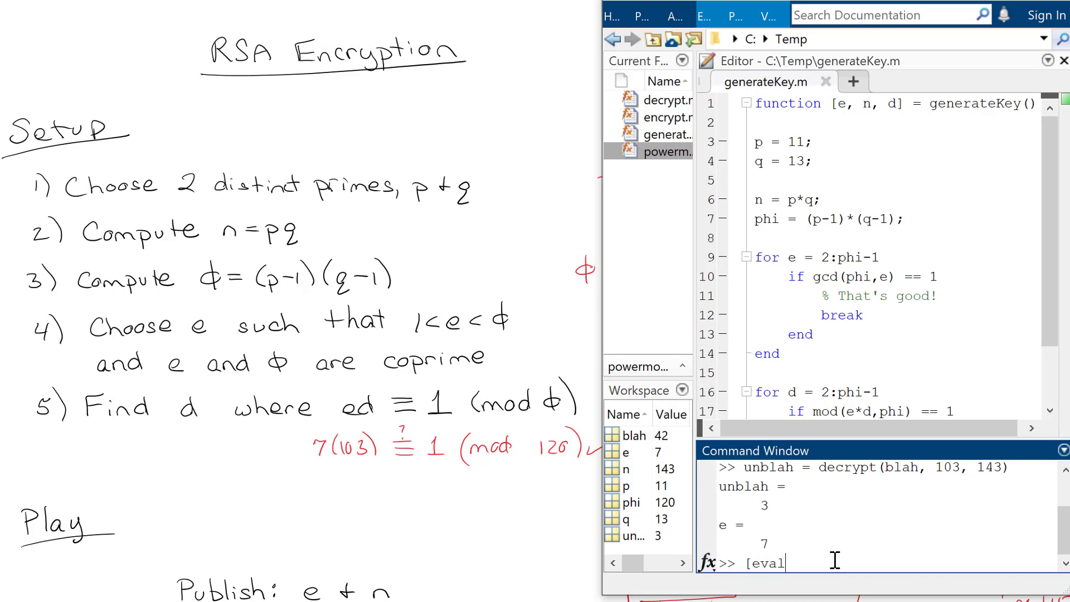
pyautogui.write(', nval, dval =')
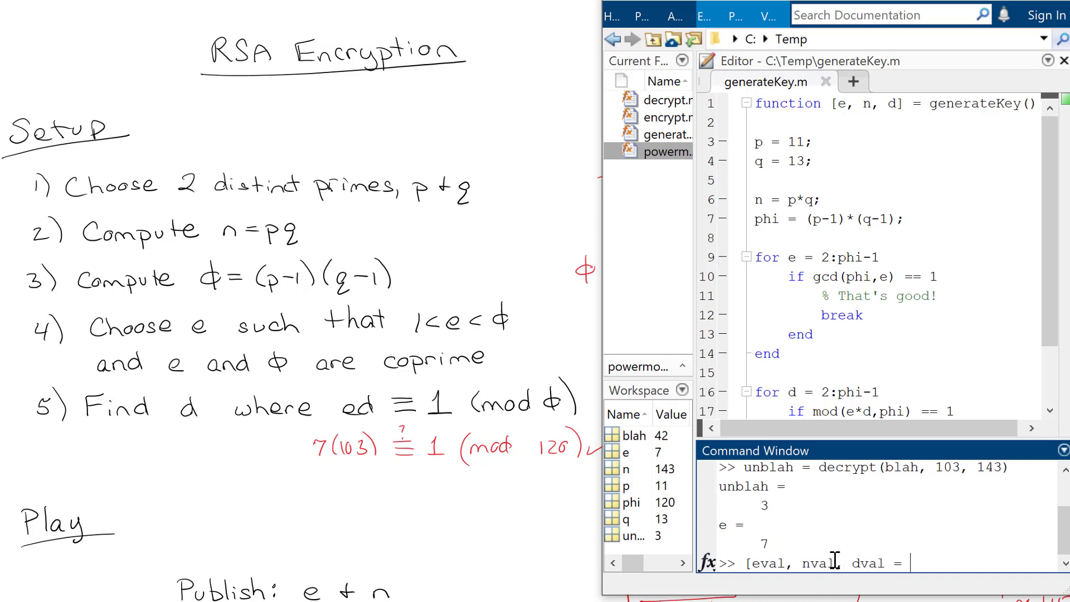
pyautogui.write('g')
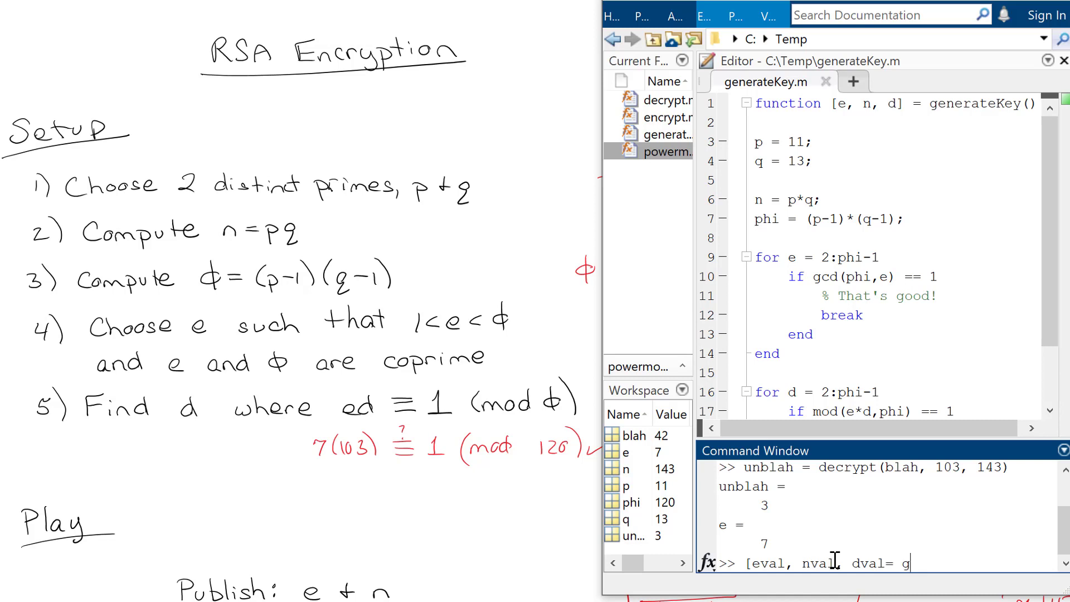
pyautogui.write('enerateKey()')
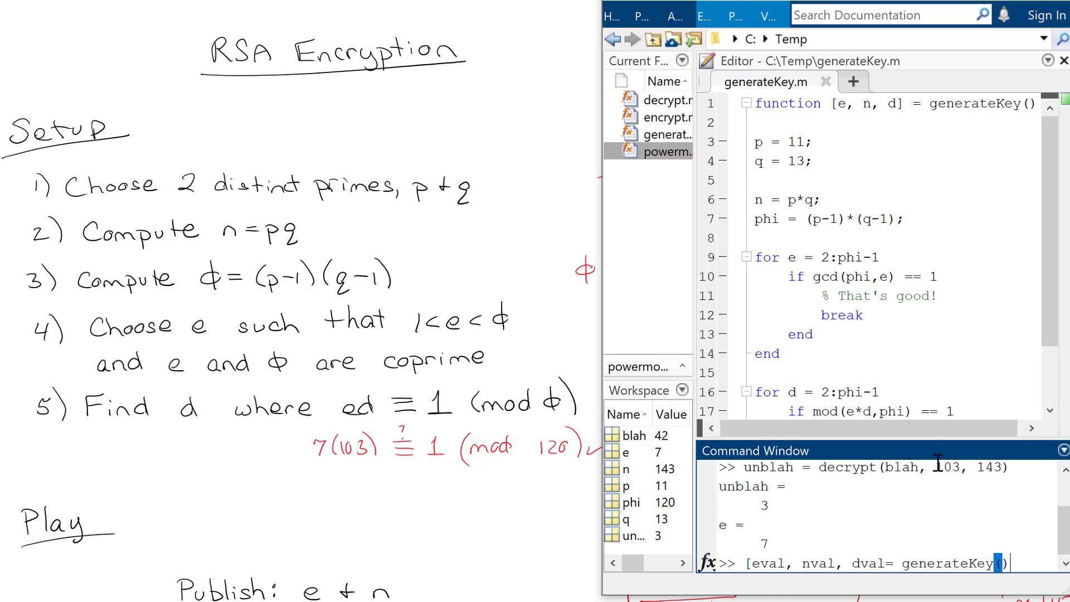
pyautogui.press('Return')
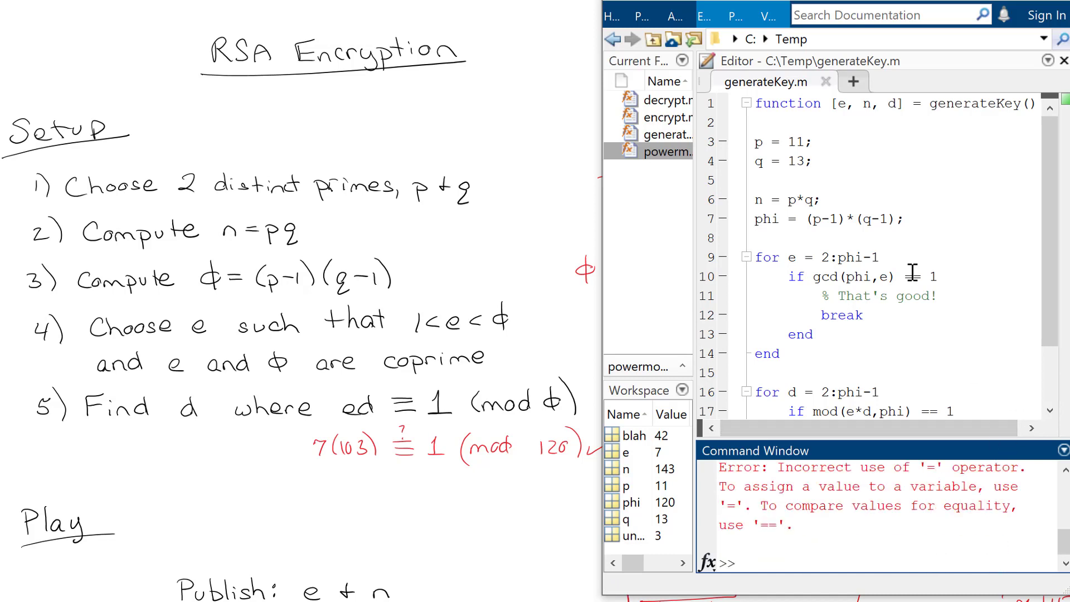
# - Fix the missing bracket and rerun to get 7, 143 and 103, then start a new script
pyautogui.scroll(-3)
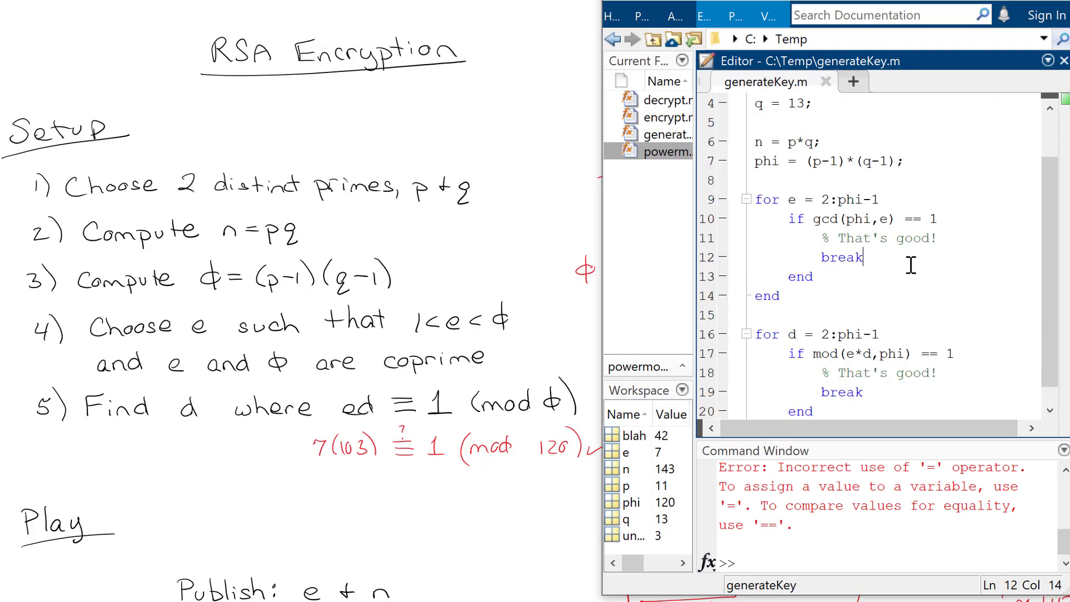
pyautogui.moveTo(956, 316)
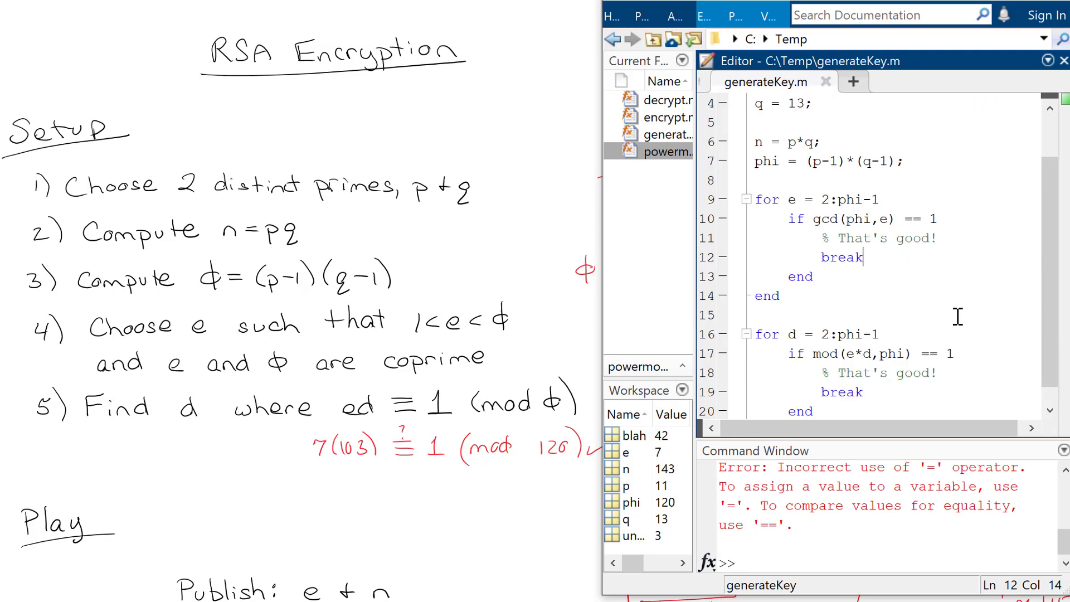
pyautogui.moveTo(1012, 117)
pyautogui.write('[eval, nval, dval= generateKey()')
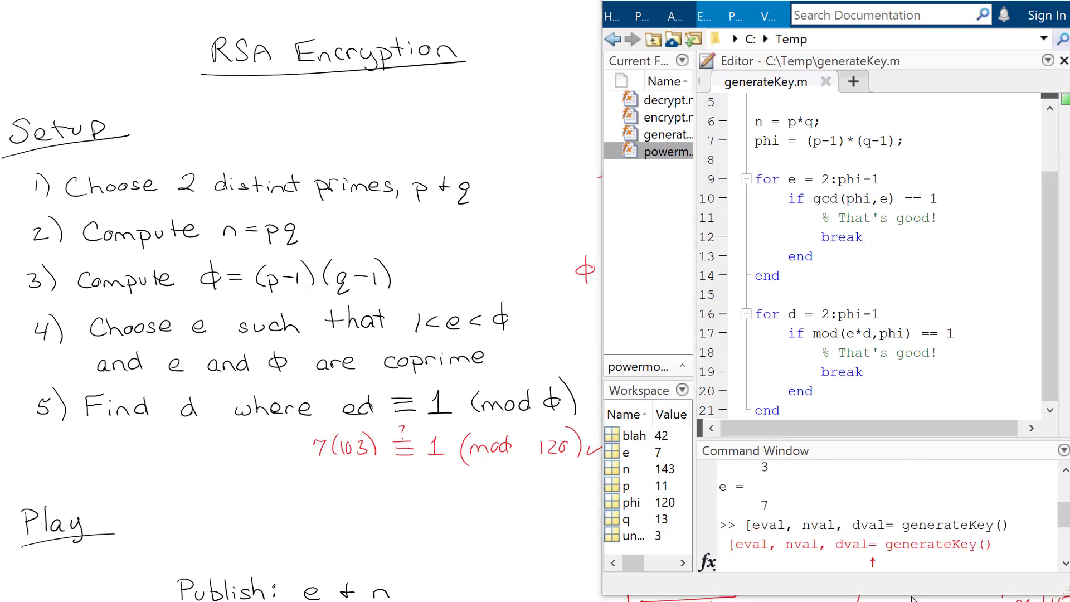
pyautogui.press('Return')
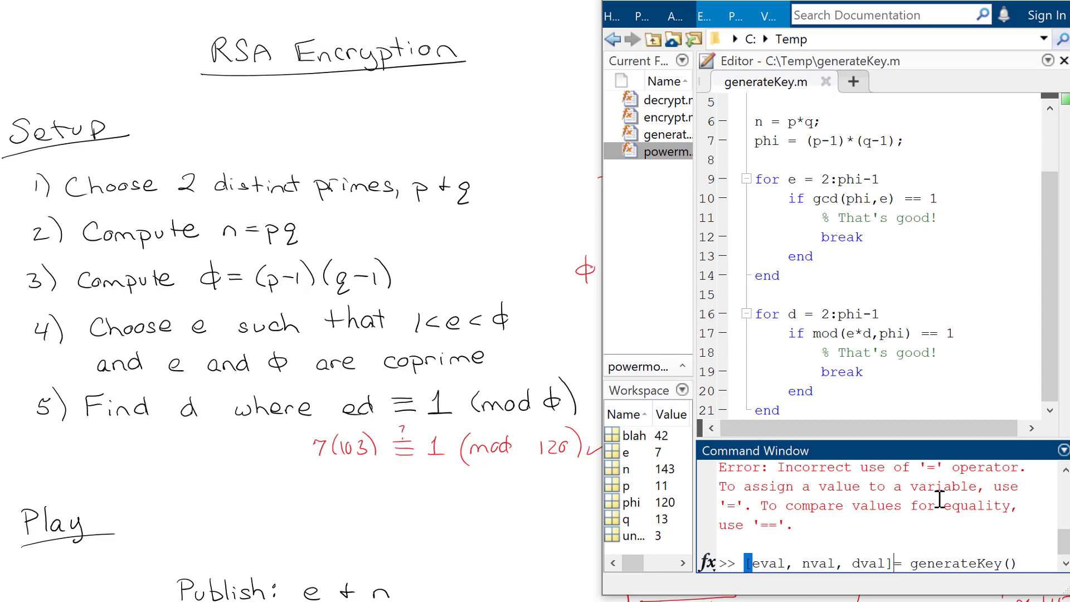
pyautogui.press('Return')
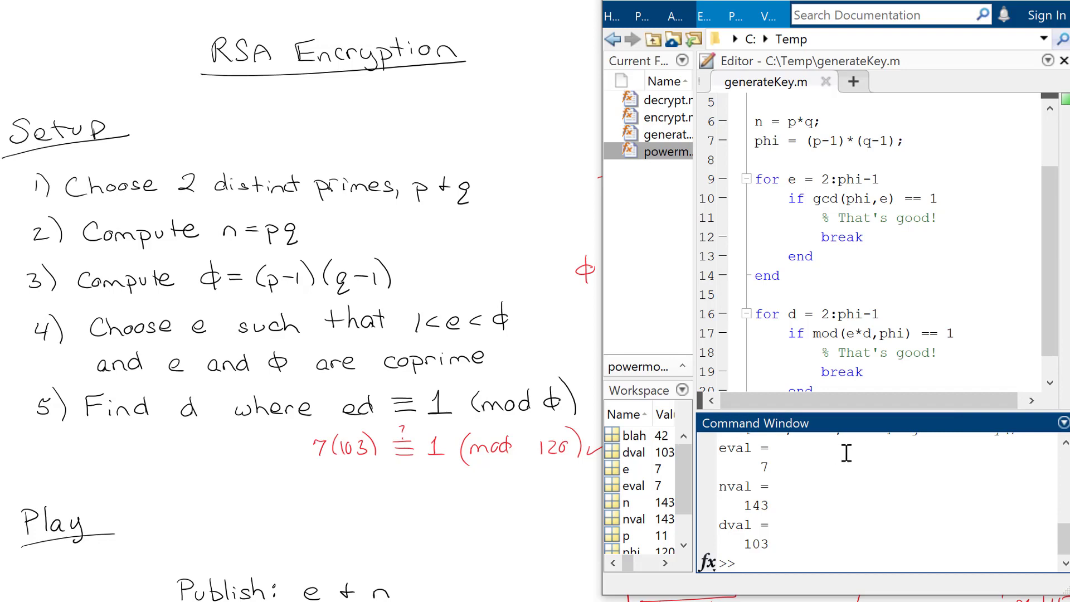
pyautogui.moveTo(604, 256)
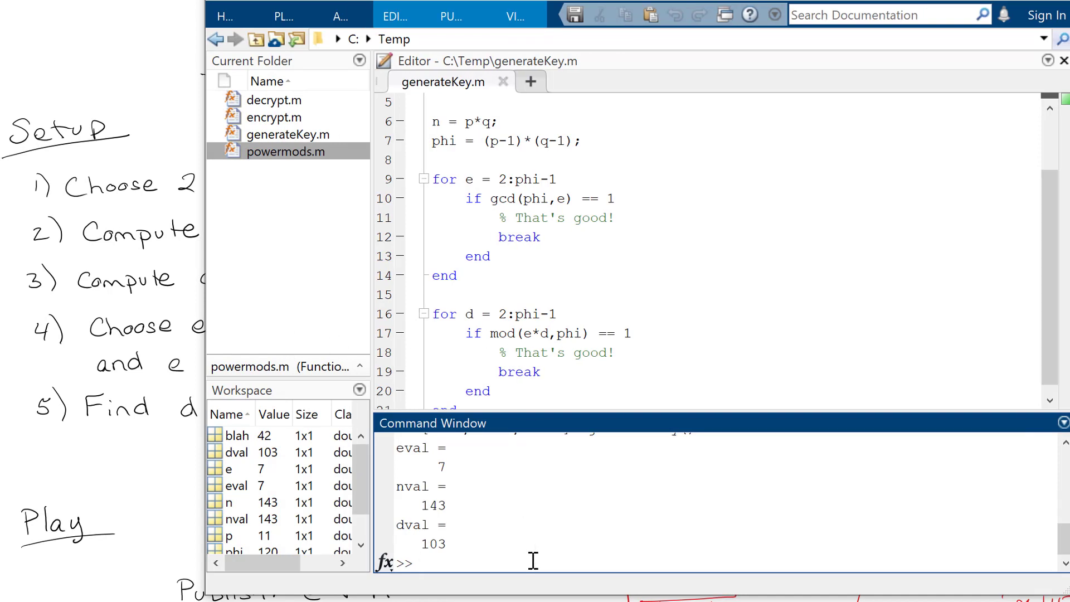
pyautogui.moveTo(573, 422)
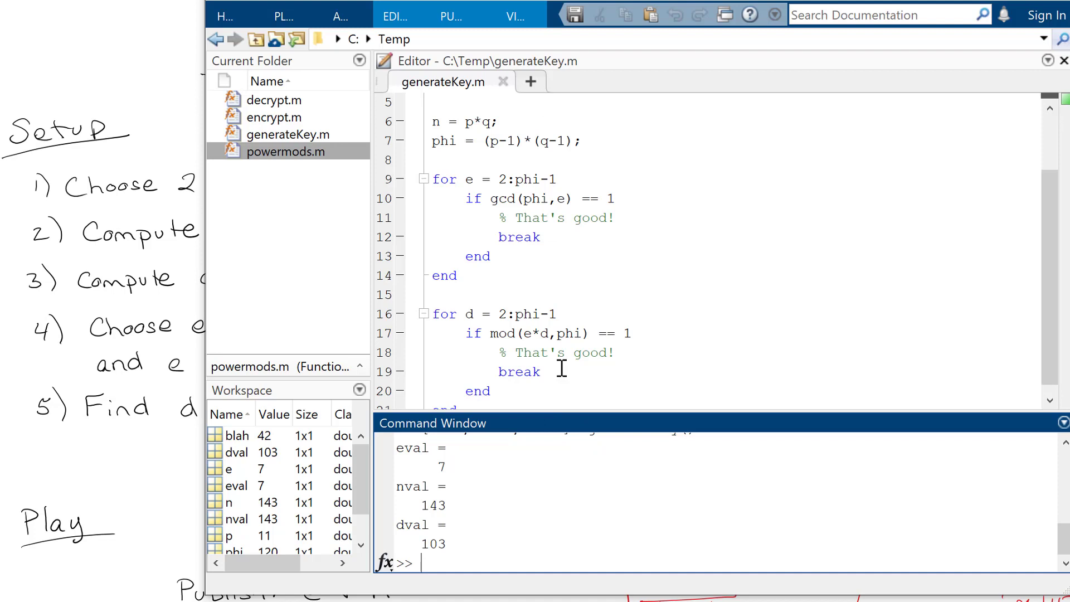
pyautogui.press('Return')
pyautogui.write('clc,clear')
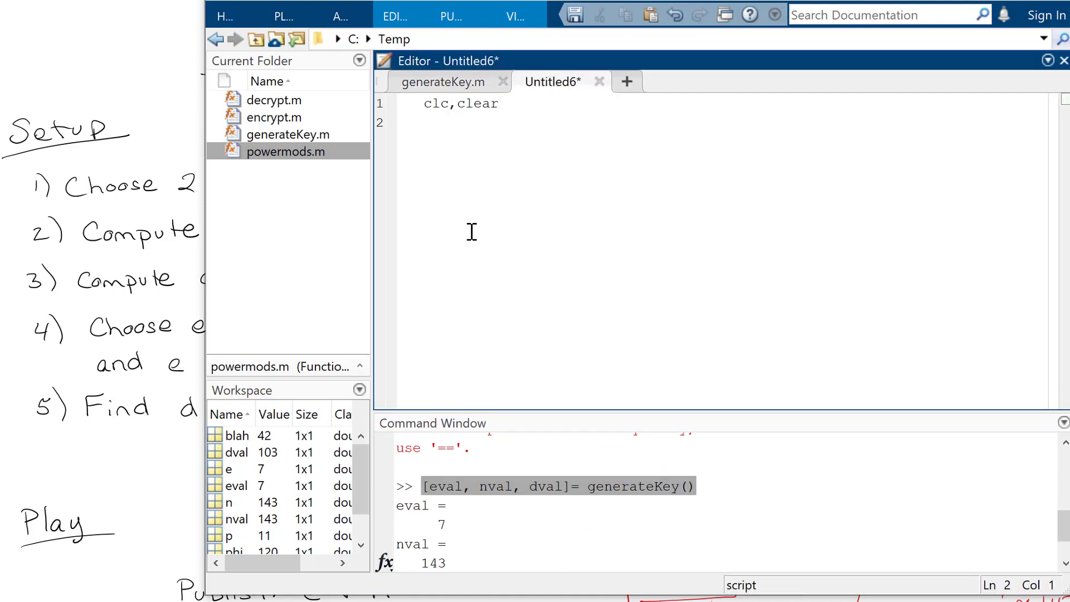
# - Add the [eval, nval, dval] = generateKey() call as the script's first line
pyautogui.write('[eval, nval, dval]= generateKey()')
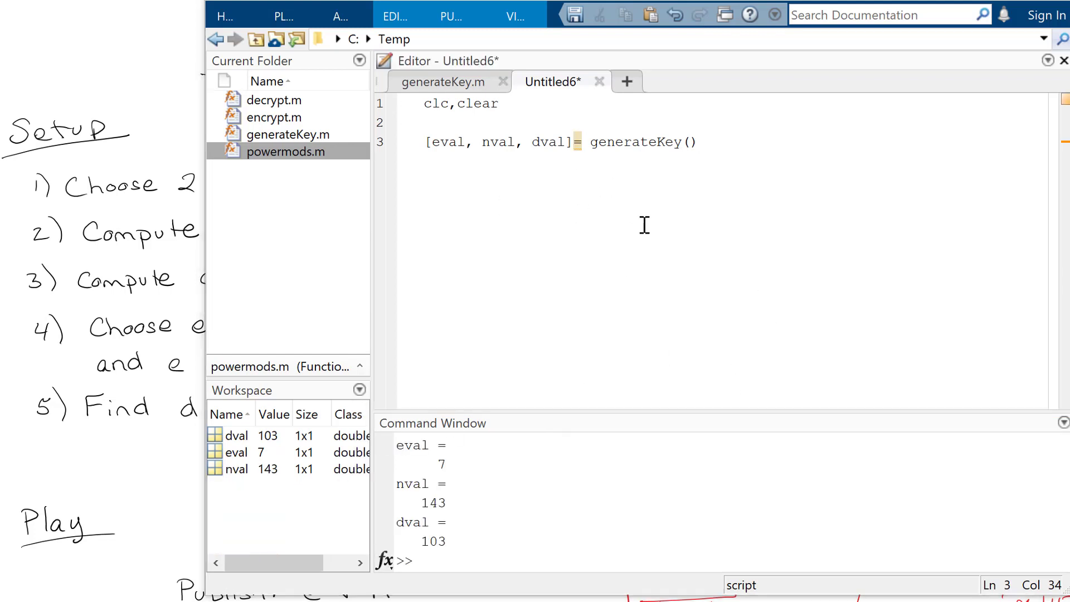
pyautogui.click(696, 142)
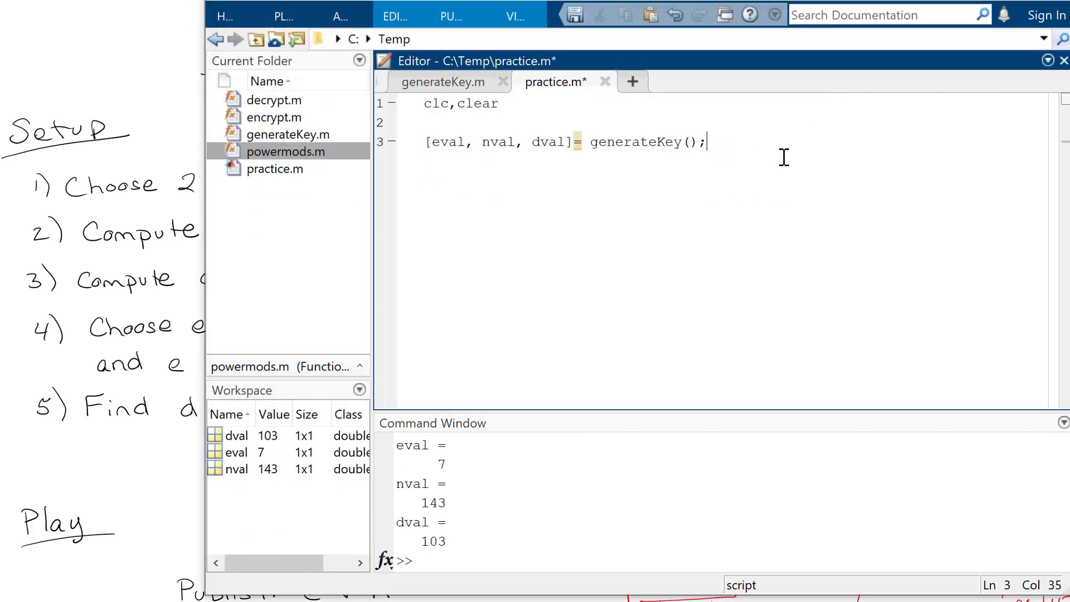
pyautogui.press('Return')
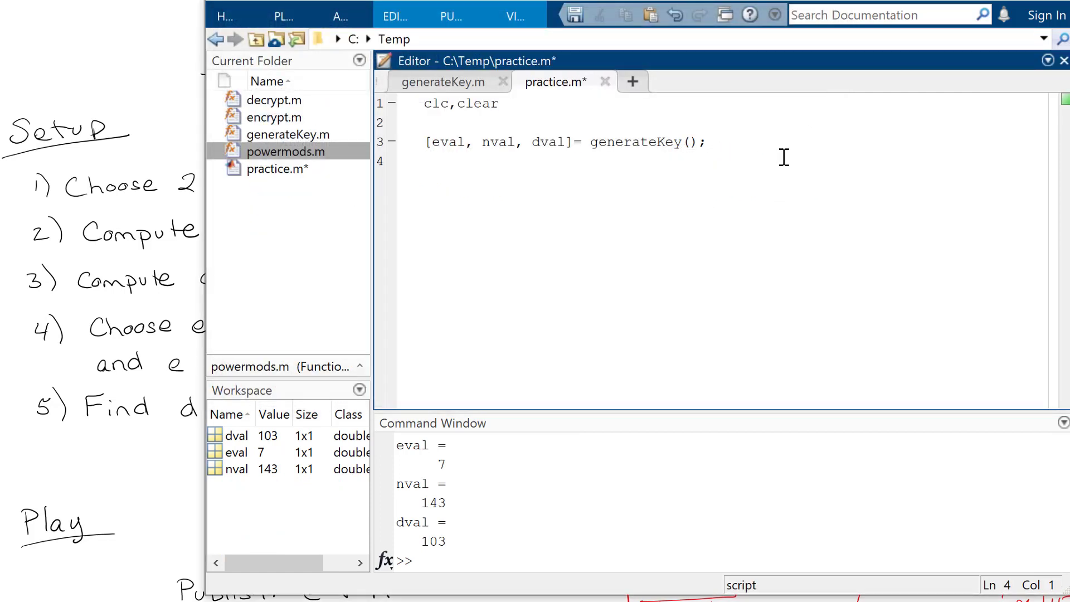
# - Add blah = input('Secret message - a small # please: '); below the generateKey call
pyautogui.write('int')
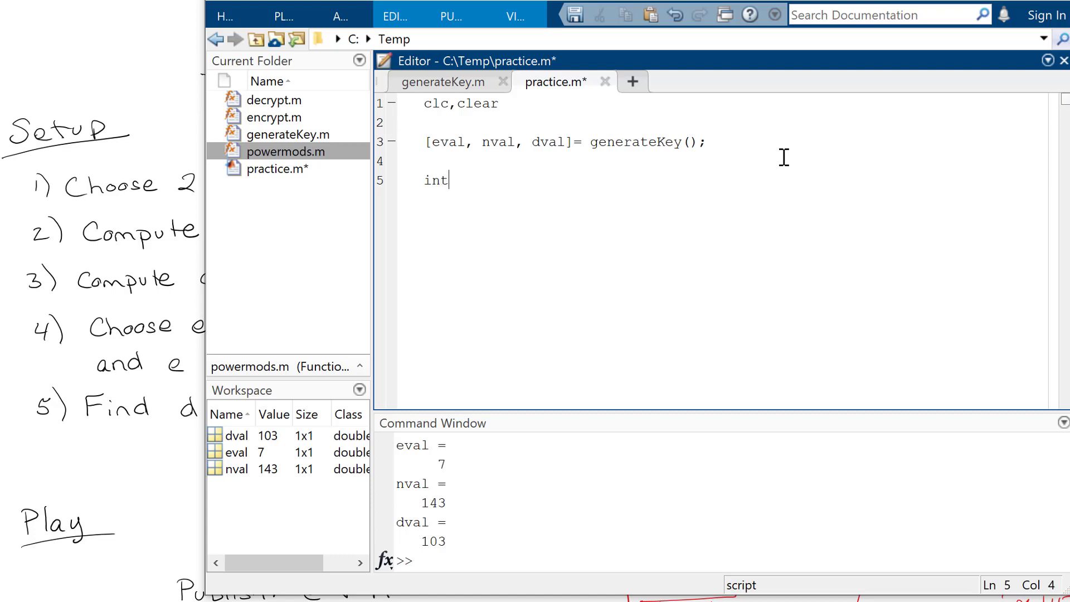
pyautogui.write("put('")
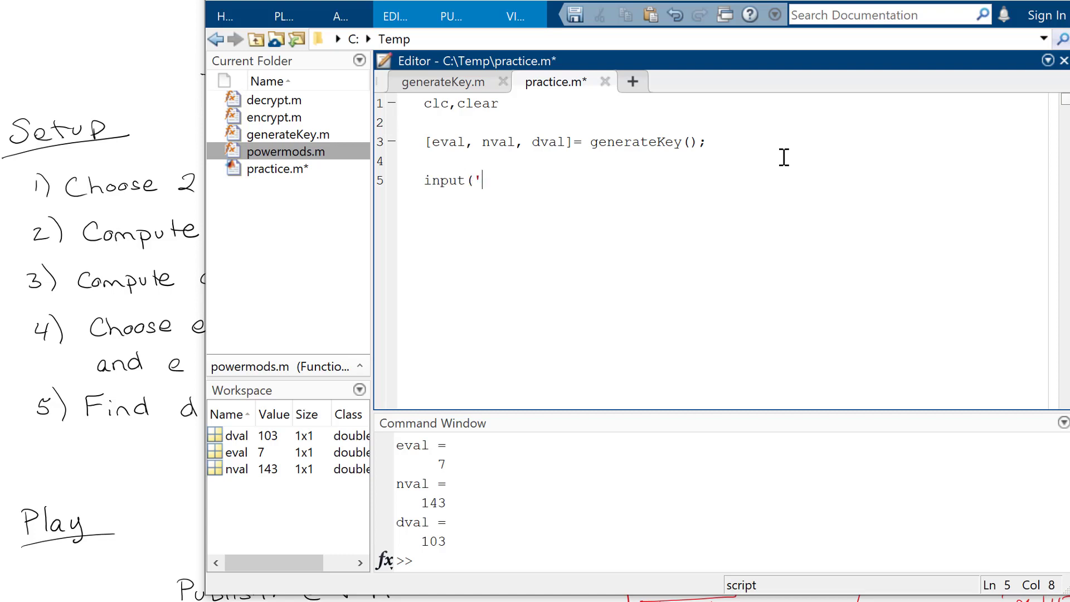
pyautogui.write('Secret message')
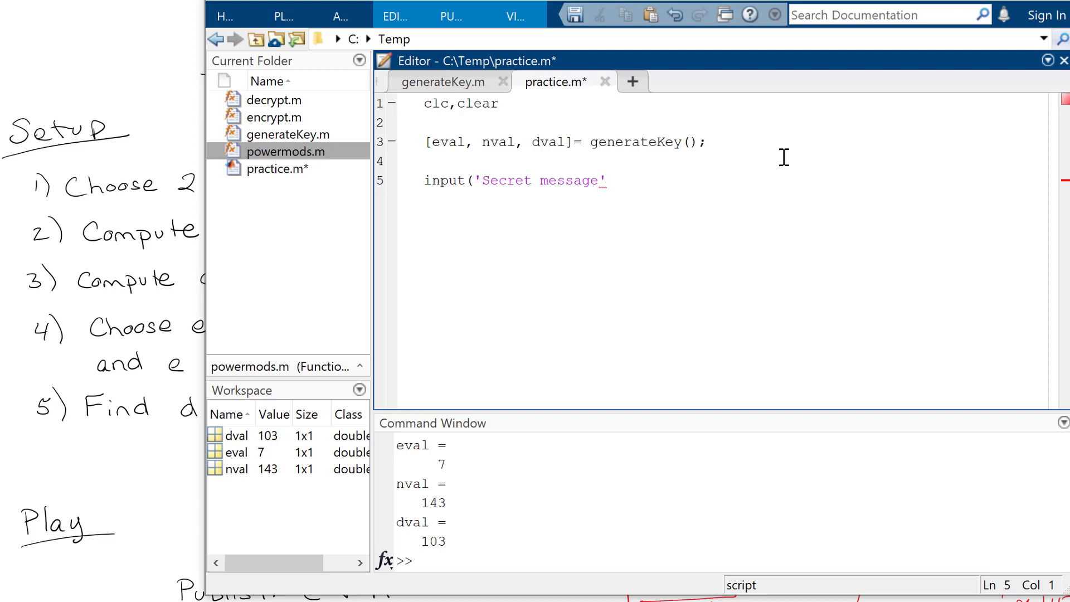
pyautogui.write('blah =')
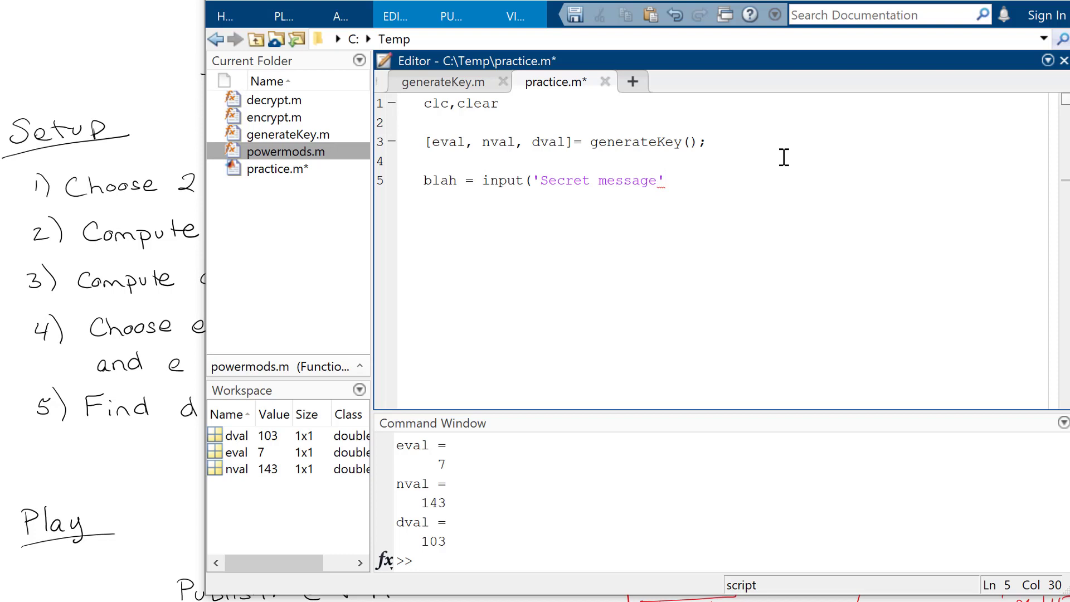
pyautogui.write('- a small # please')
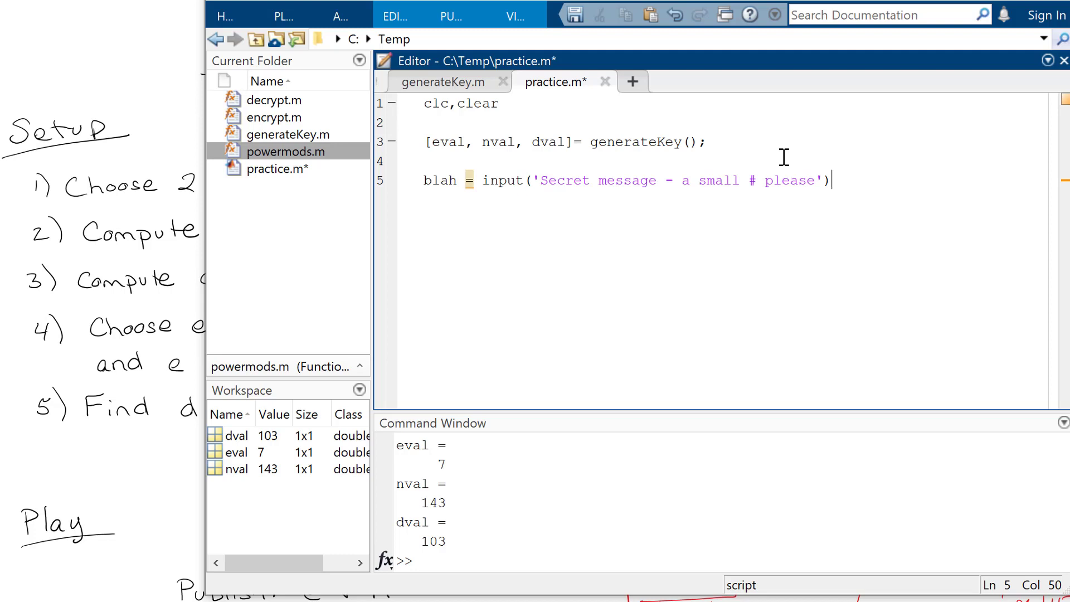
pyautogui.write(',')
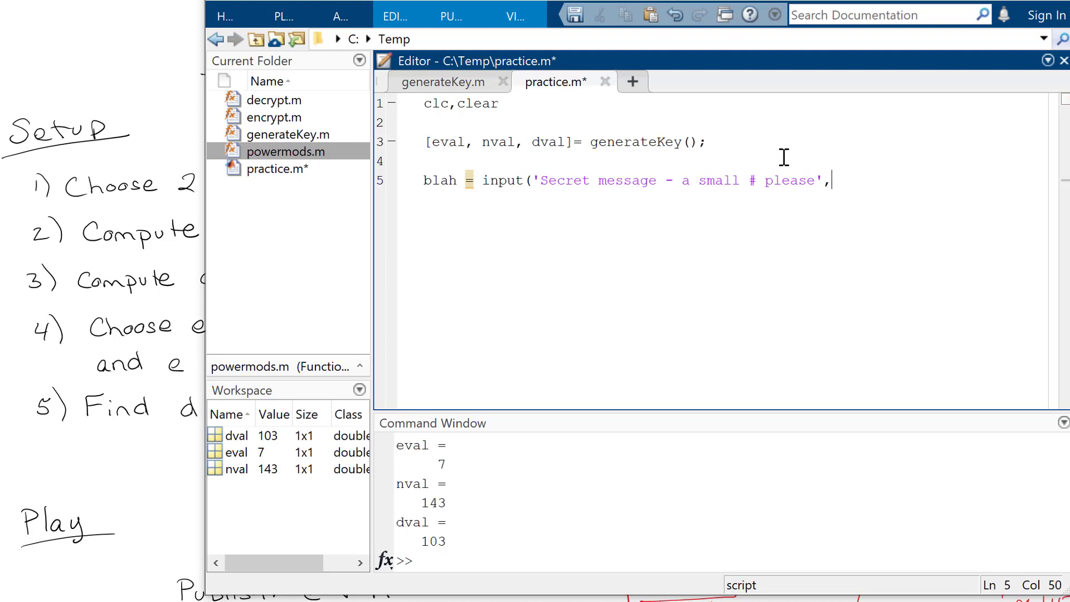
pyautogui.write(": ','s")
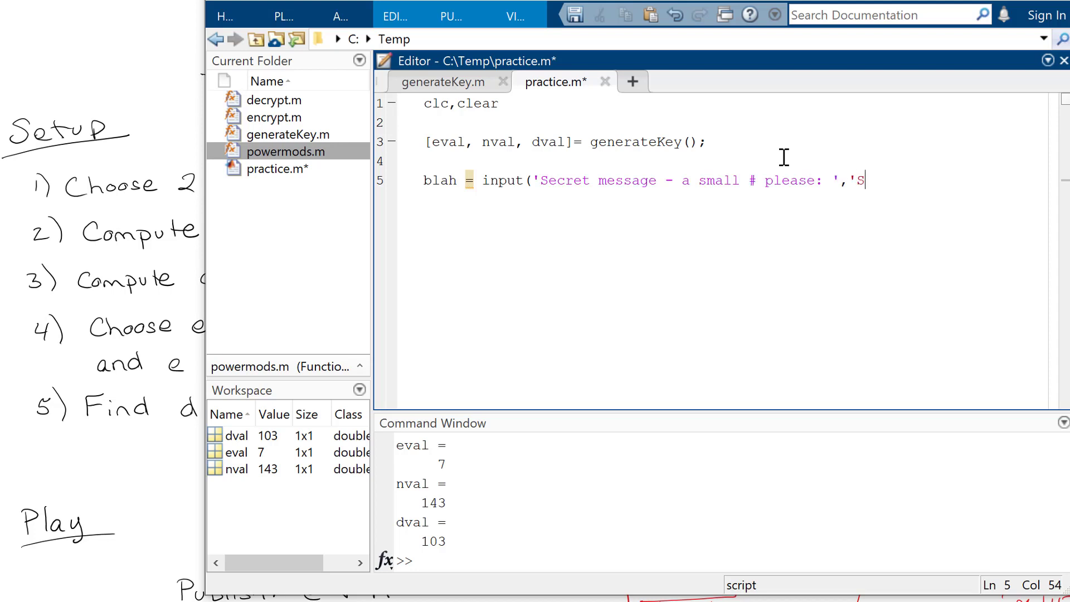
pyautogui.press('backspace')
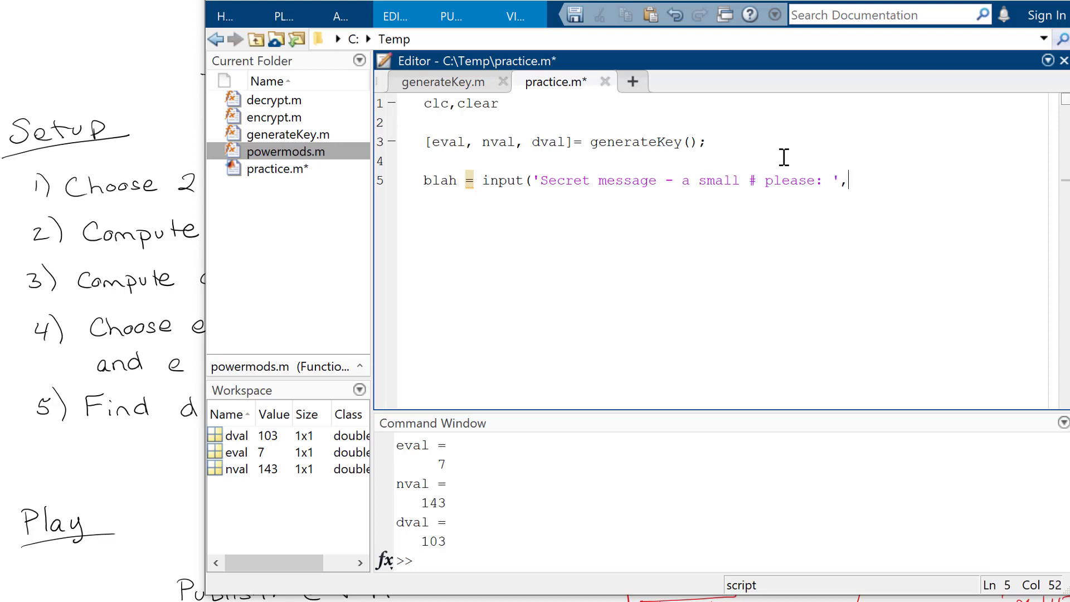
pyautogui.write(');')
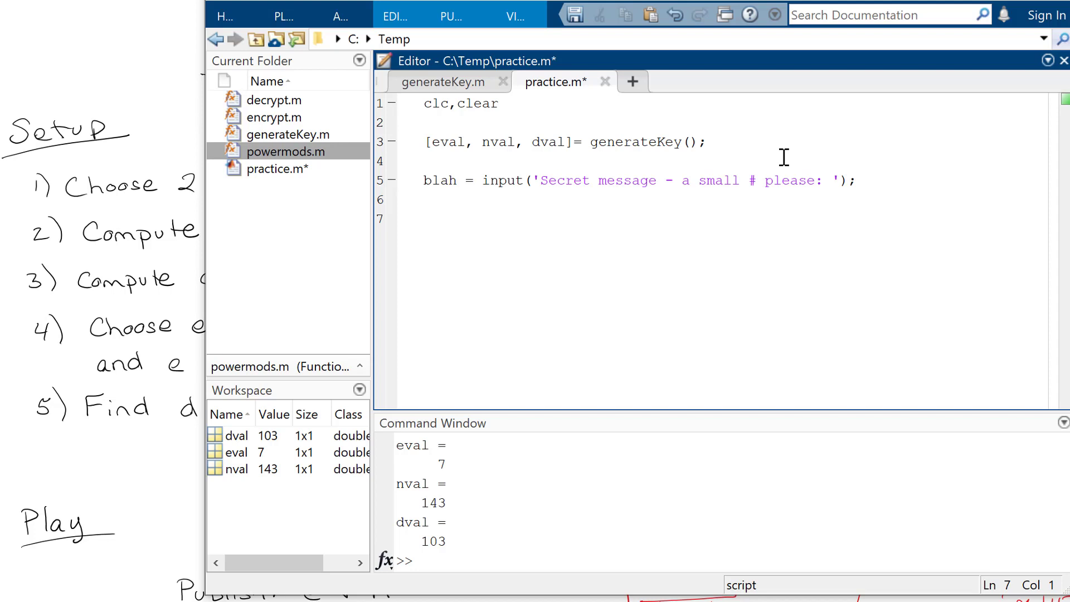
# - Write encryptedthingie = encrypt(blah, eval, nval); on line 7 of practice.m
pyautogui.click(423, 217)
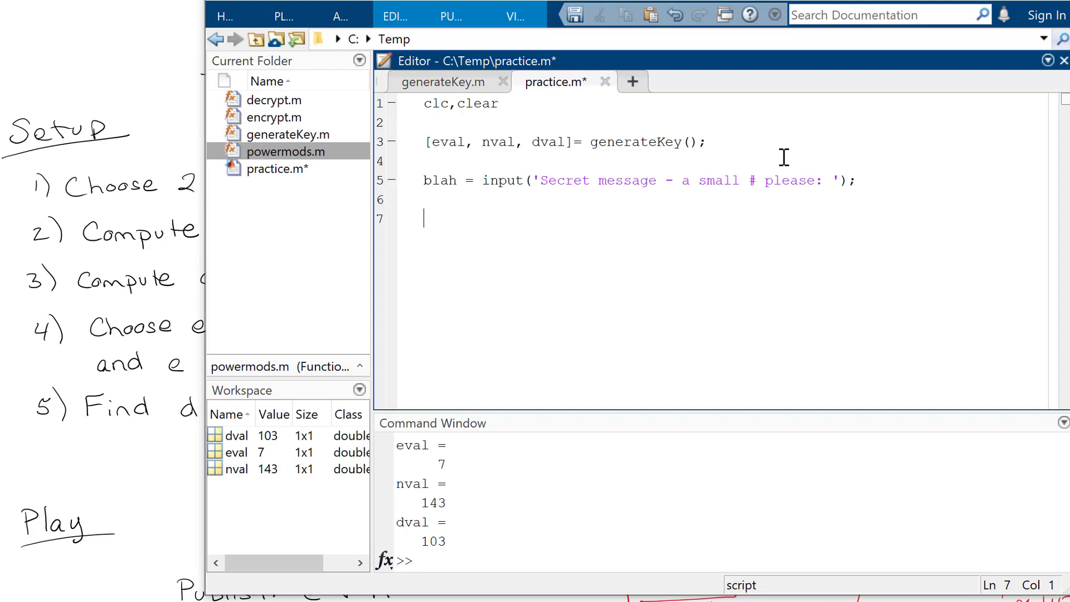
pyautogui.write('encrypte')
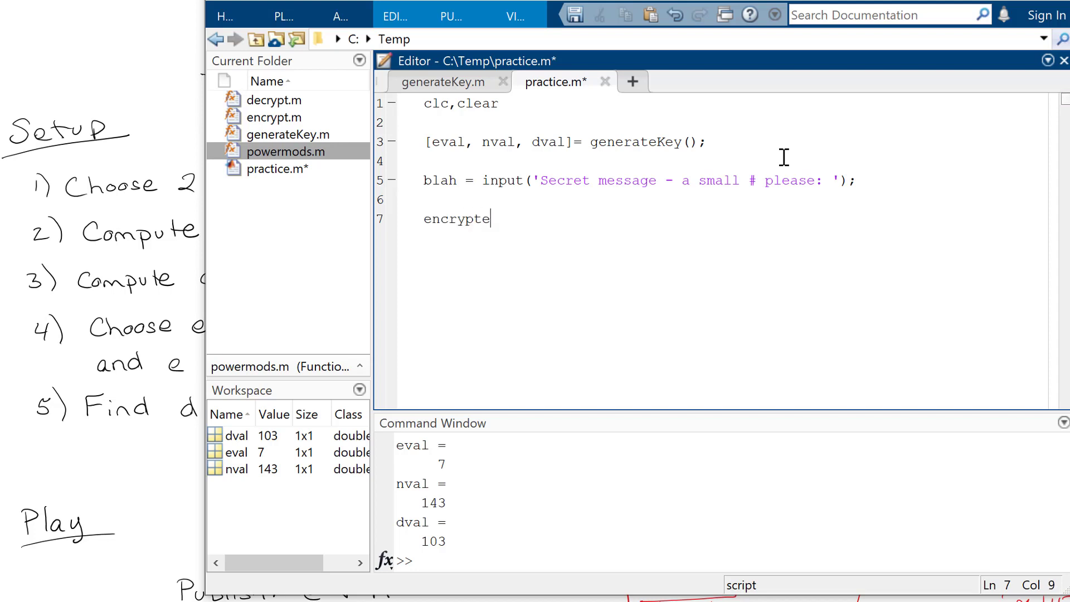
pyautogui.write('dthingie =')
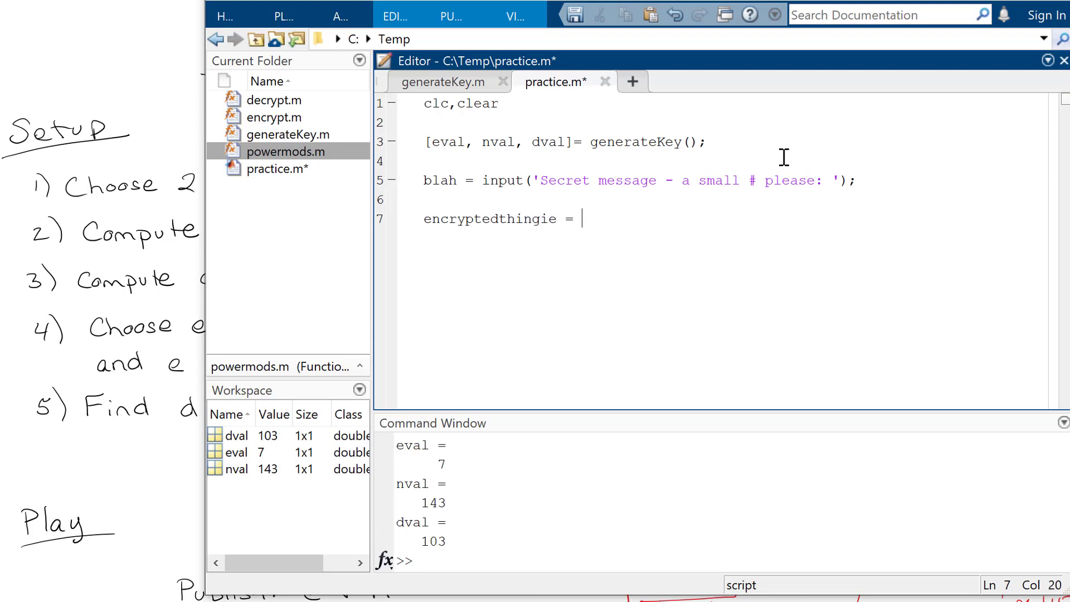
pyautogui.write('encrypt(')
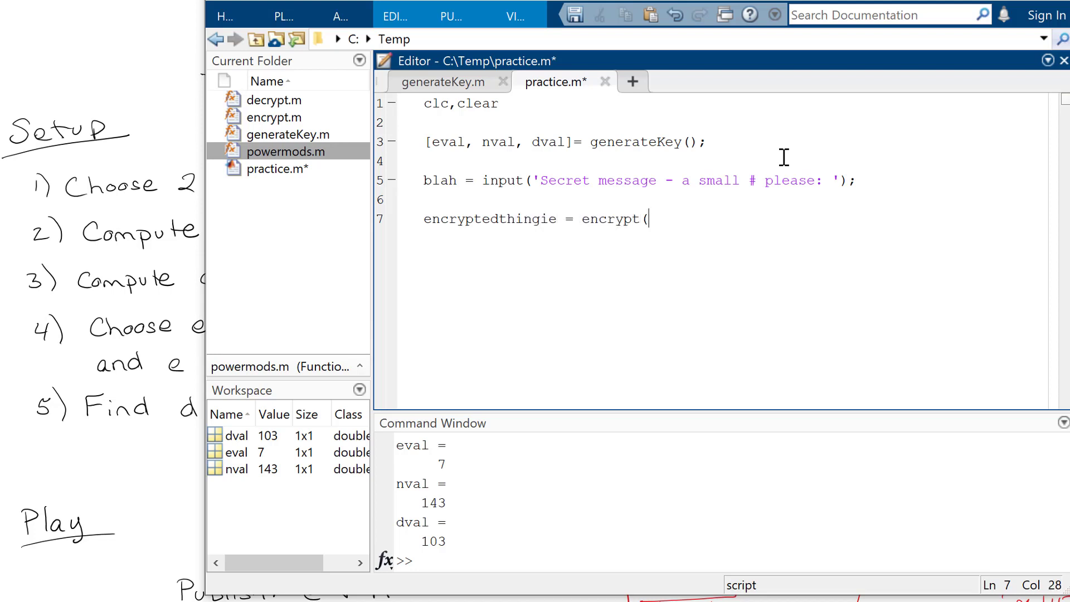
pyautogui.write('l')
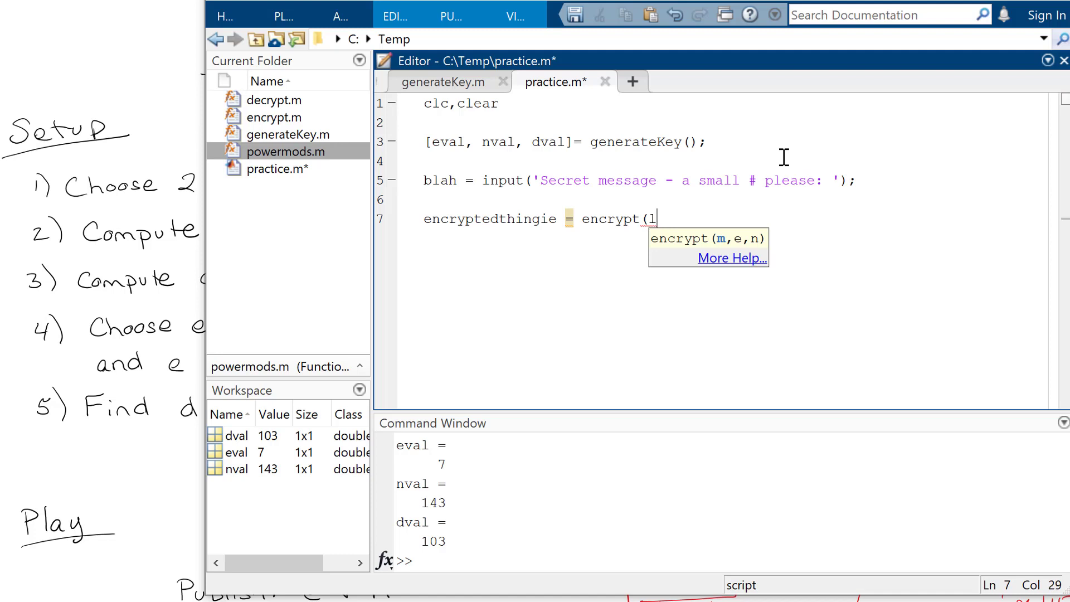
pyautogui.write('blah,')
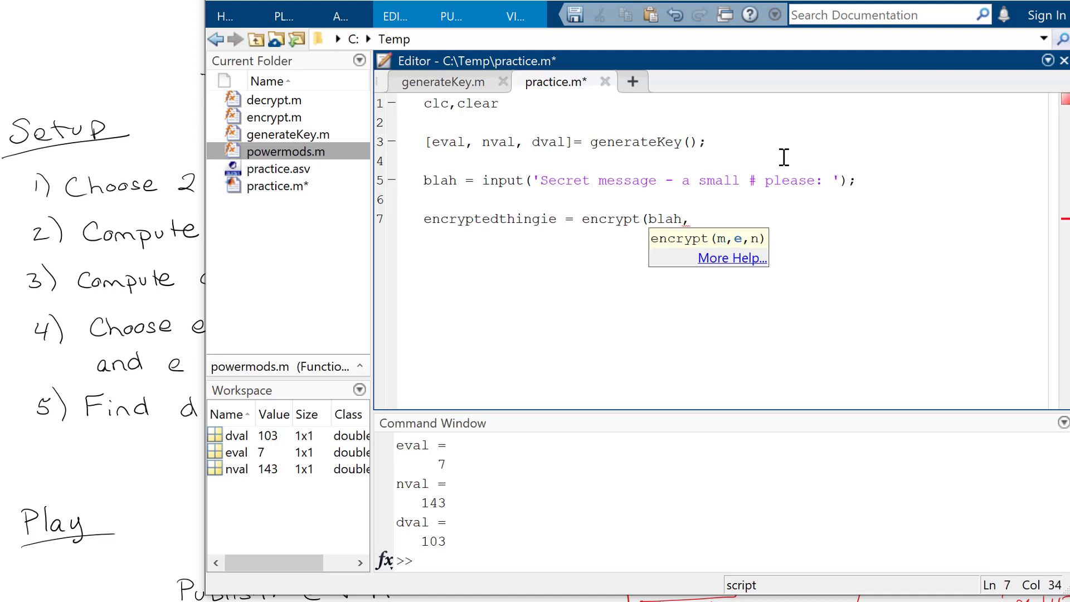
pyautogui.write('eval, nval')
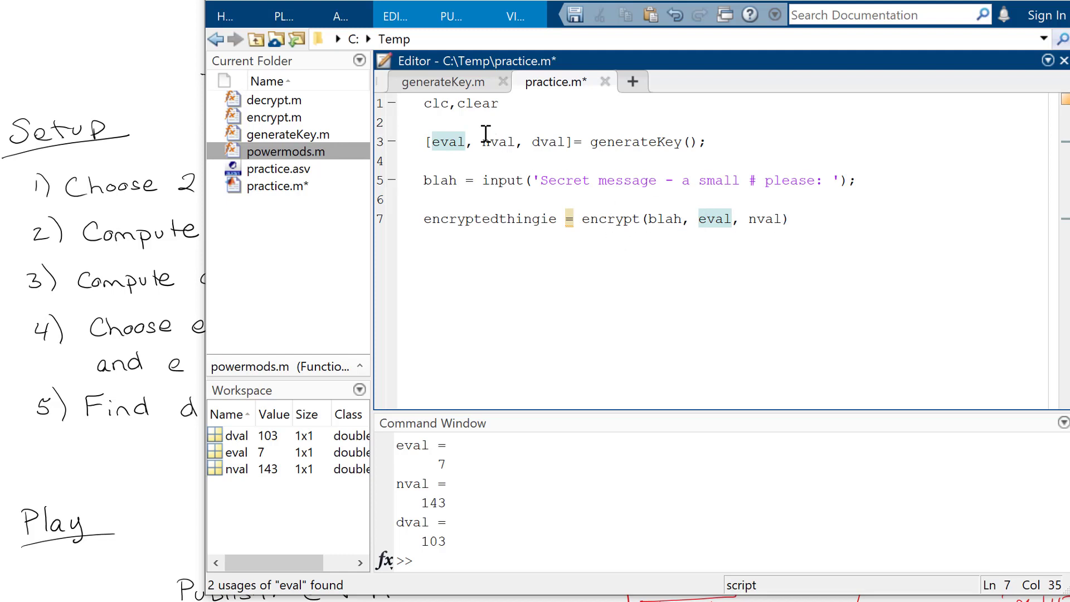
pyautogui.click(462, 142)
pyautogui.write(';')
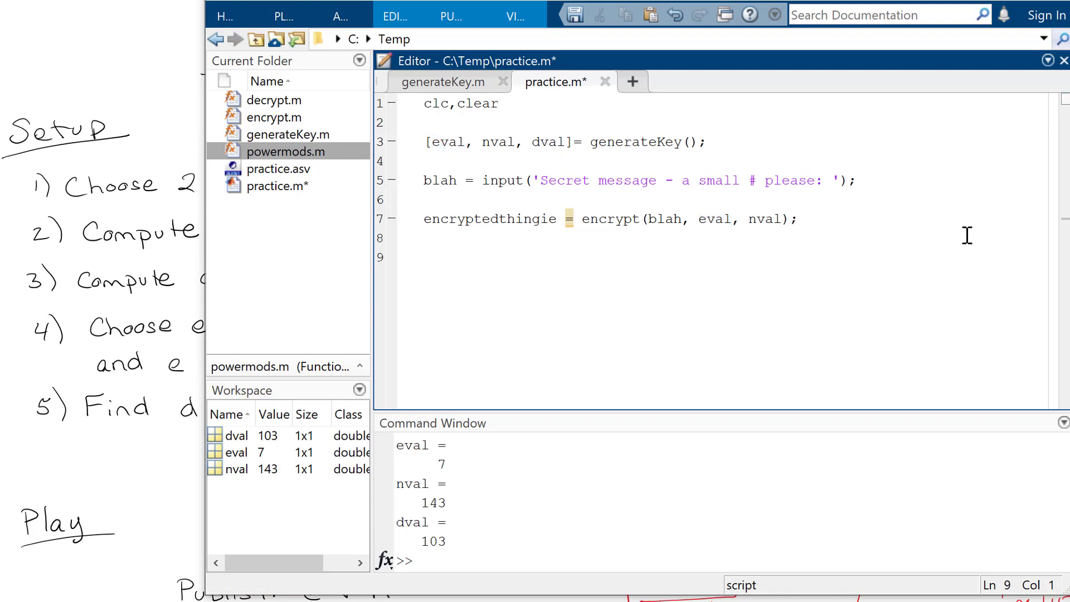
# - Display 'Encrypted message:', encryptedthingie and 'I shall decrypt it for you'
pyautogui.write("disp('(")
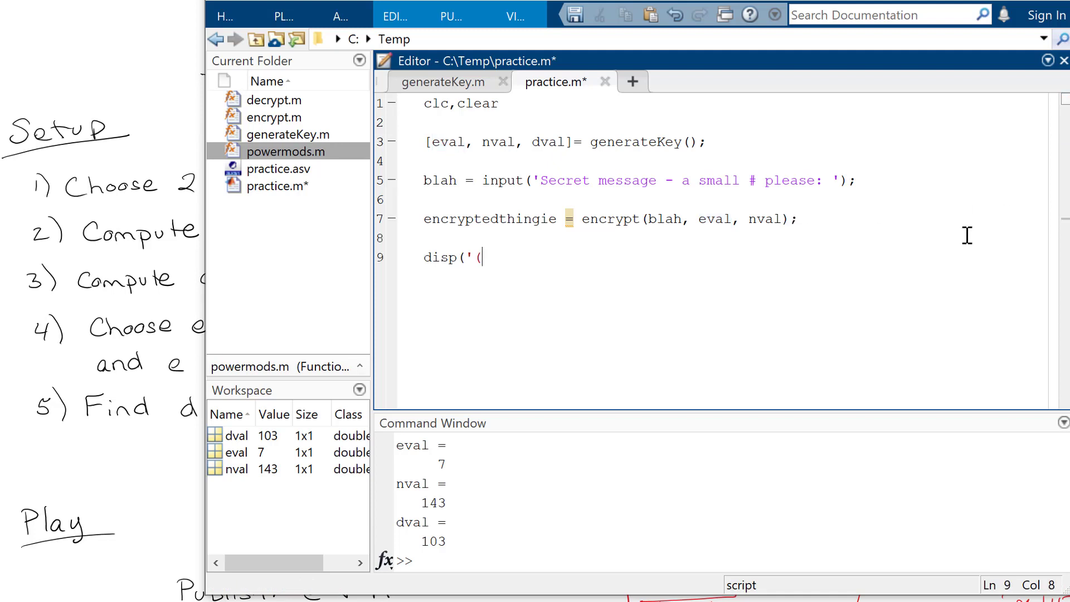
pyautogui.write('Encrypted mes')
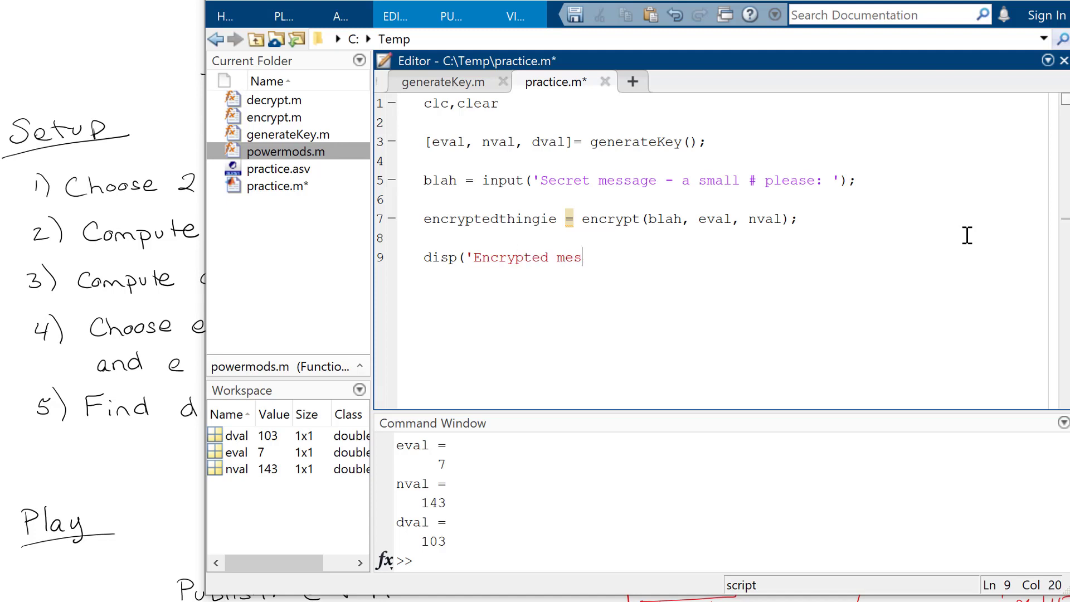
pyautogui.write("sage:'")
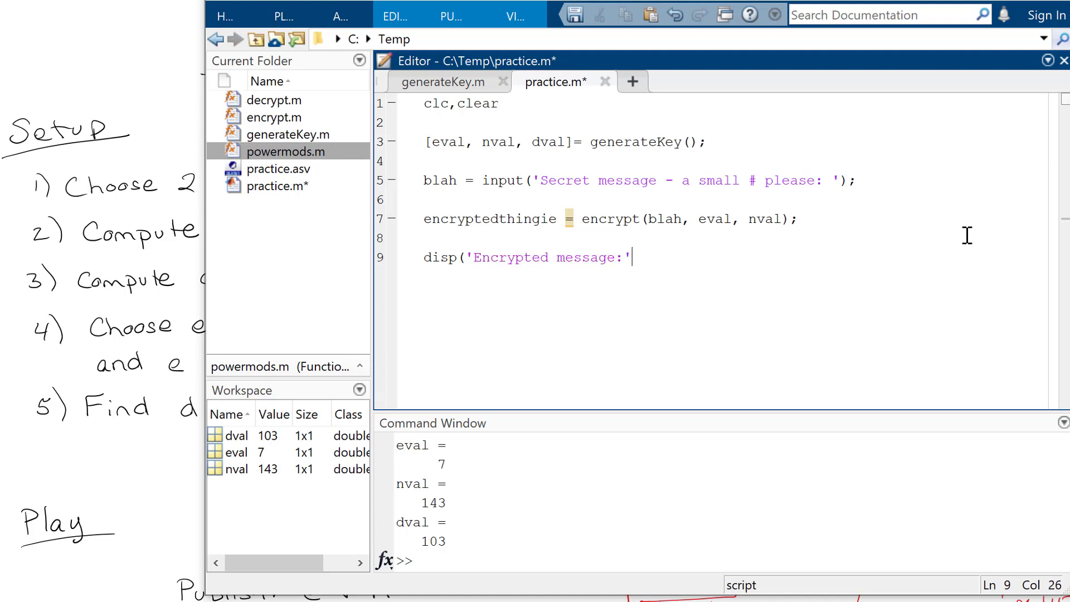
pyautogui.write(')')
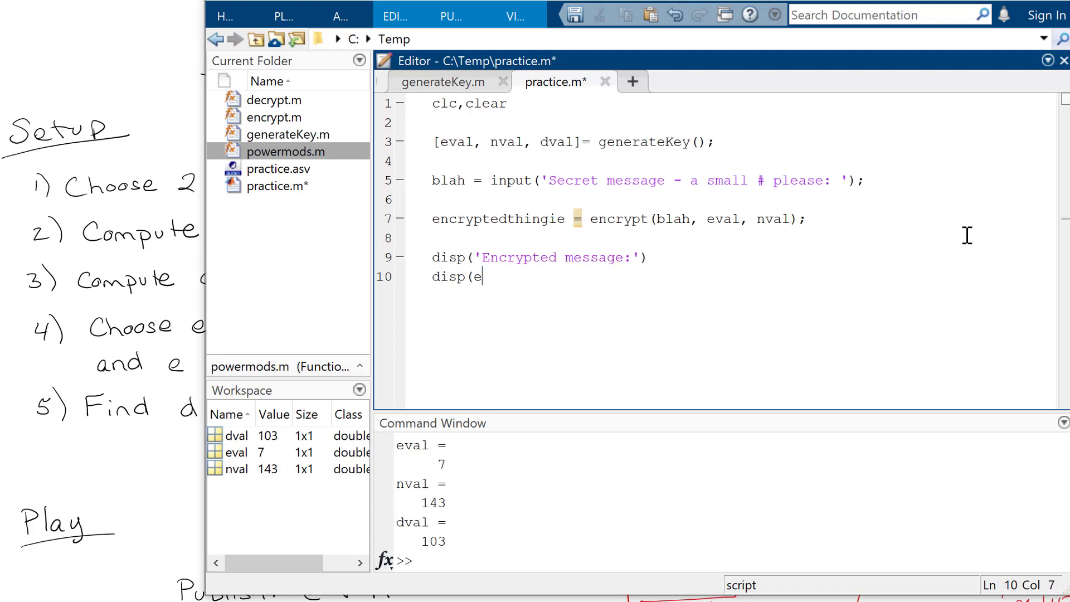
pyautogui.write('ncryptedthingie')
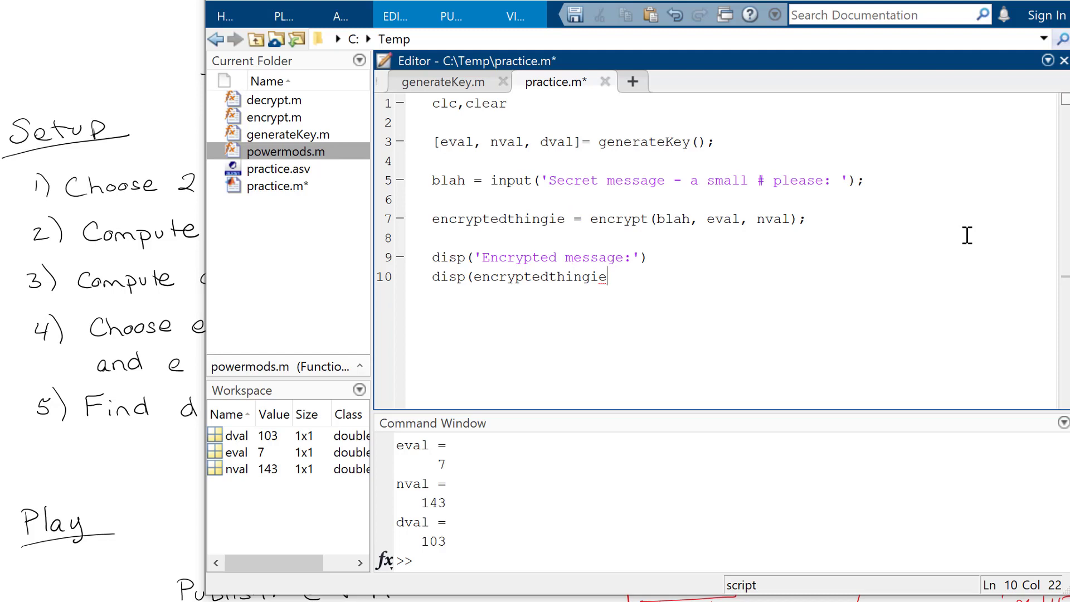
pyautogui.write(')')
pyautogui.write('d')
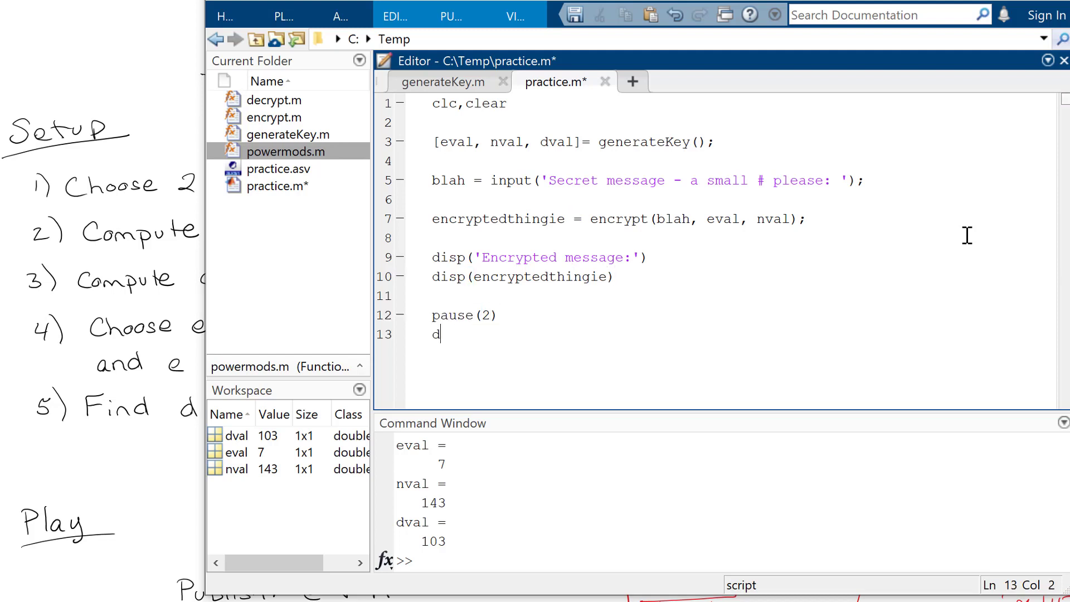
pyautogui.write("isp('I shall ed")
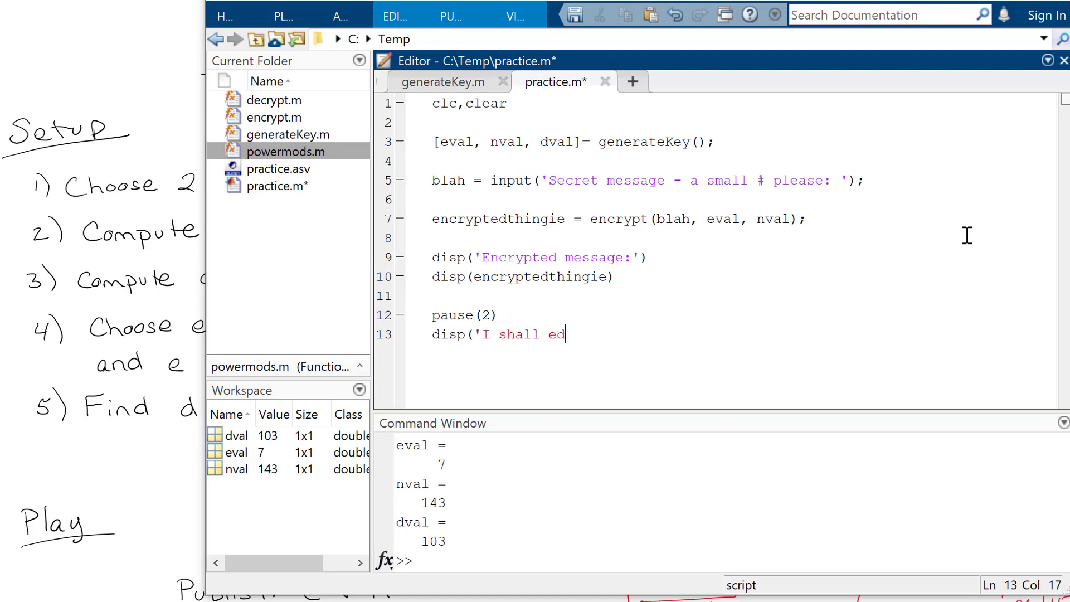
pyautogui.write('ecrypt it for you!')
pyautogui.write('decr')
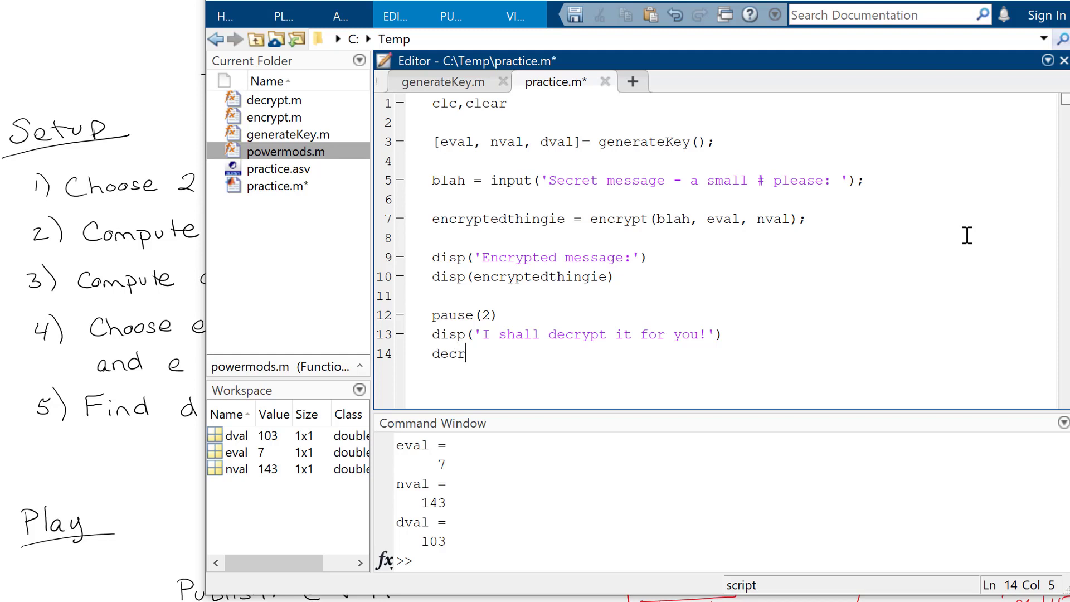
# - Add pause(2) and decryptthingie = decrypt(encryptedthingie, dval, nval)
pyautogui.write('yptthing')
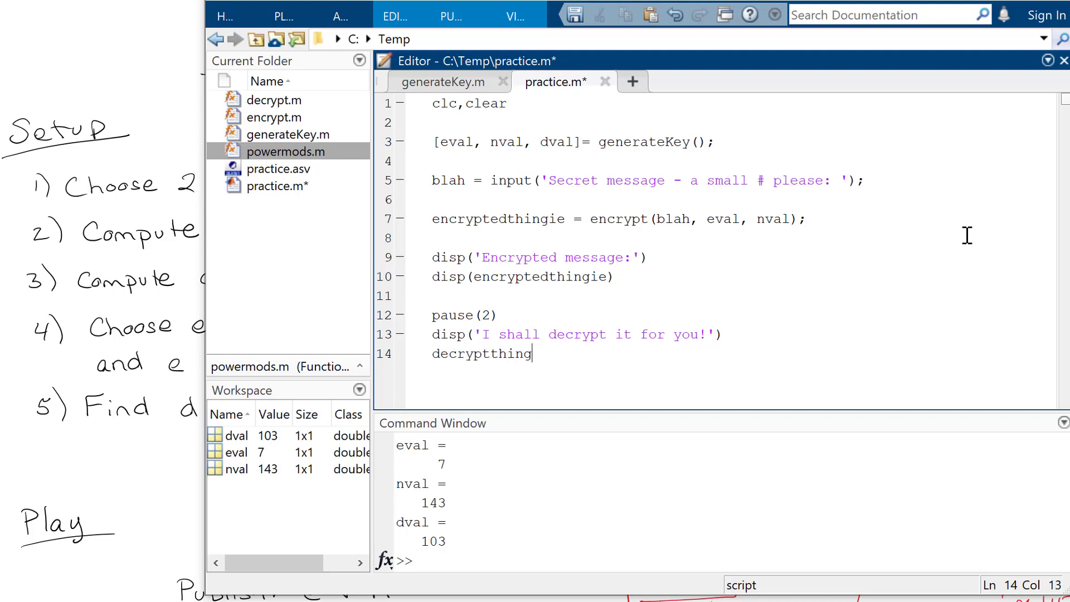
pyautogui.write('ie =')
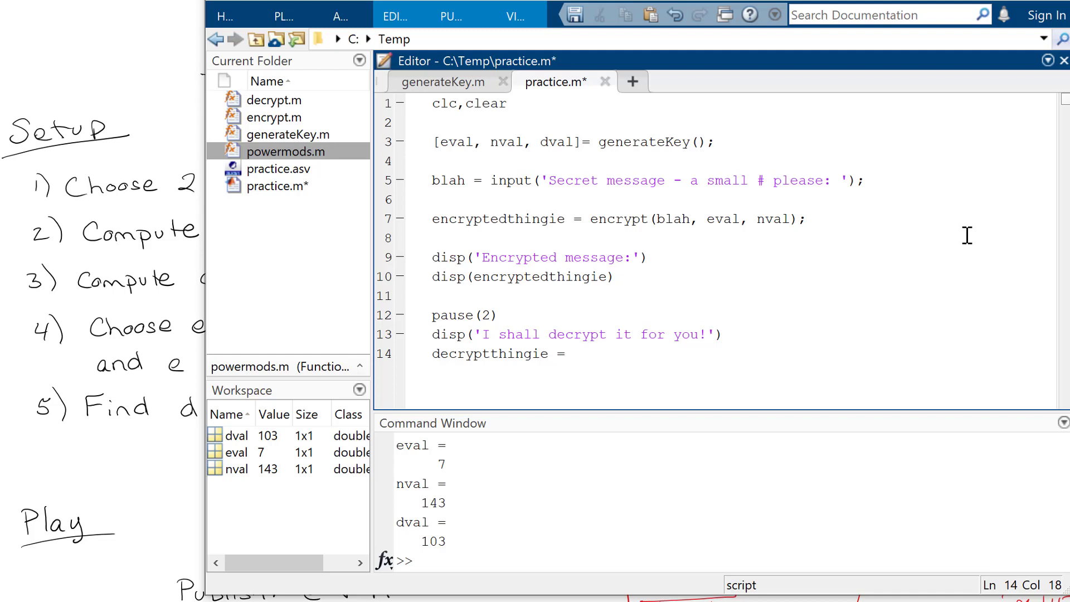
pyautogui.write('decrypt')
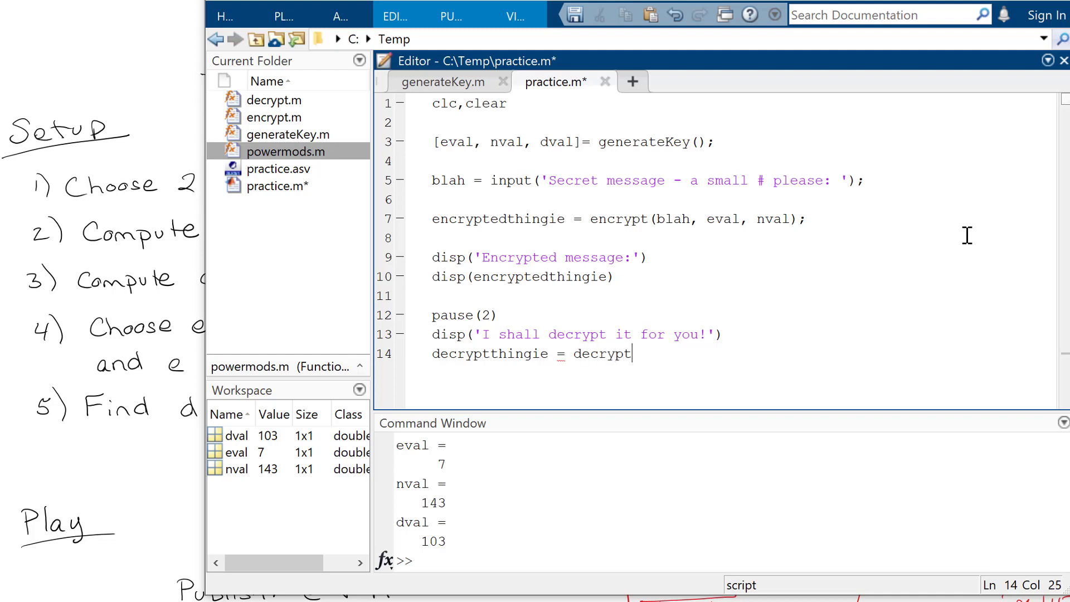
pyautogui.write('(')
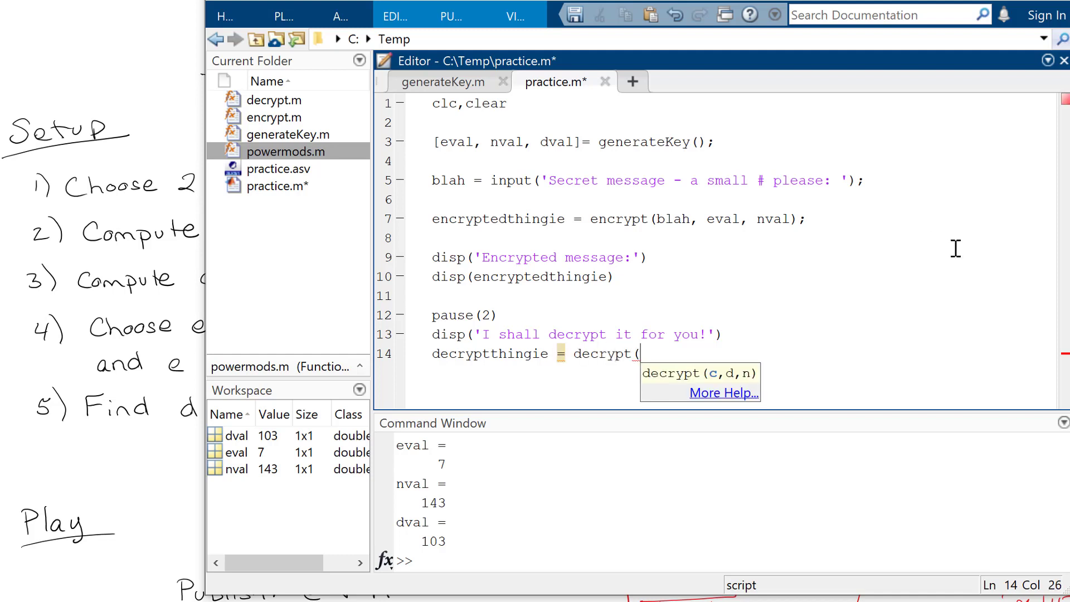
pyautogui.write('encryptedthingie')
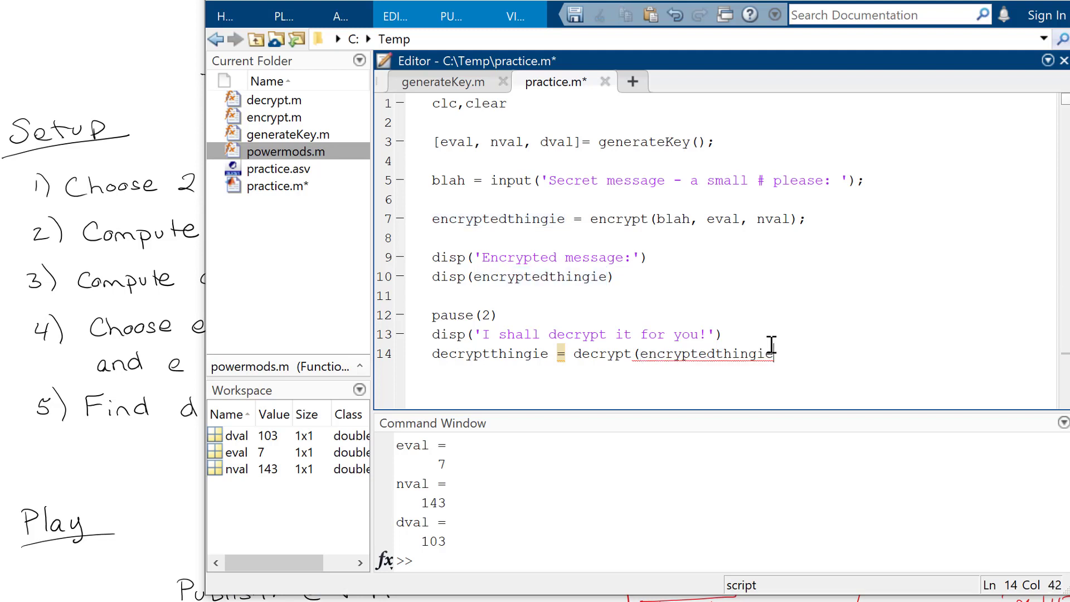
pyautogui.write(',de')
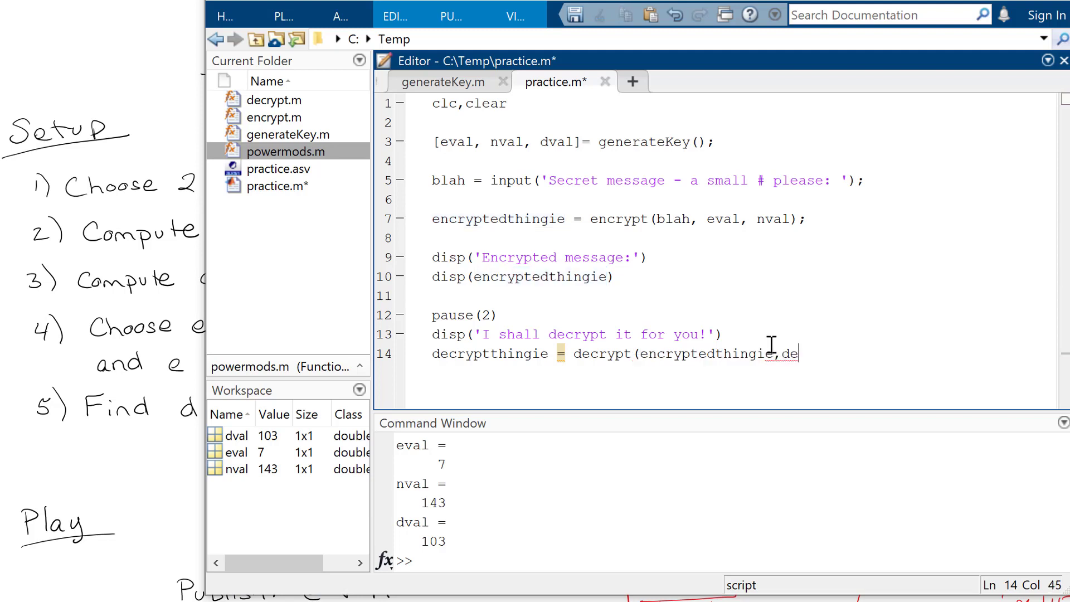
pyautogui.write('val, nval')
pyautogui.write('d')
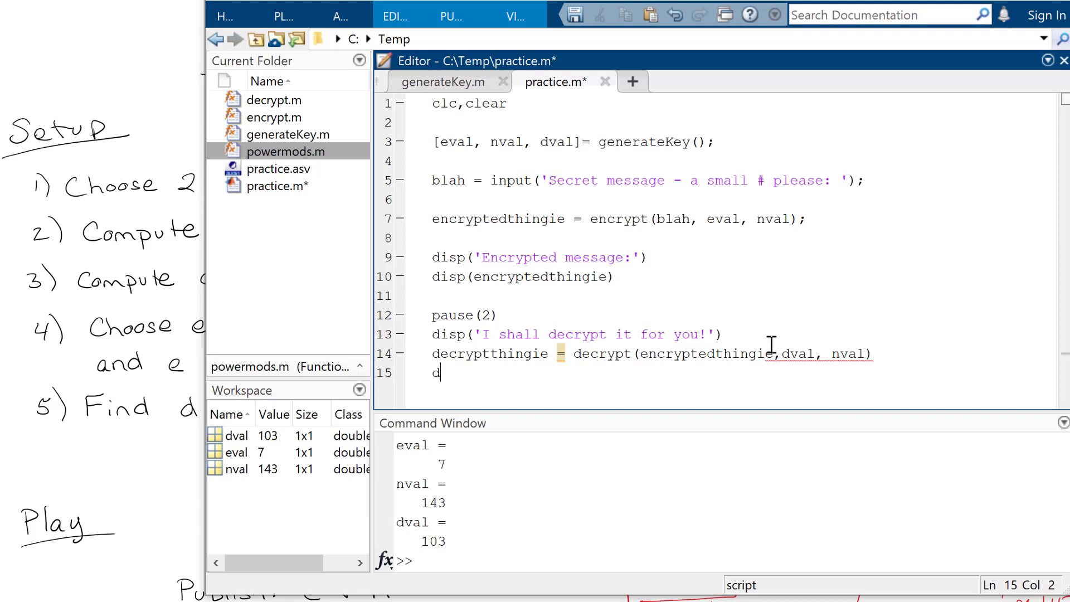
# - Display 'Tada!' and decryptthingie, then save and run practice.m
pyautogui.write("isp('Ta")
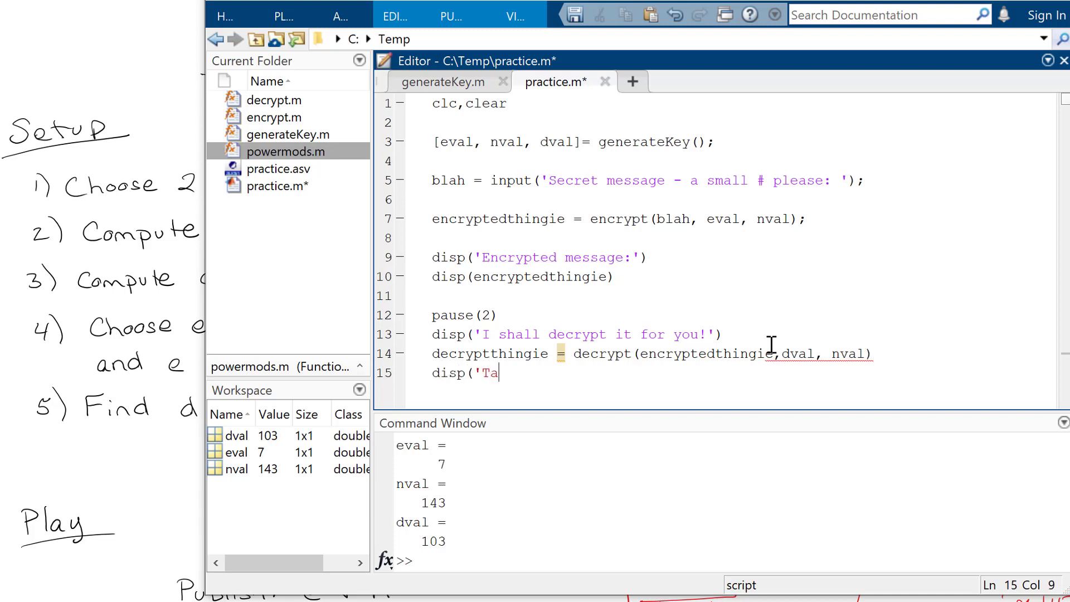
pyautogui.write("da!')")
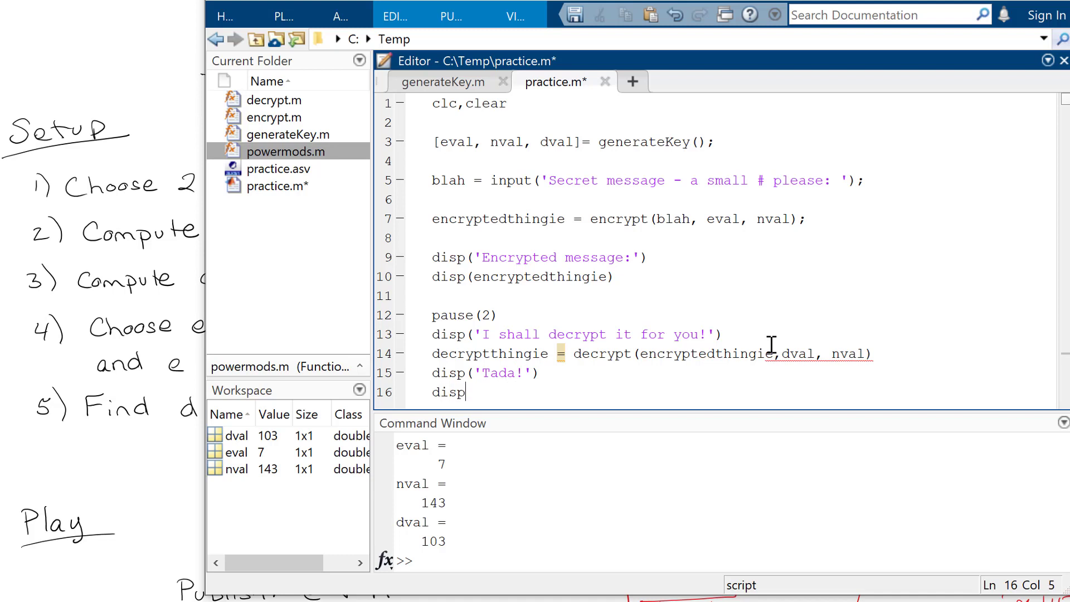
pyautogui.write('(*')
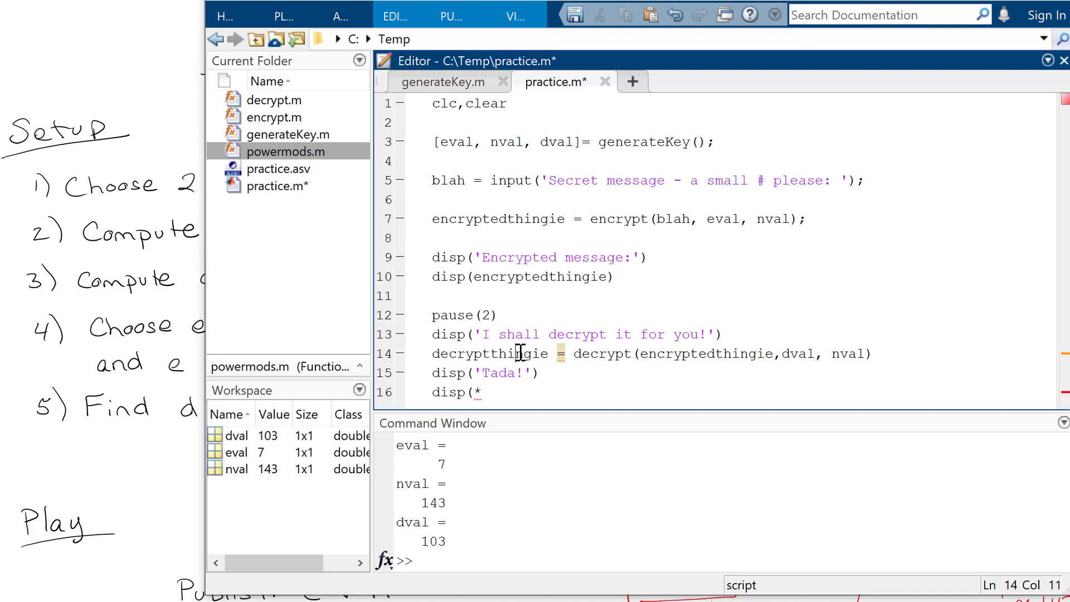
pyautogui.write('decryptthingie)')
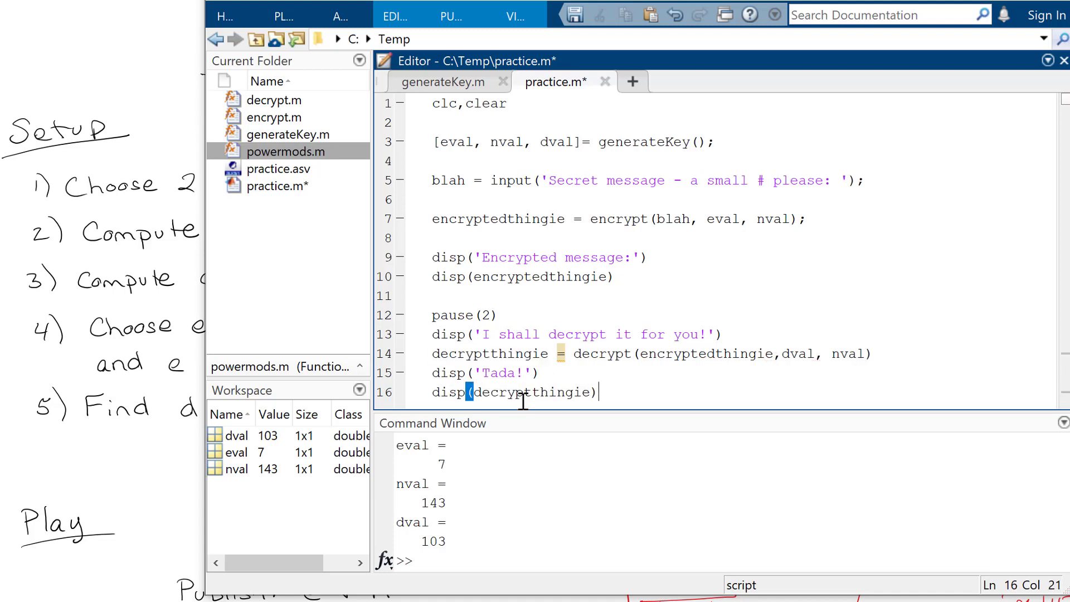
pyautogui.click(873, 353)
pyautogui.write(';')
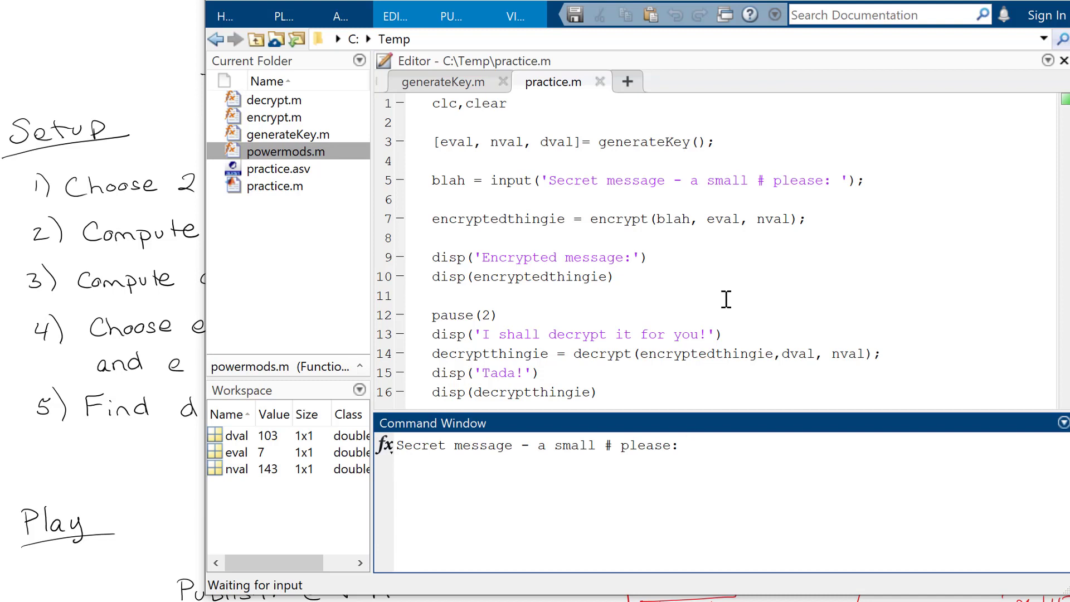
# - Answer the secret-number prompt with 3 and return to the input prompt
pyautogui.write('3')
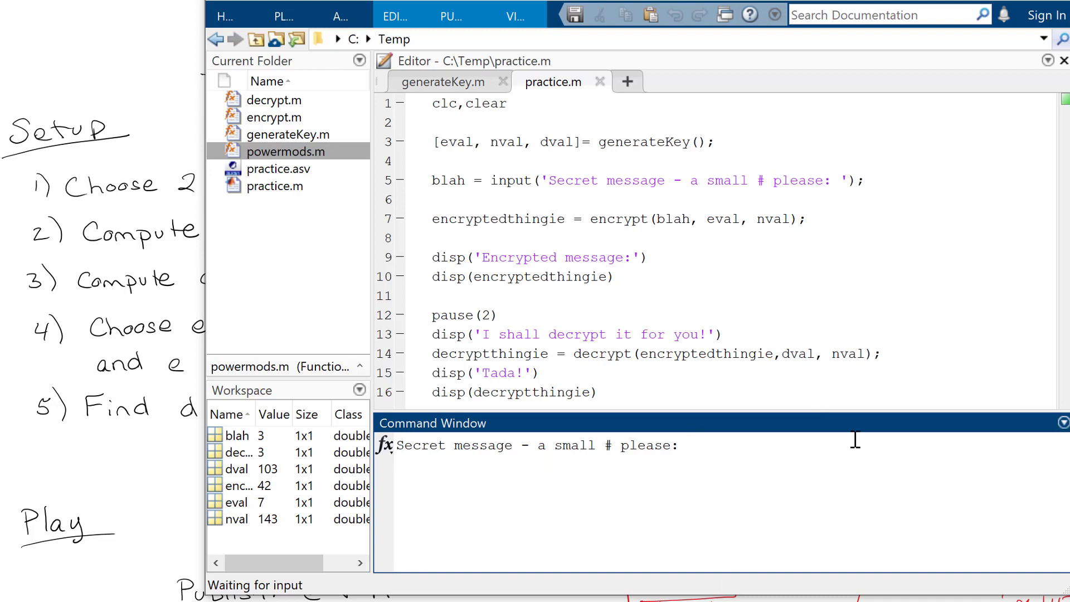
pyautogui.click(687, 444)
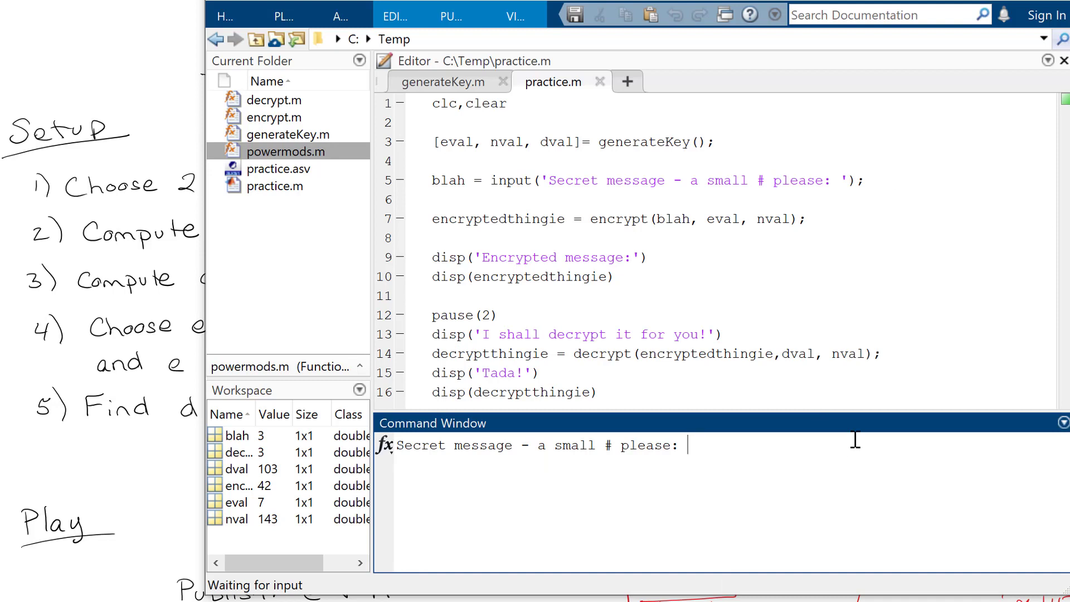